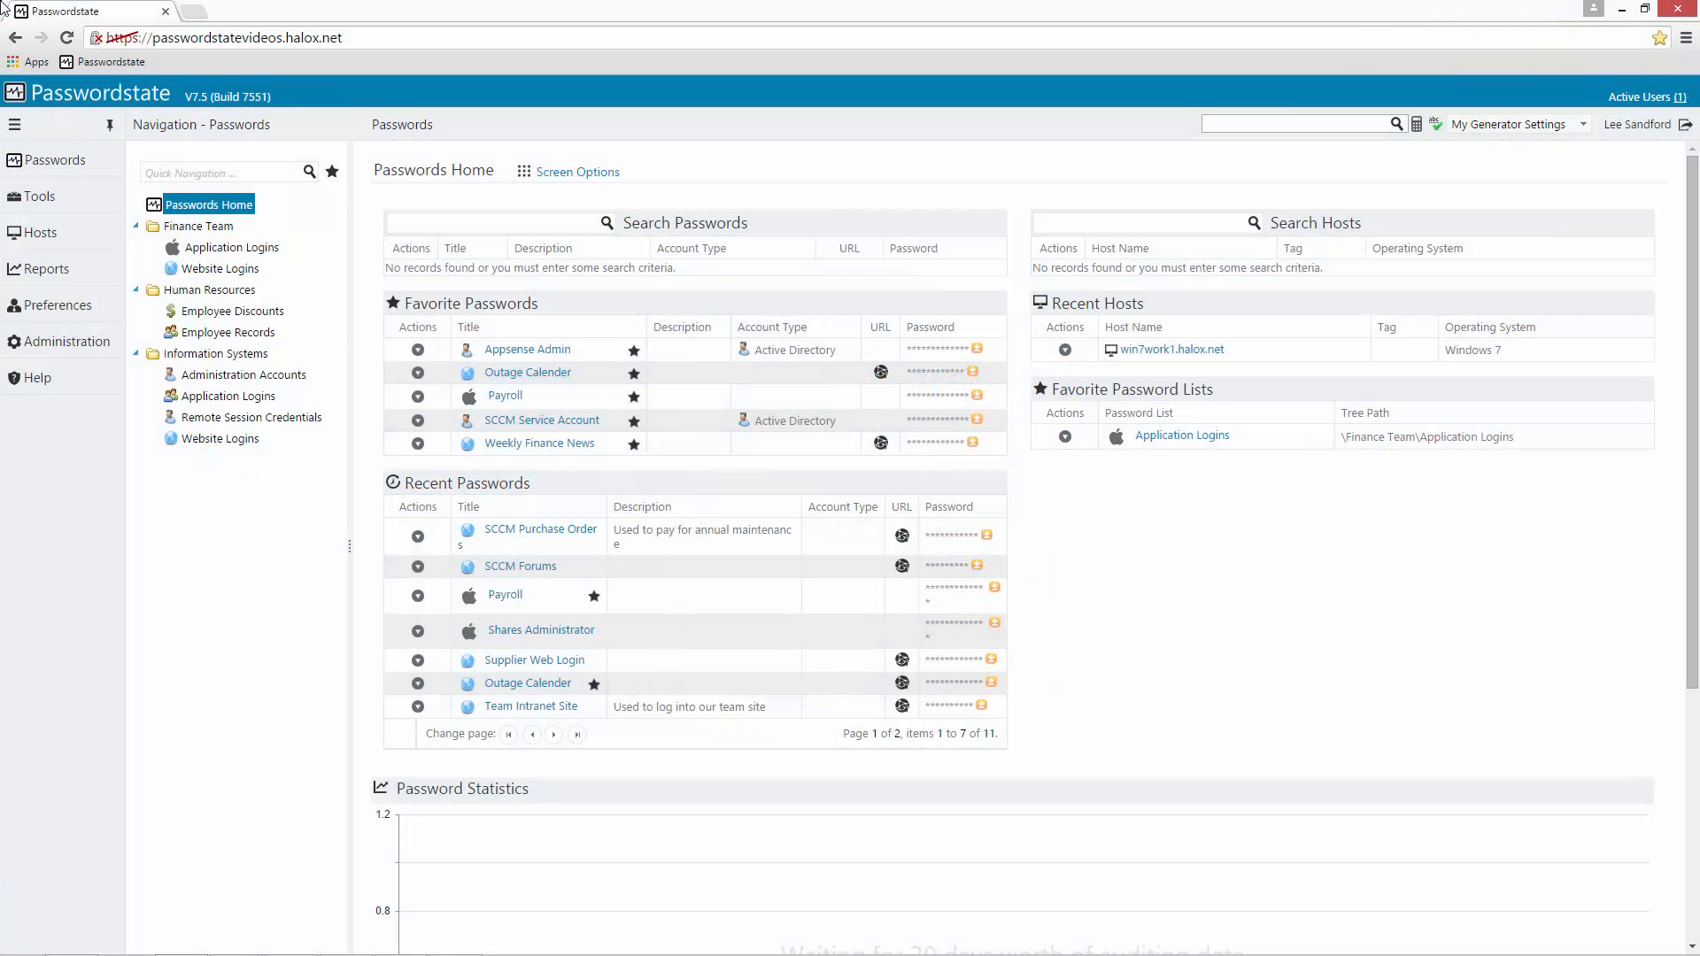
left_click(233, 311)
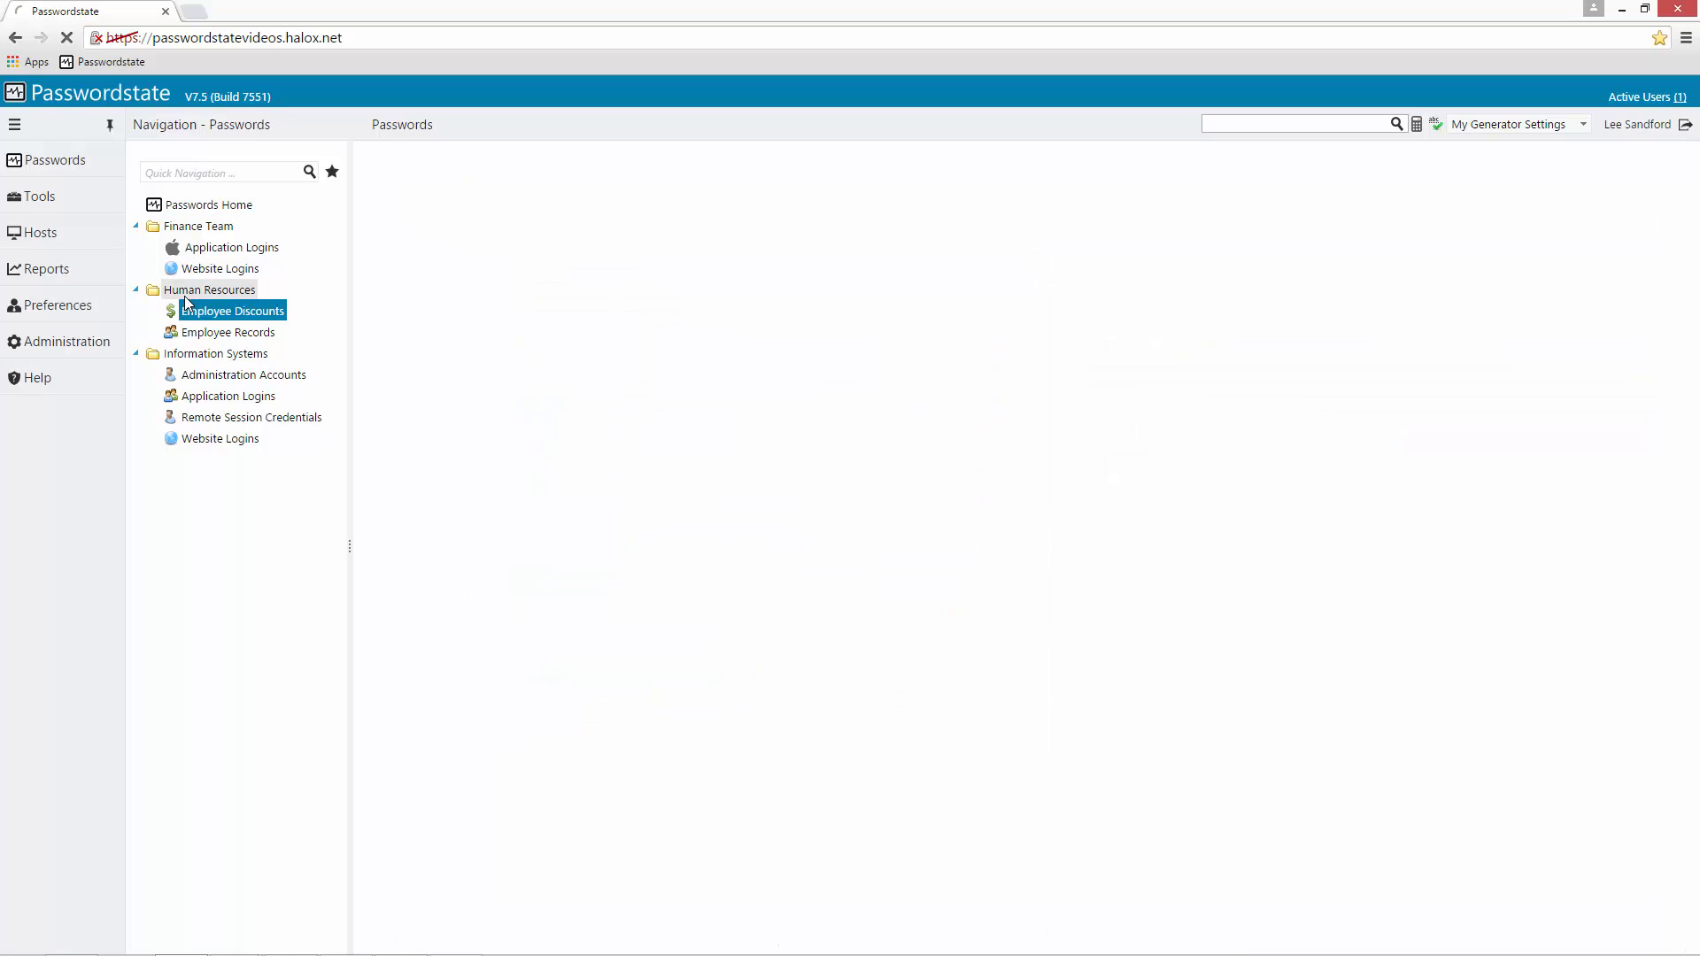
left_click(948, 364)
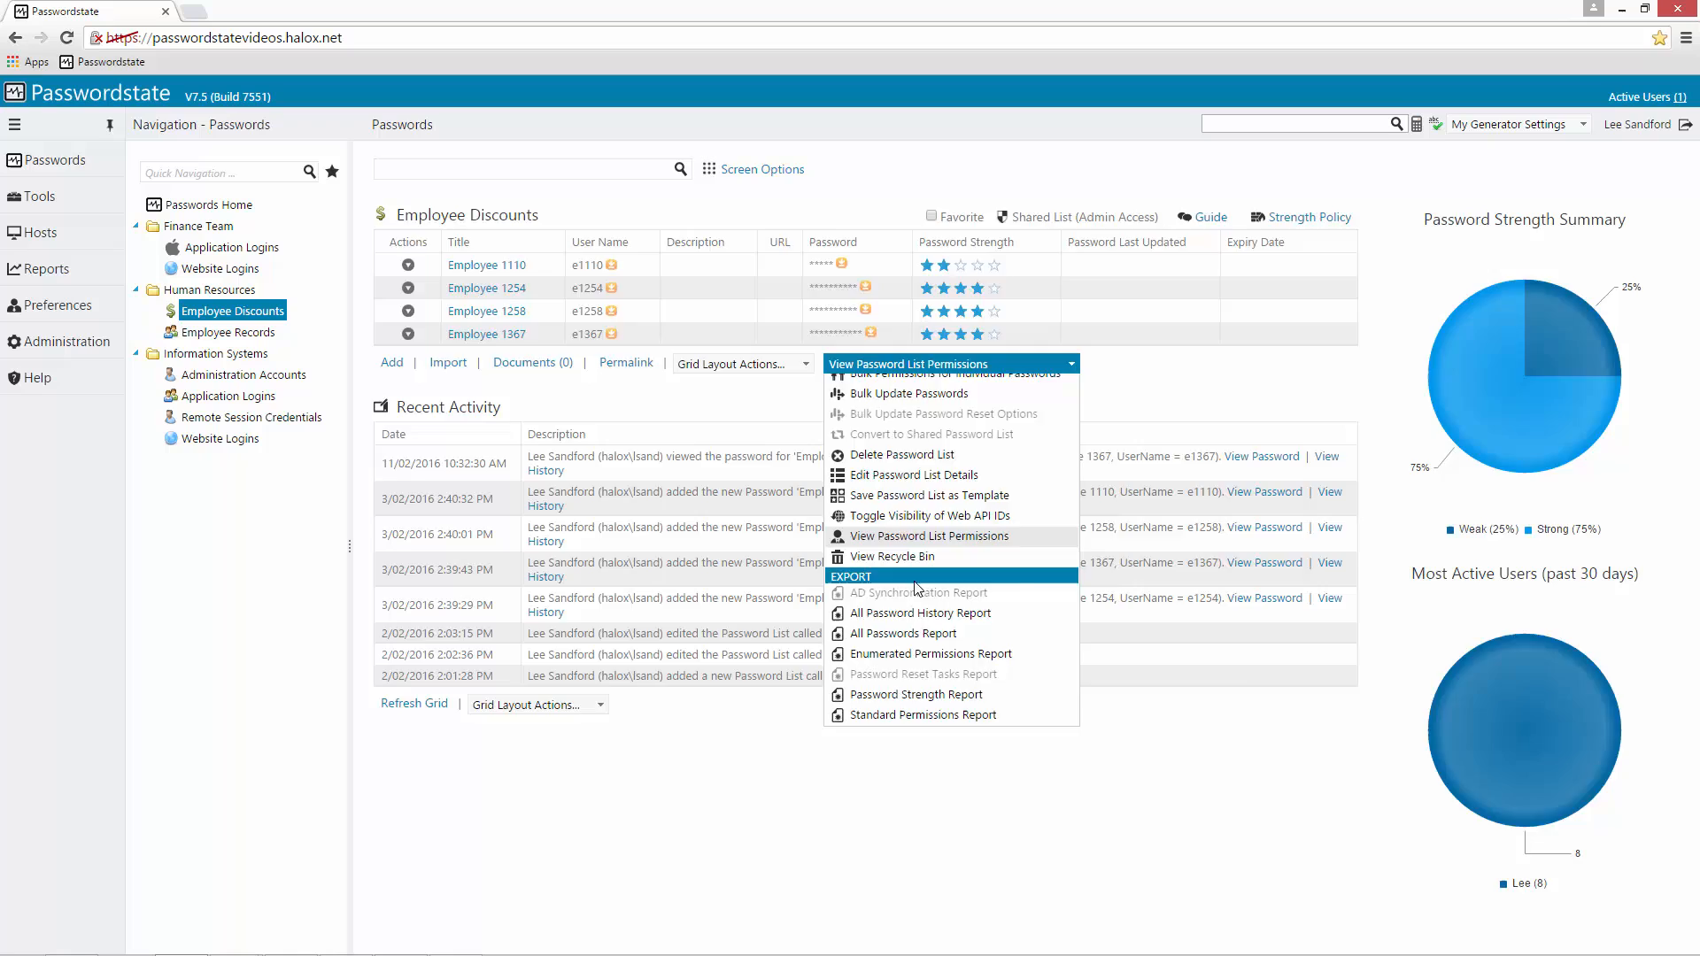
left_click(922, 535)
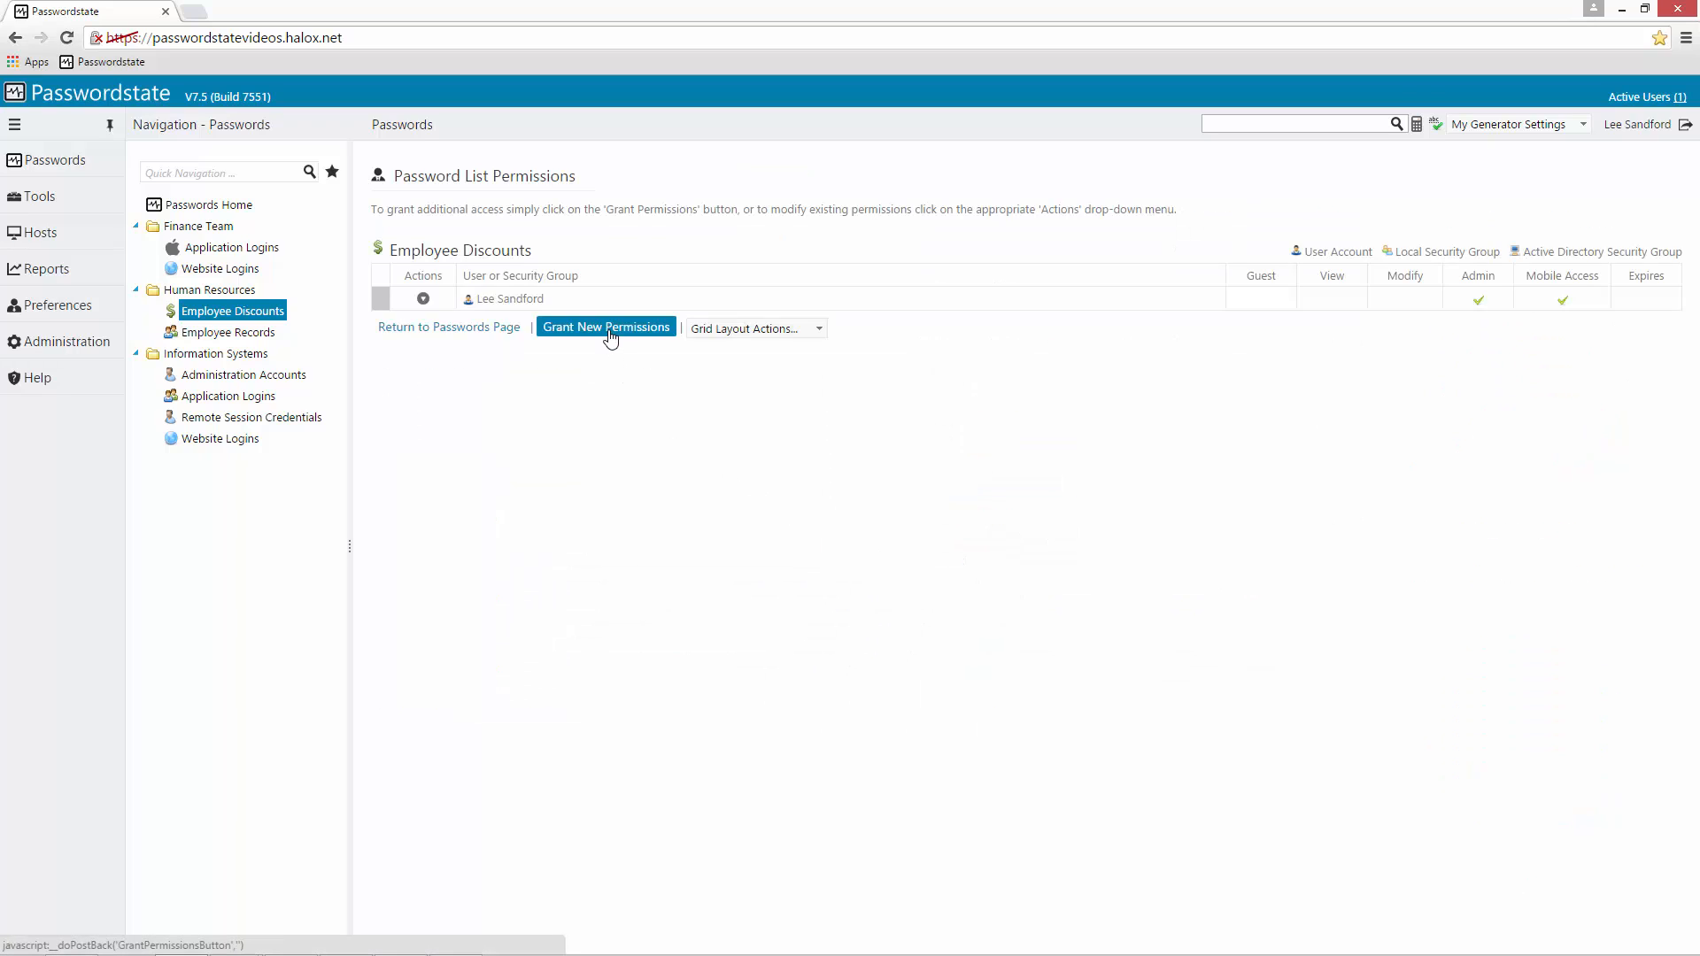
Grant the Desktop Team security group modify permissions on Employee Discounts and save
left_click(604, 327)
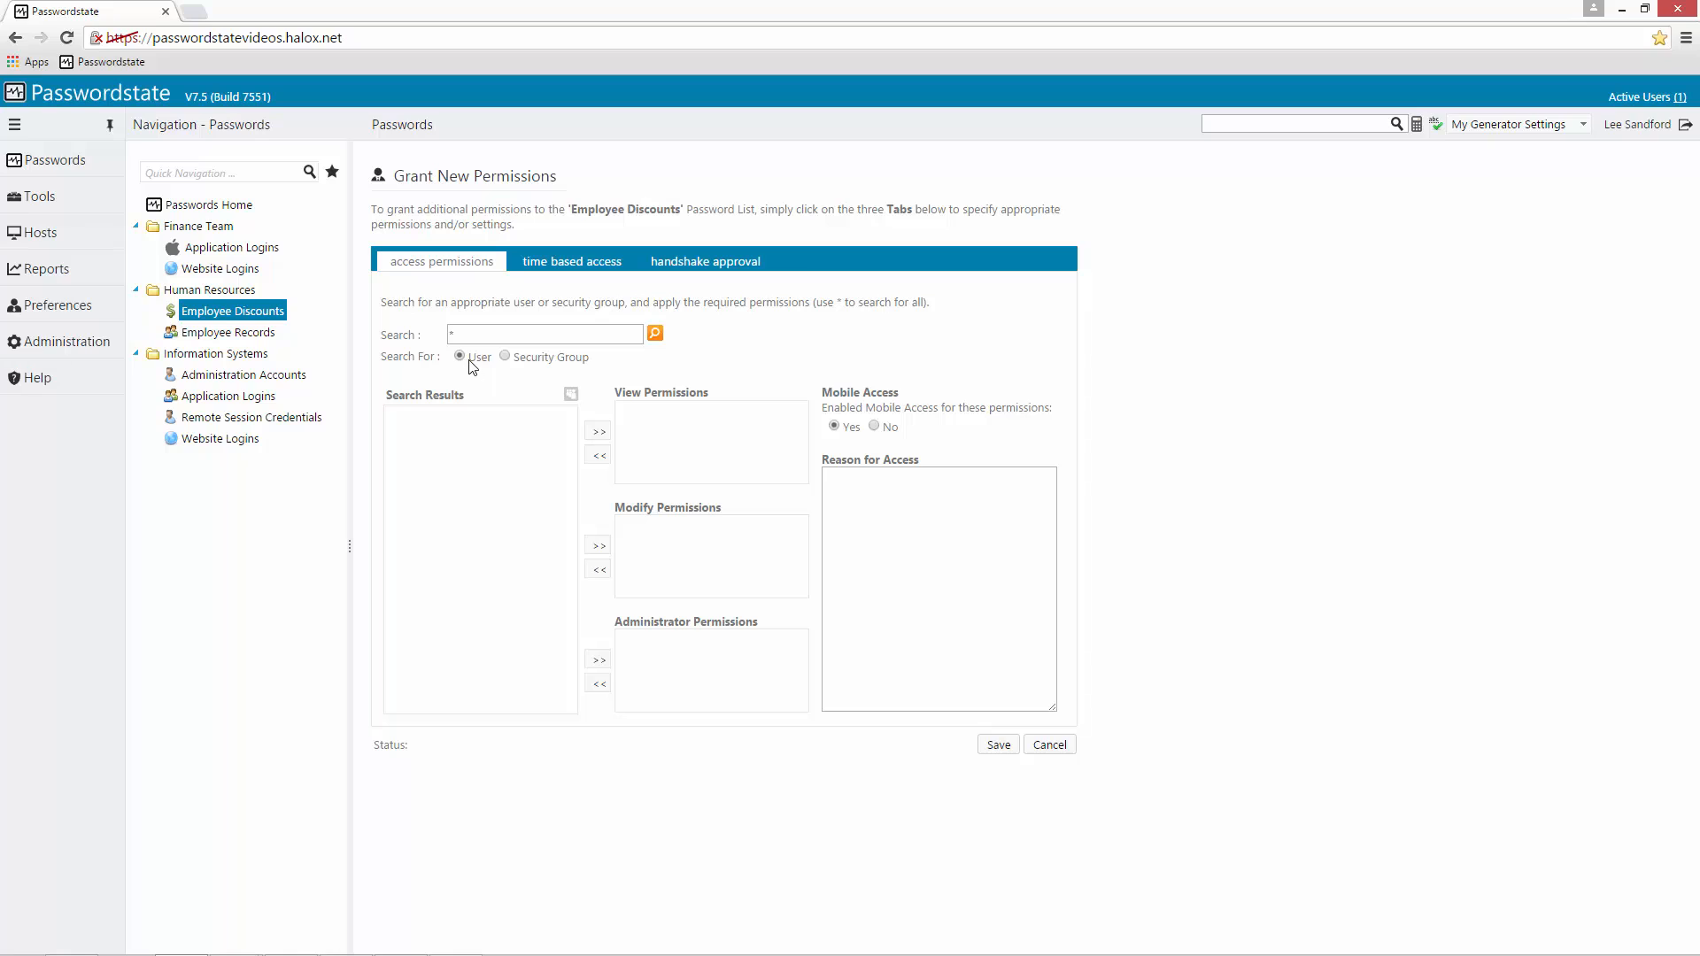
left_click(506, 357)
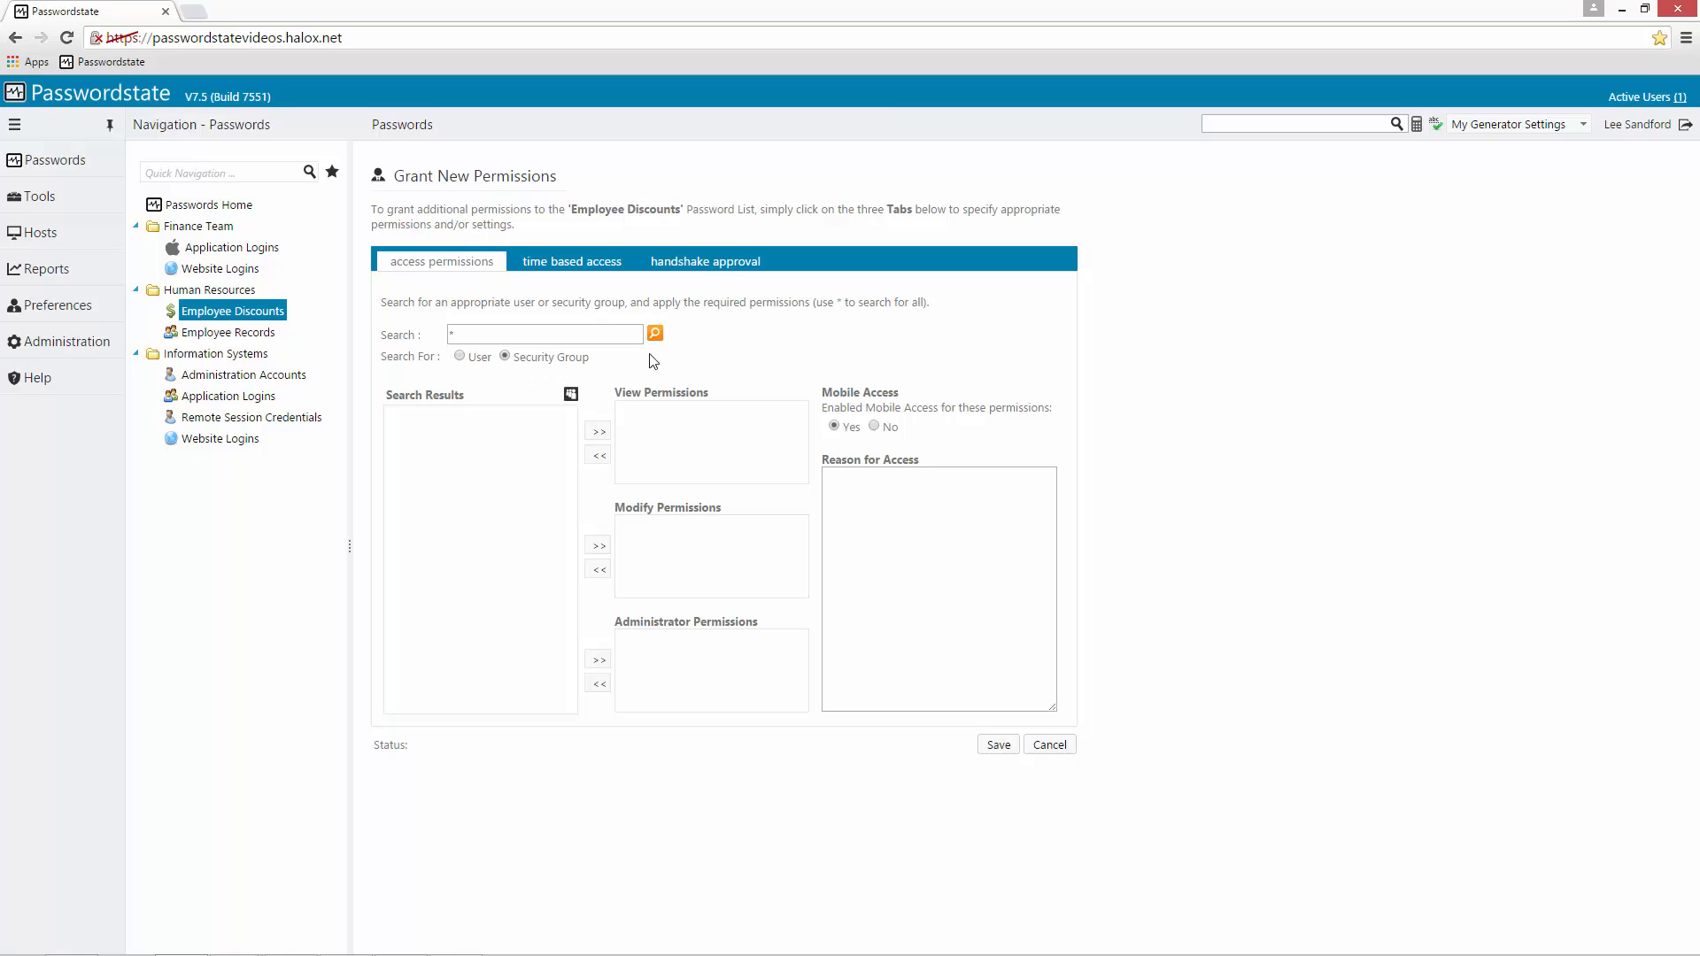
left_click(655, 333)
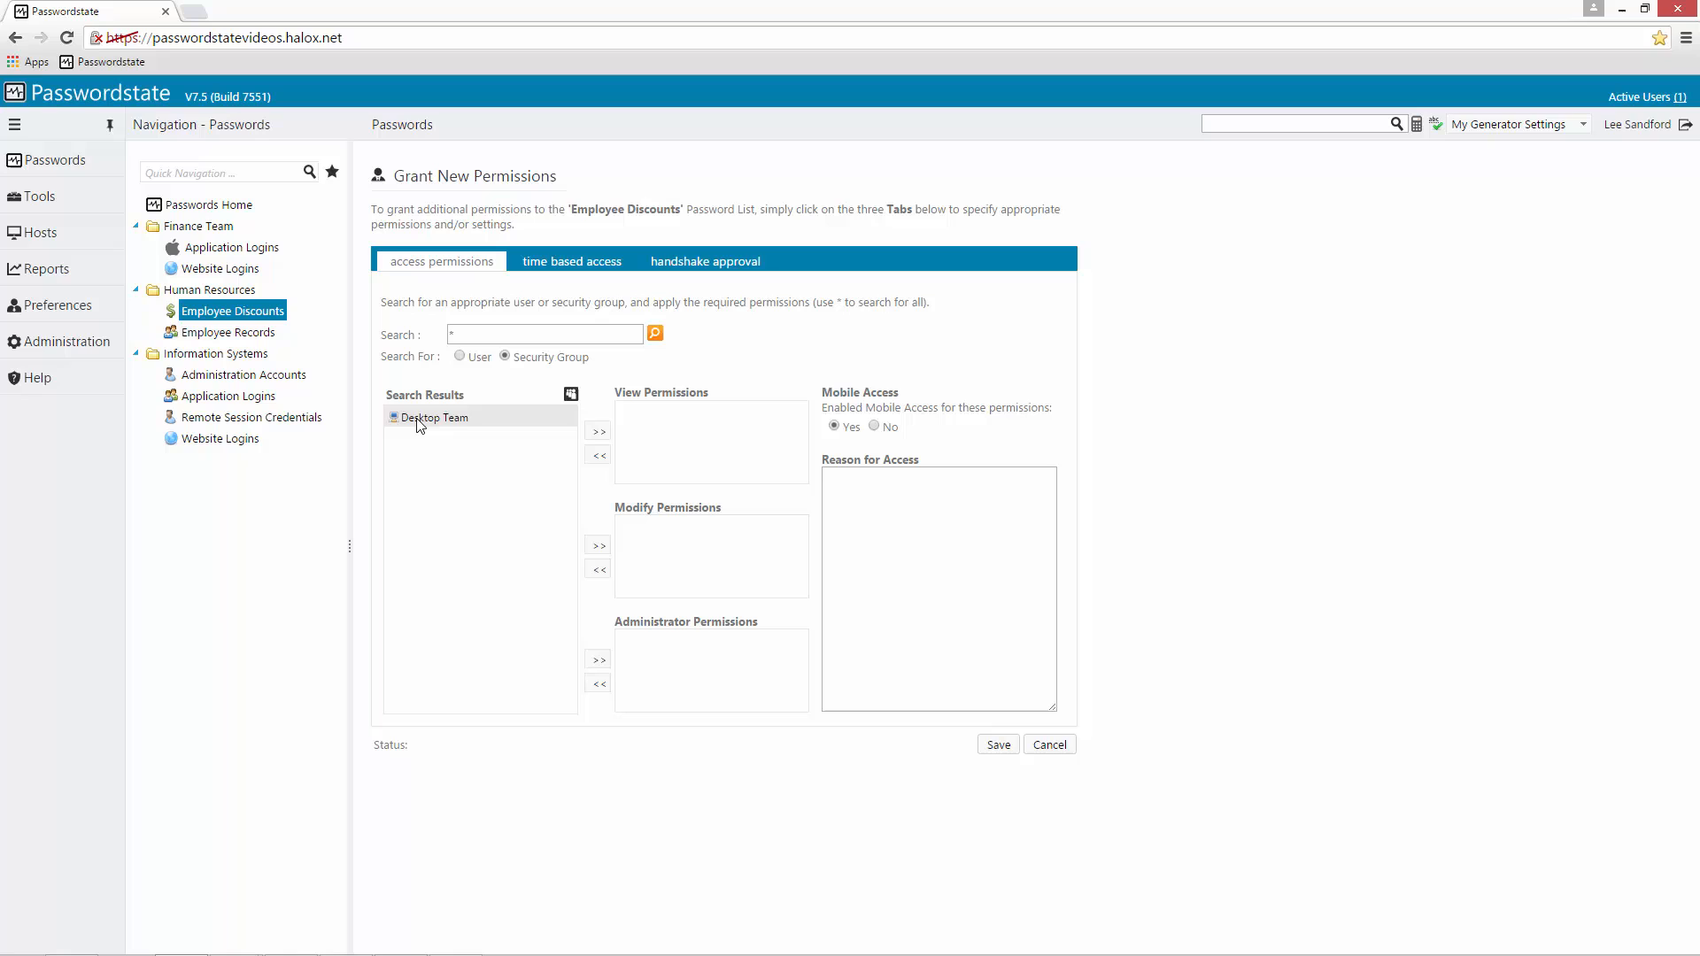
left_click(436, 417)
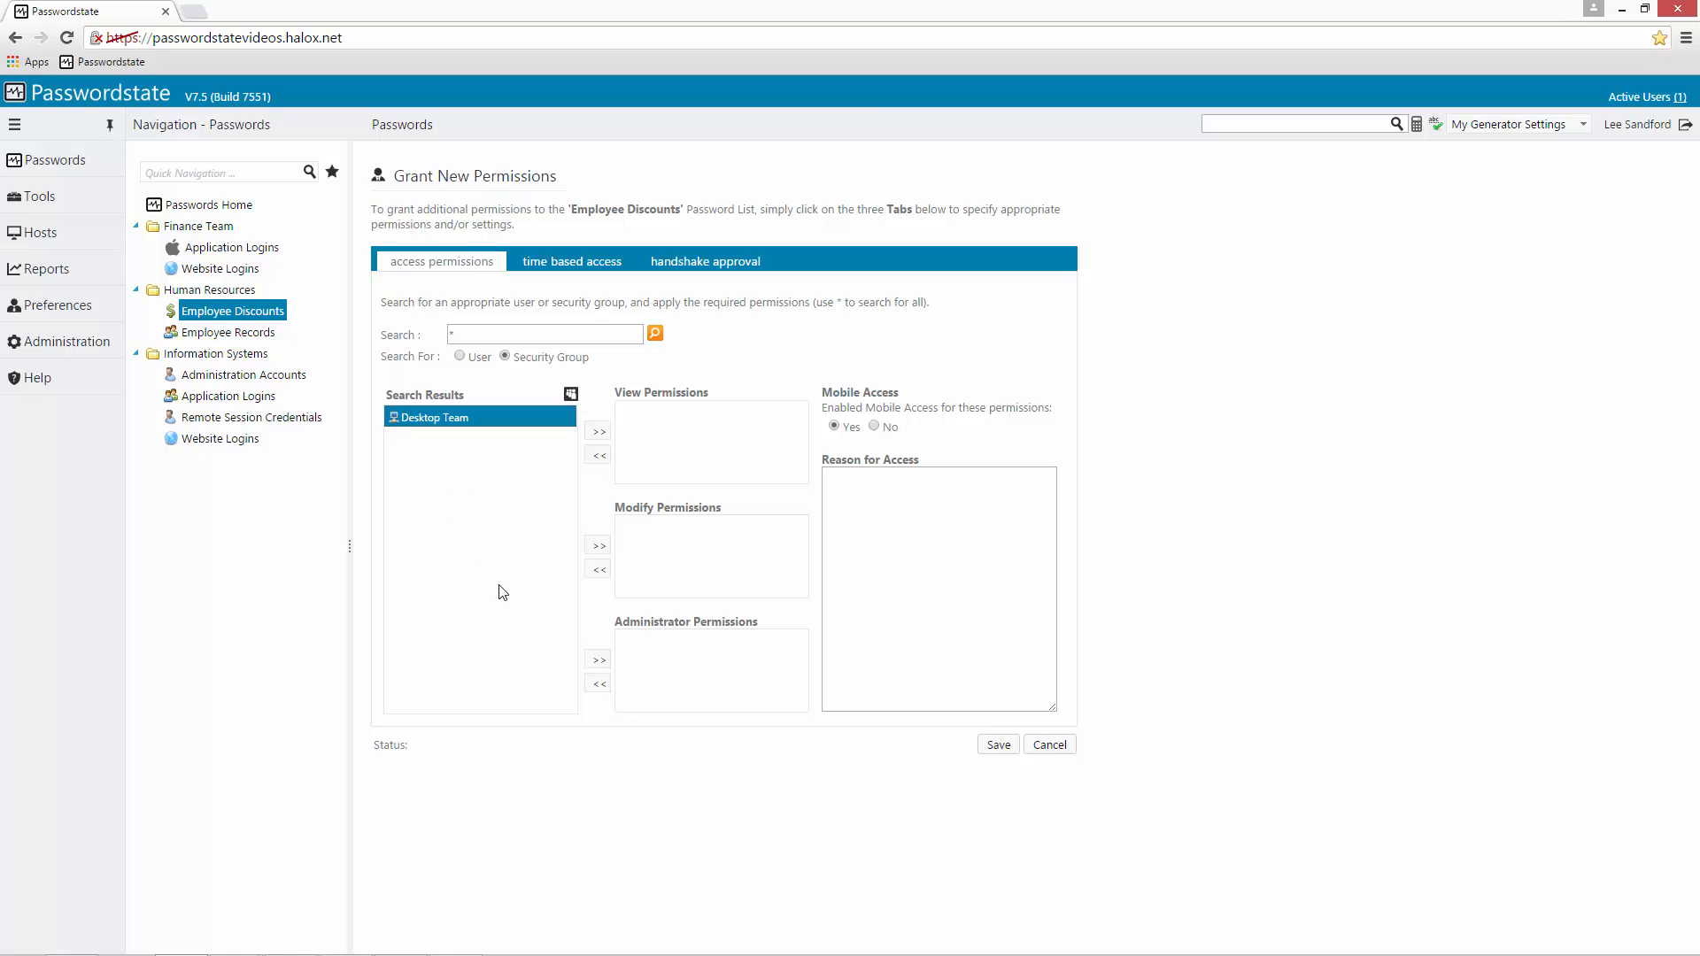
mouse_move(598, 546)
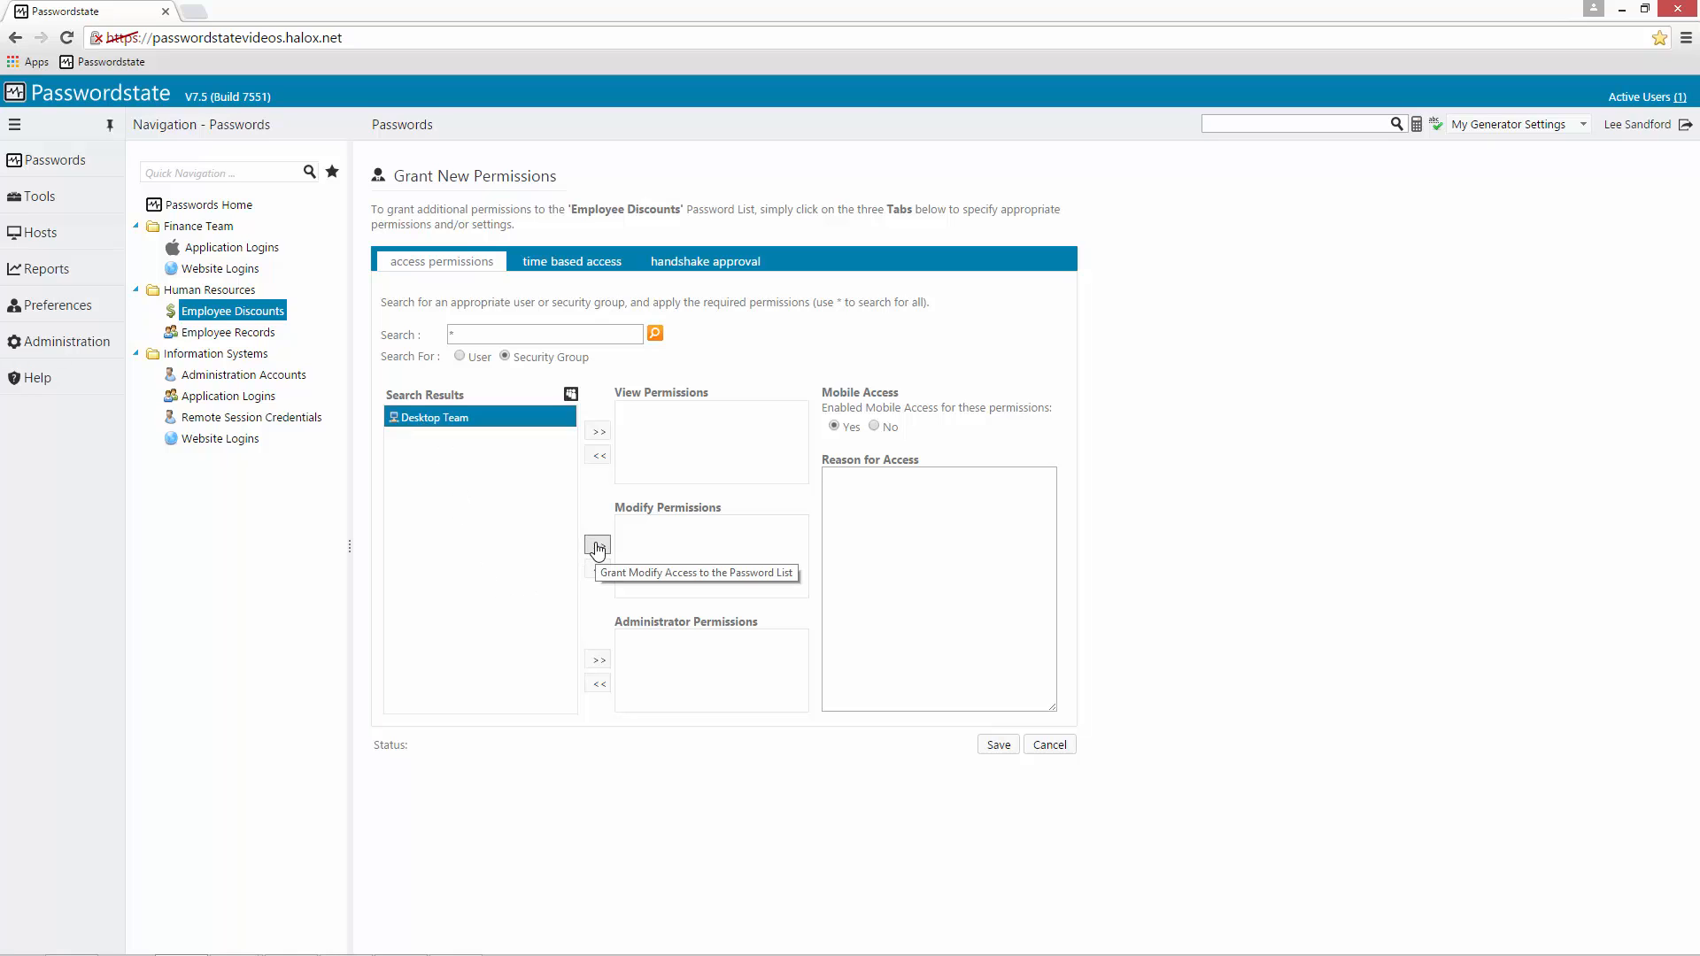
left_click(598, 546)
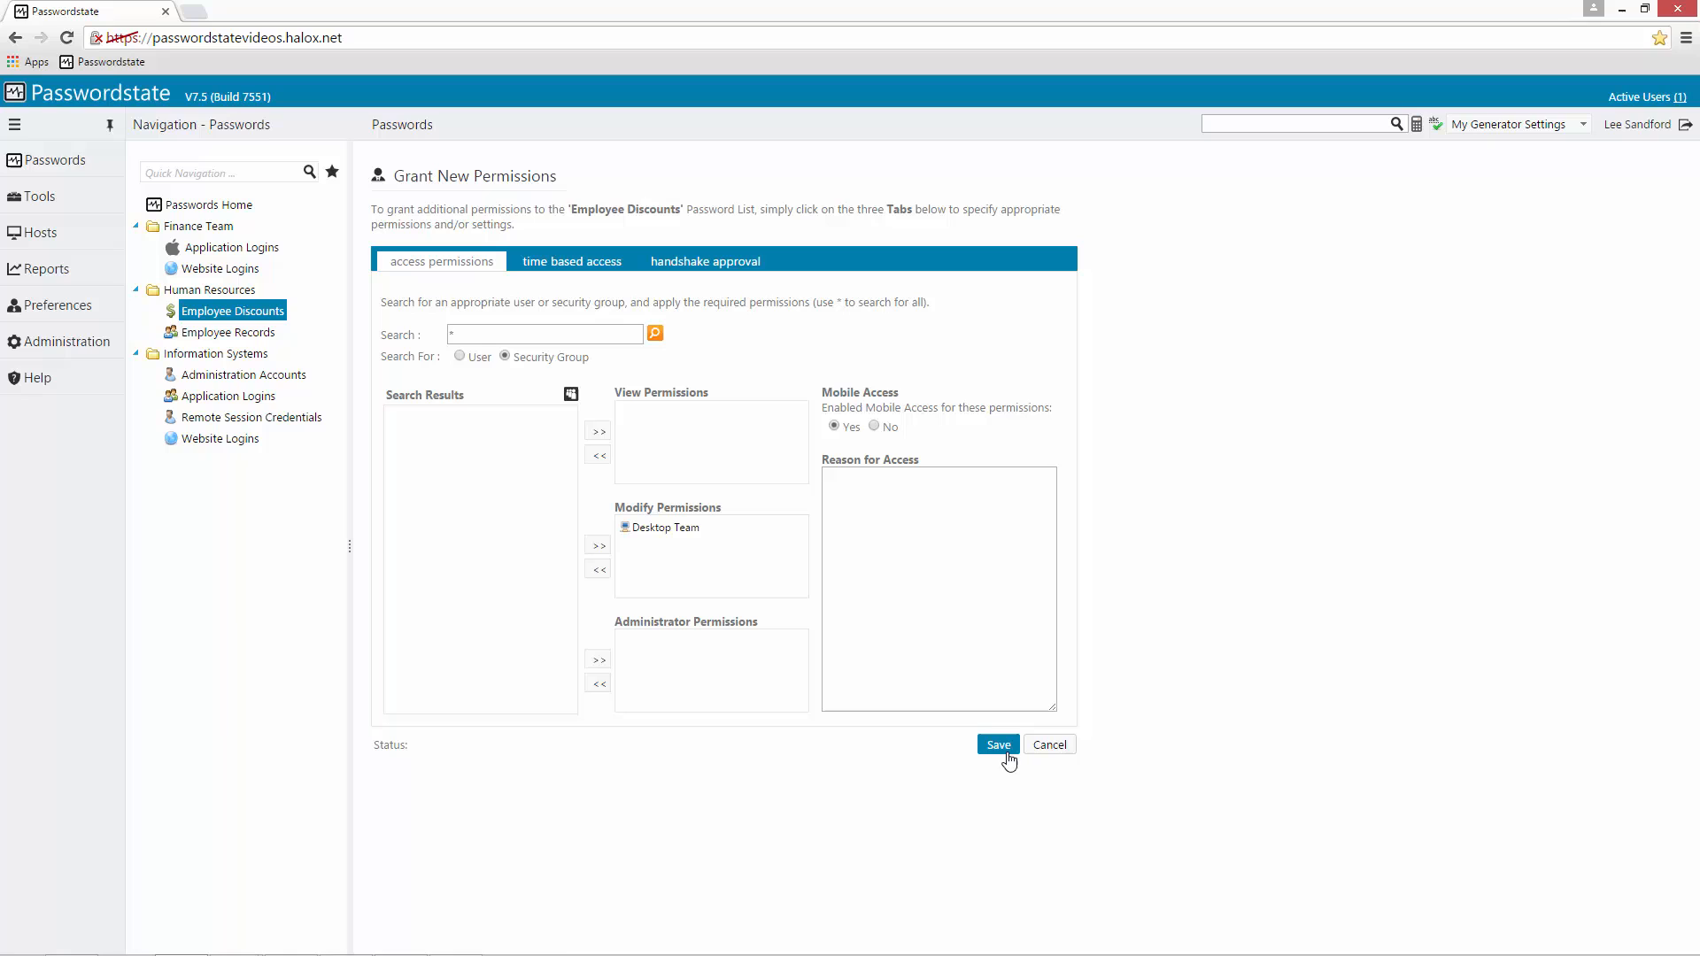
left_click(997, 744)
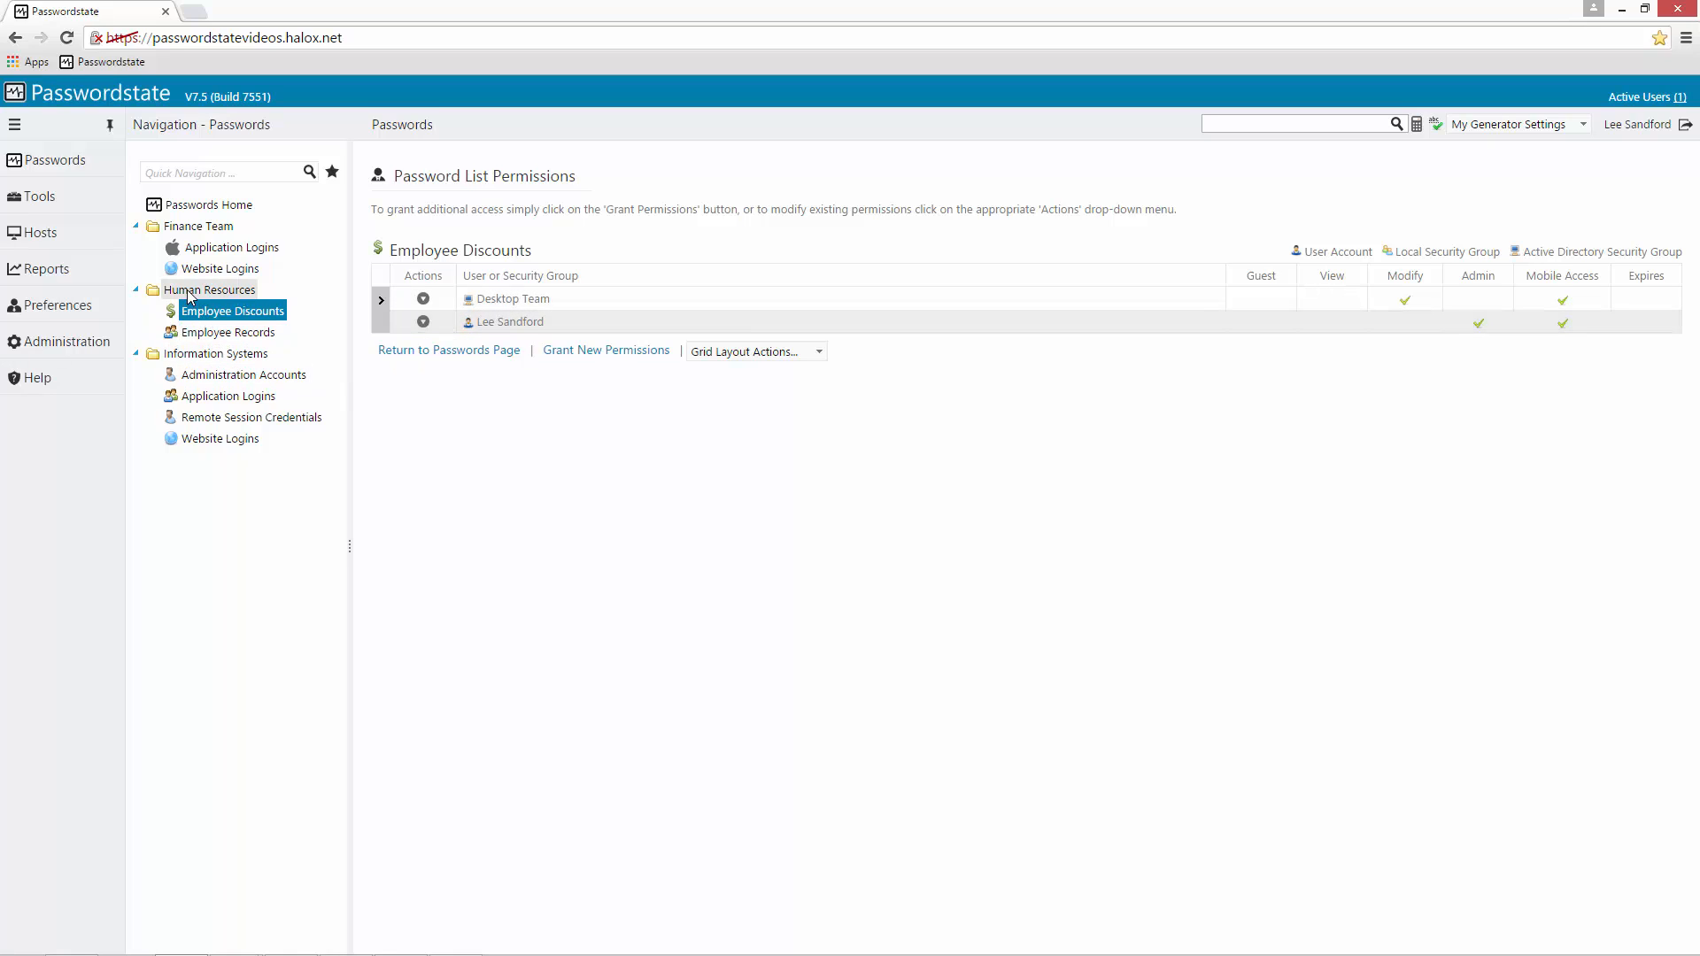
View the Human Resources folder's permissions through its Folder Properties
left_click(208, 289)
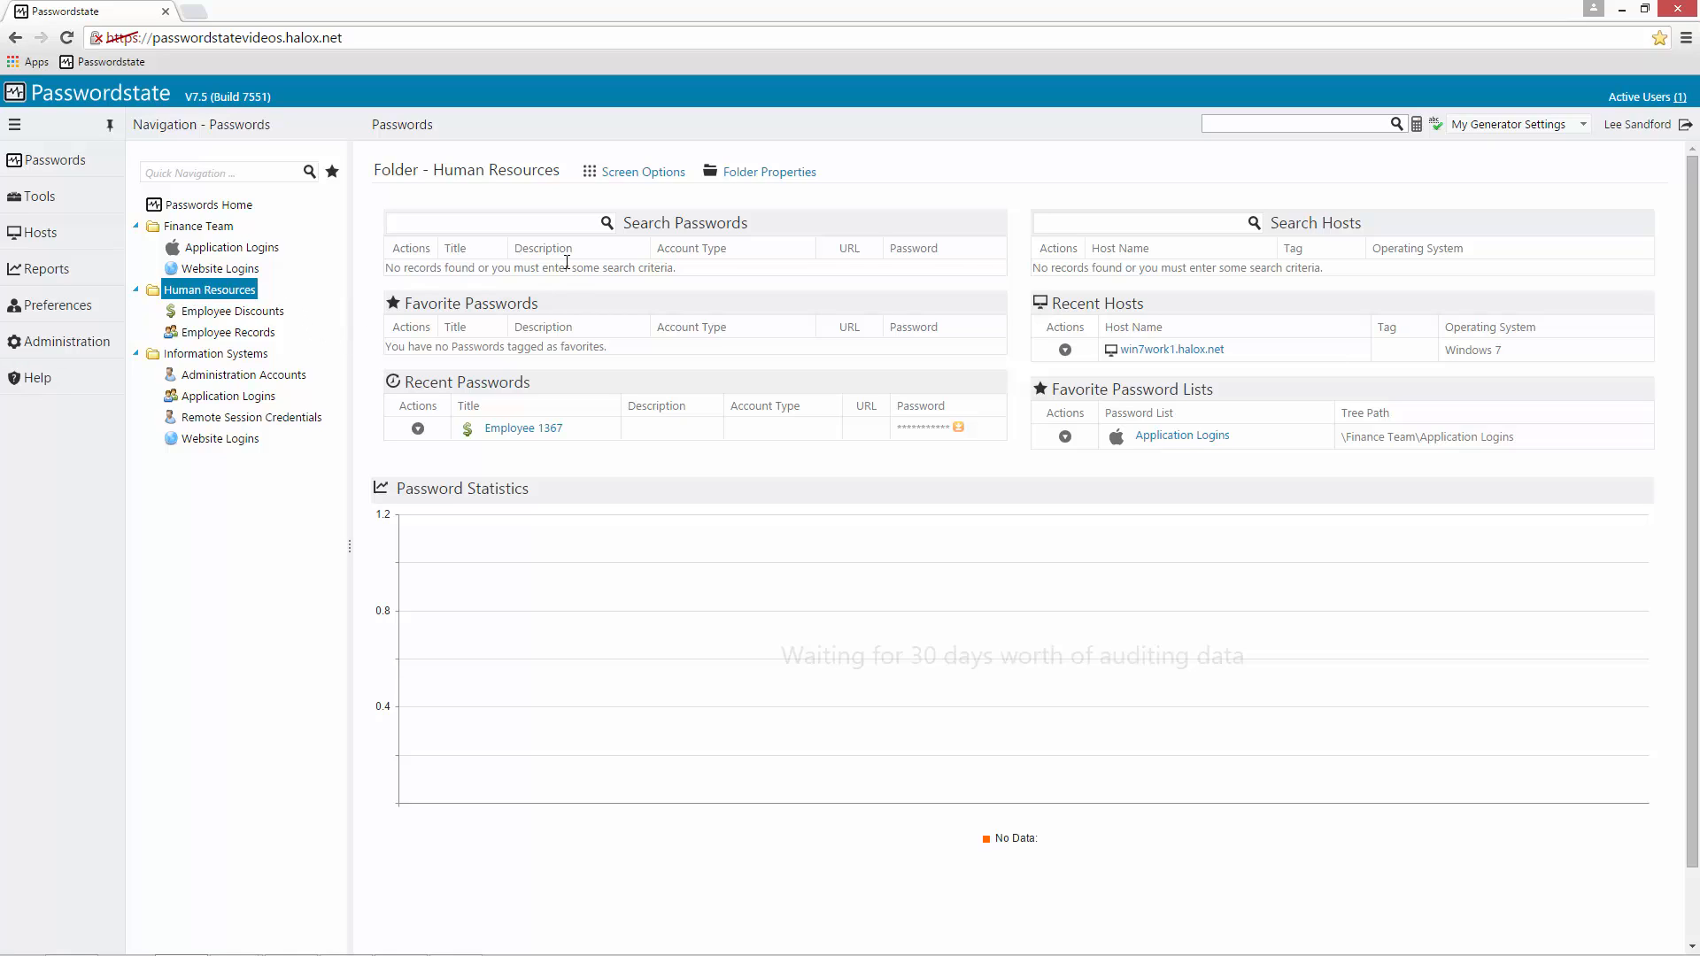
left_click(769, 171)
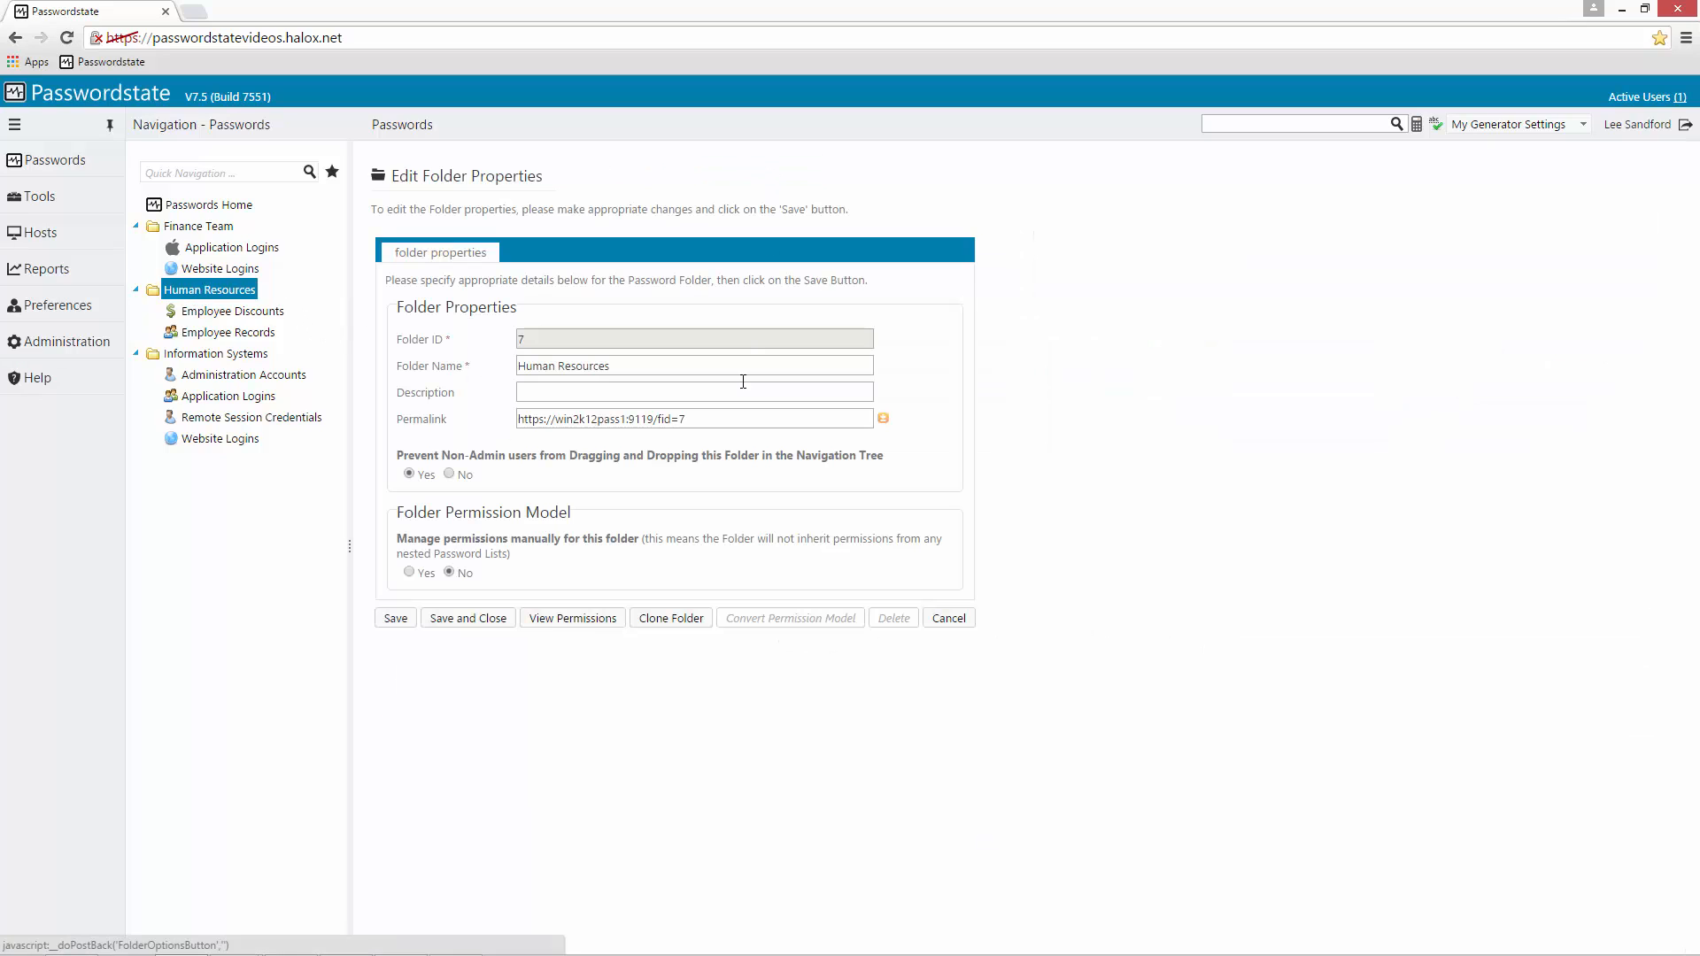
left_click(571, 618)
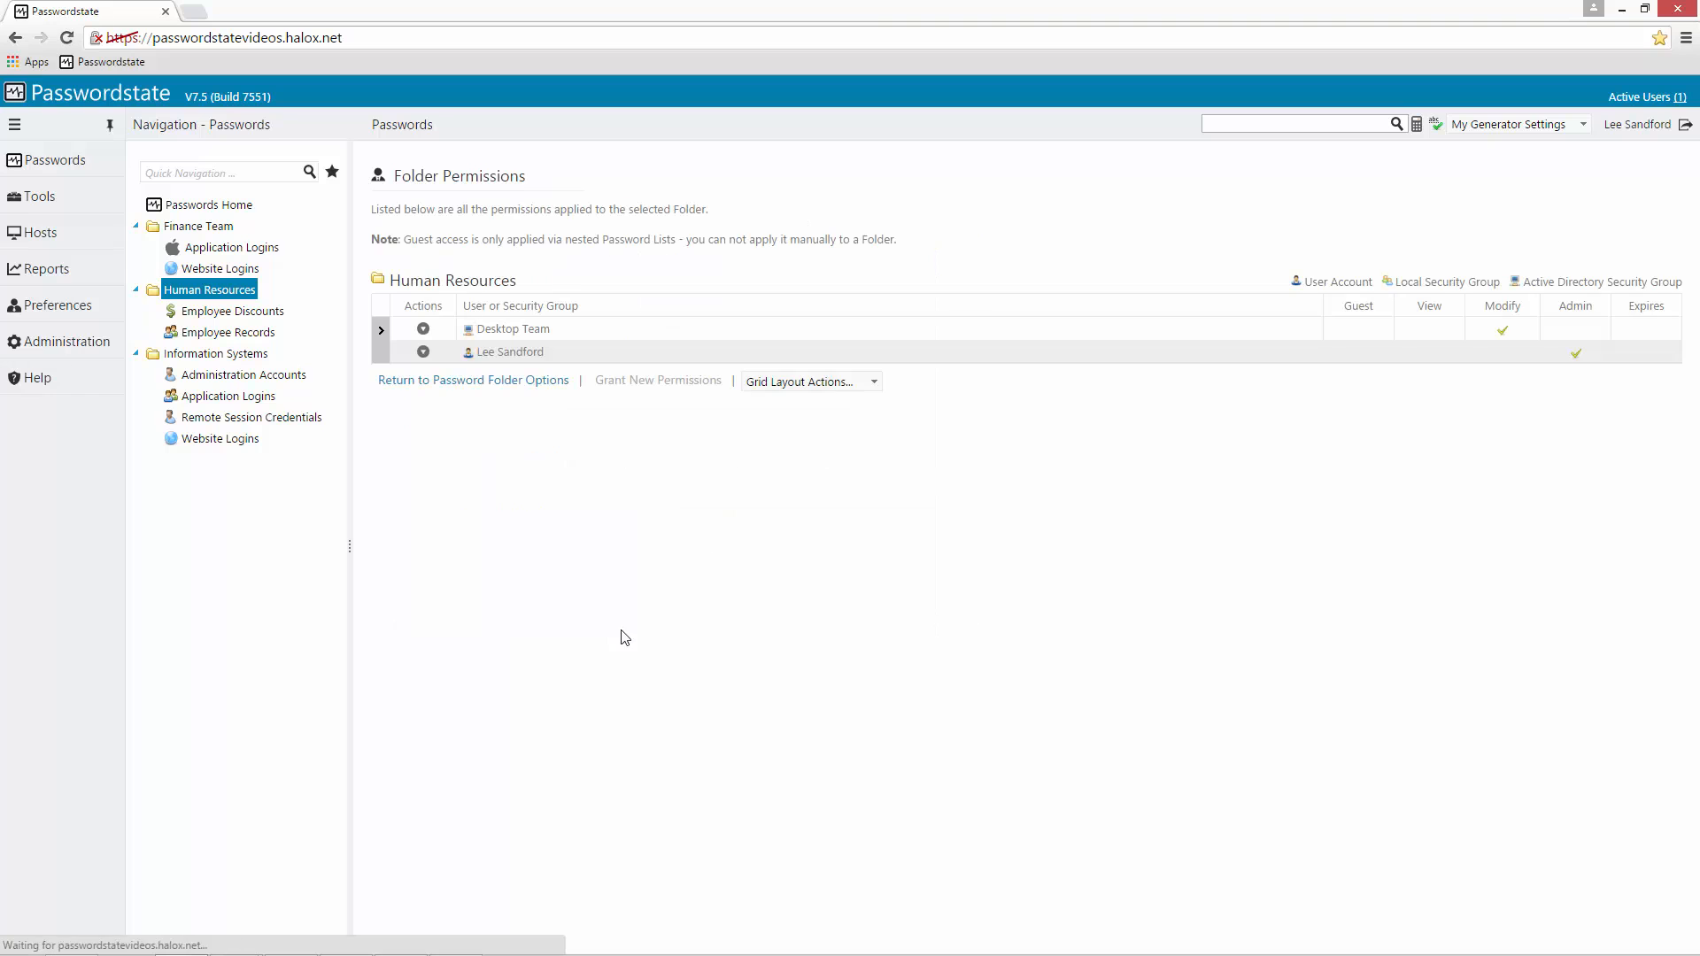
mouse_move(521, 543)
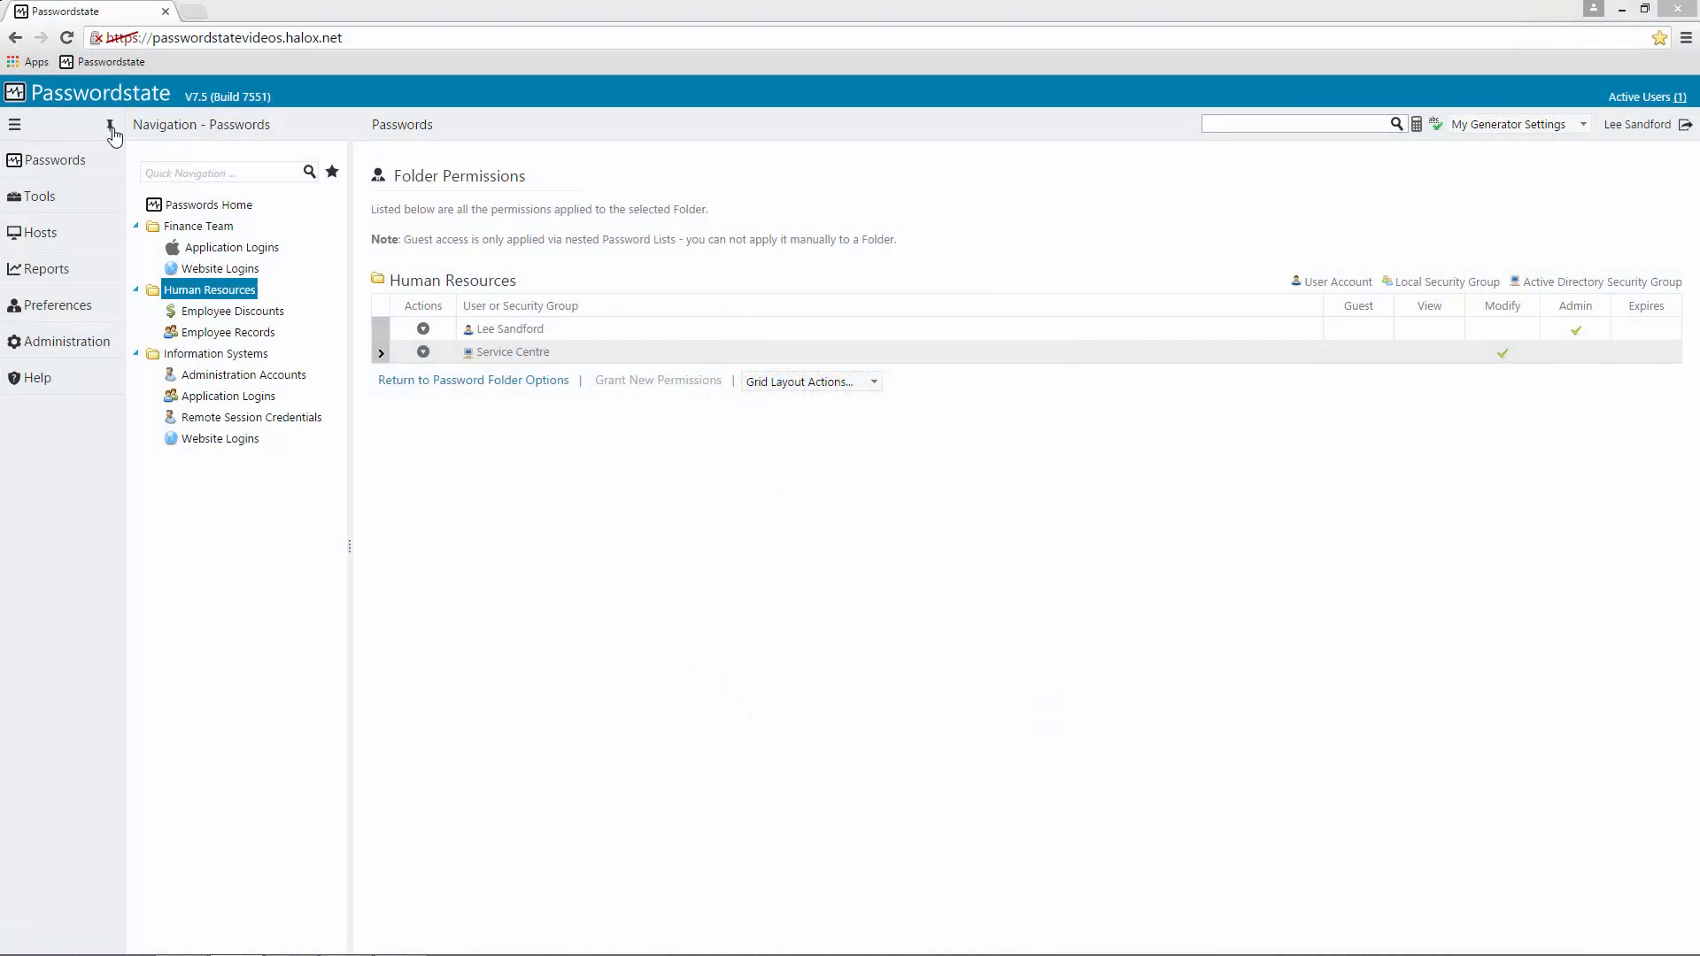
Create a top-level folder 'Test' with manually managed permissions propagating downwards
left_click(208, 203)
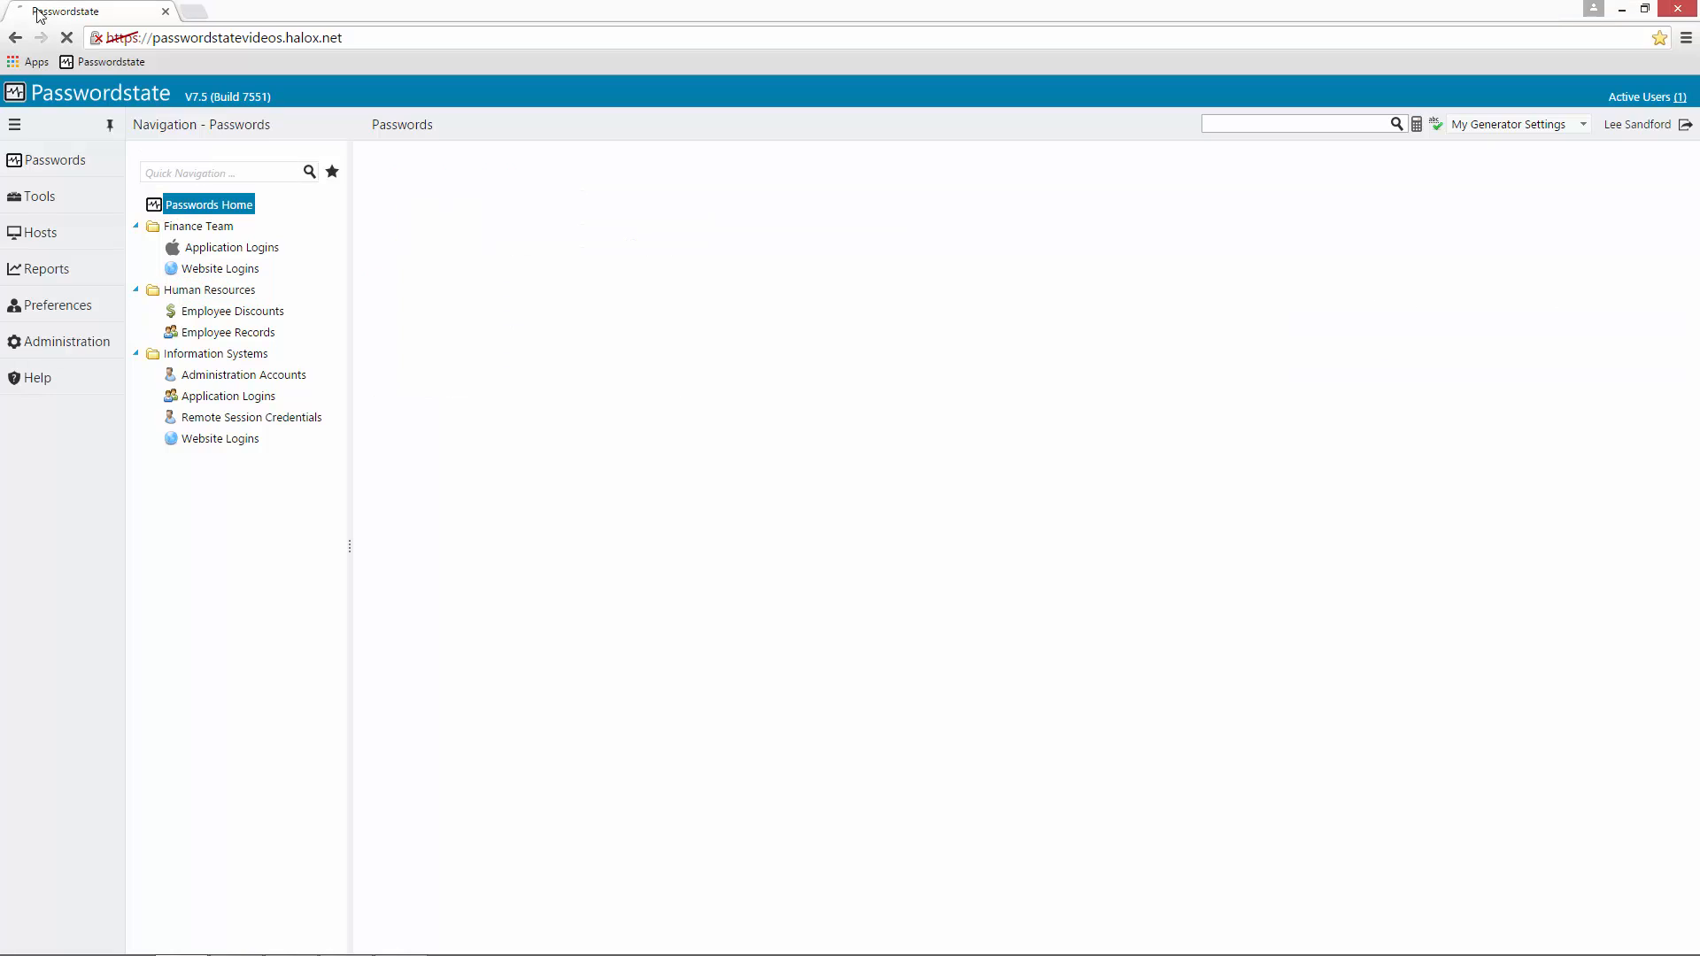
left_click(208, 203)
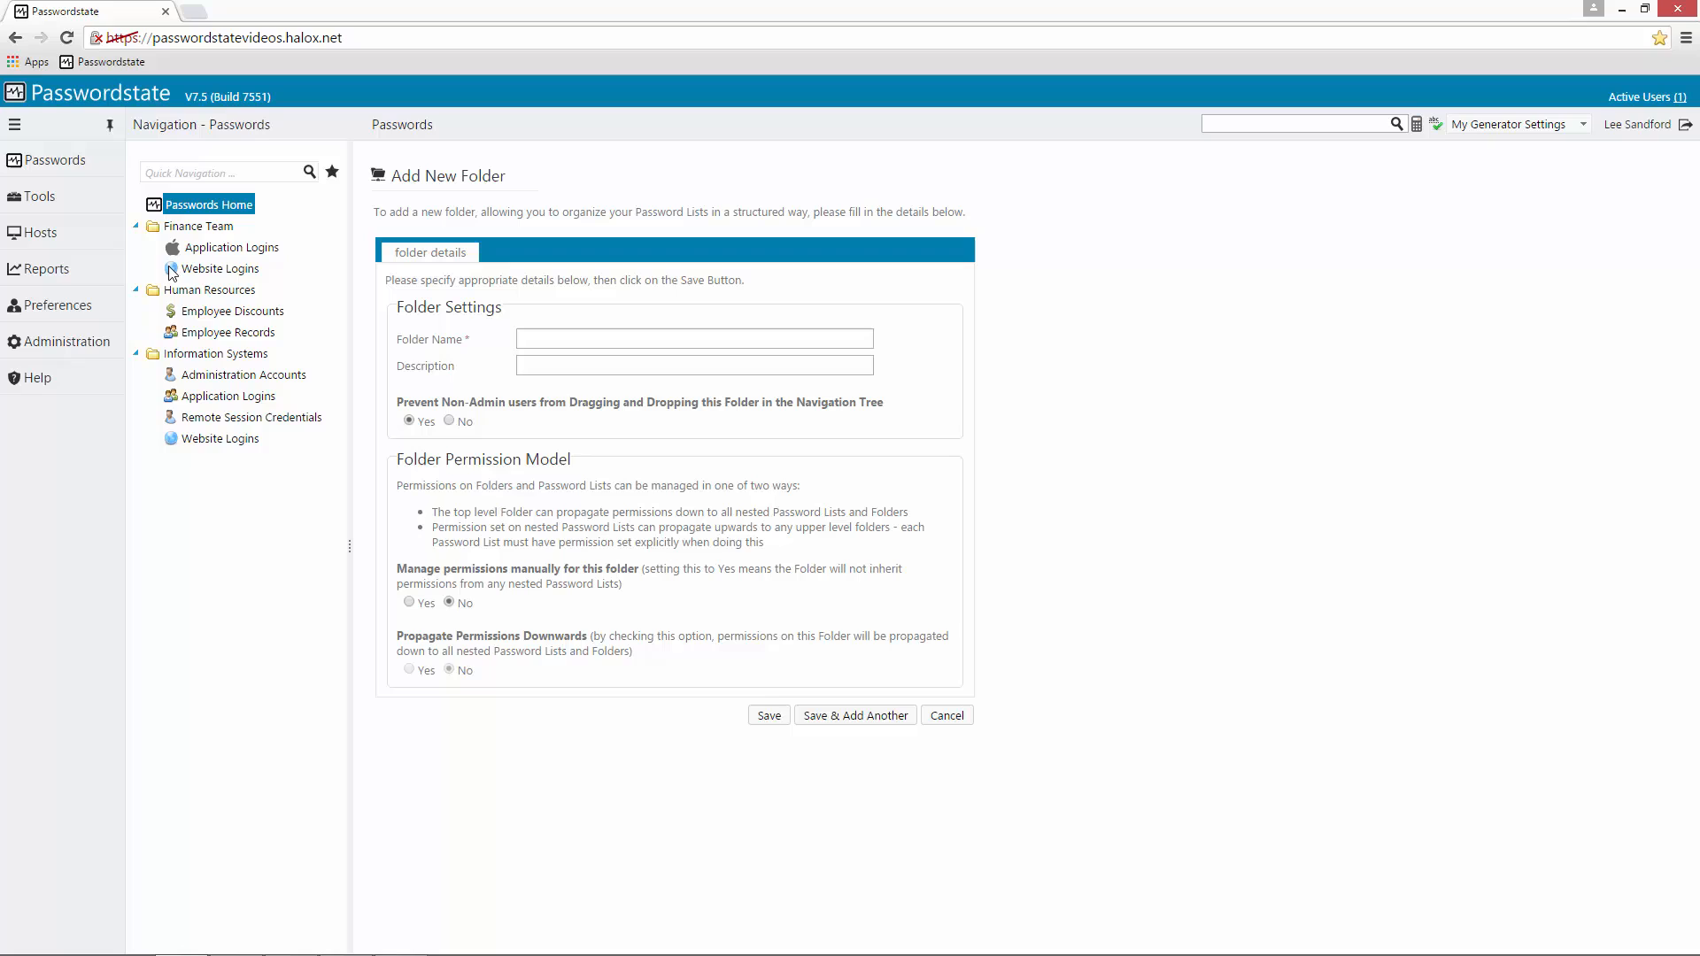
left_click(694, 338)
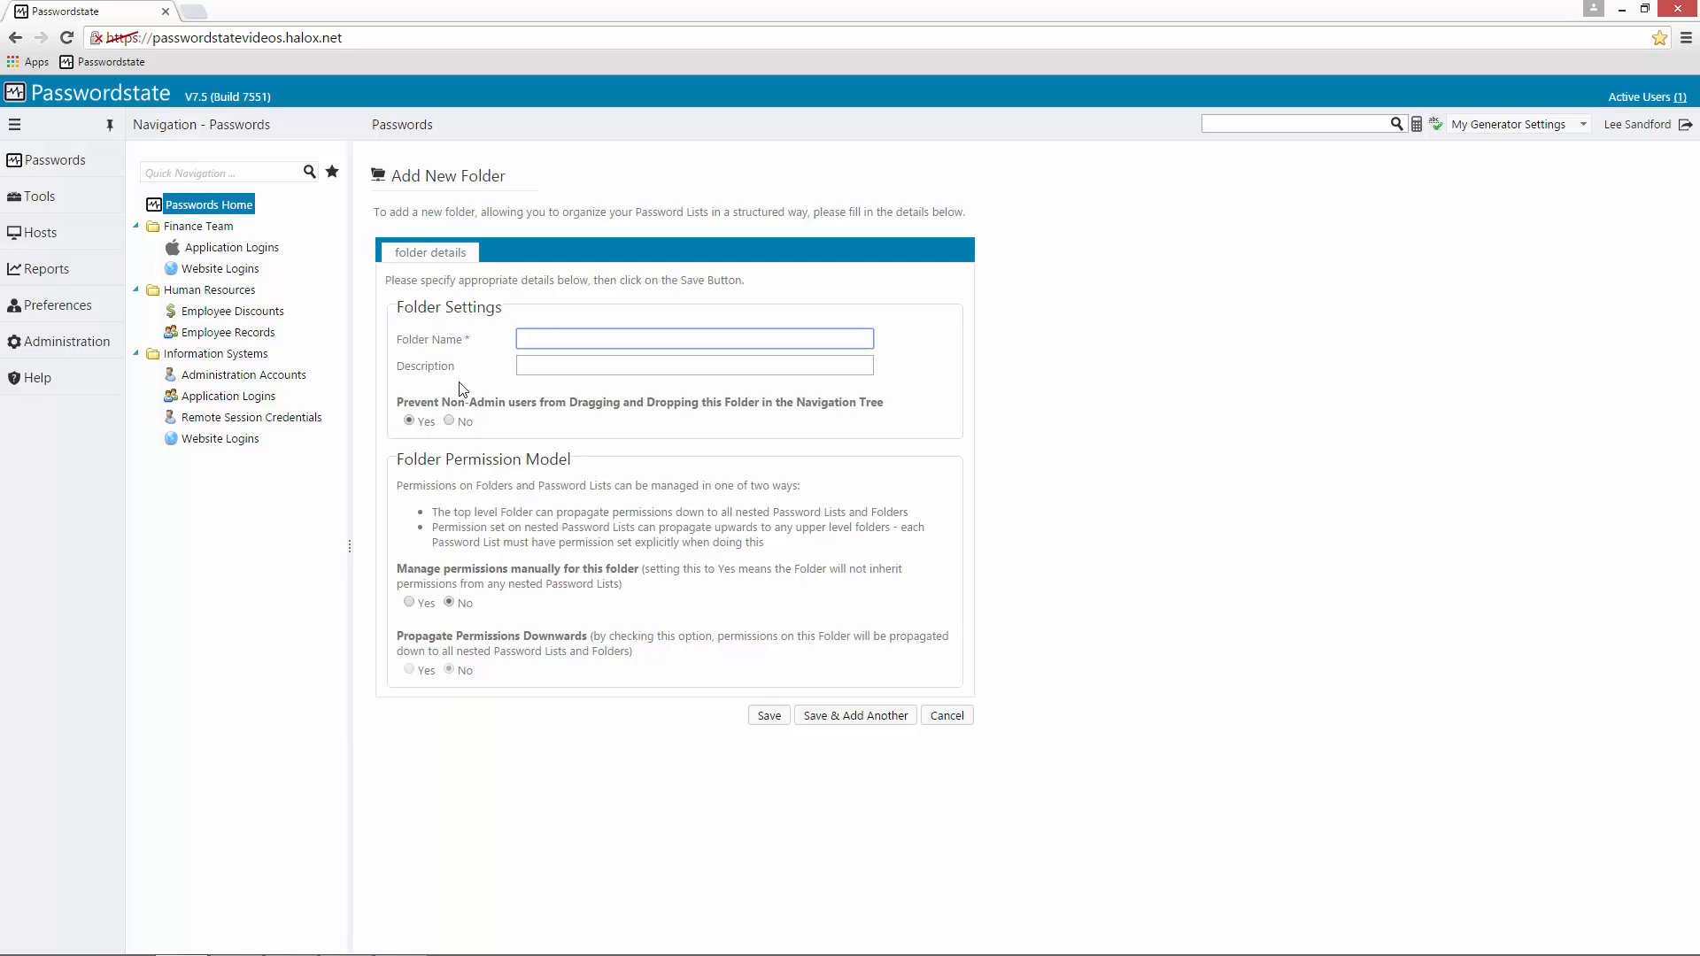
type("Test")
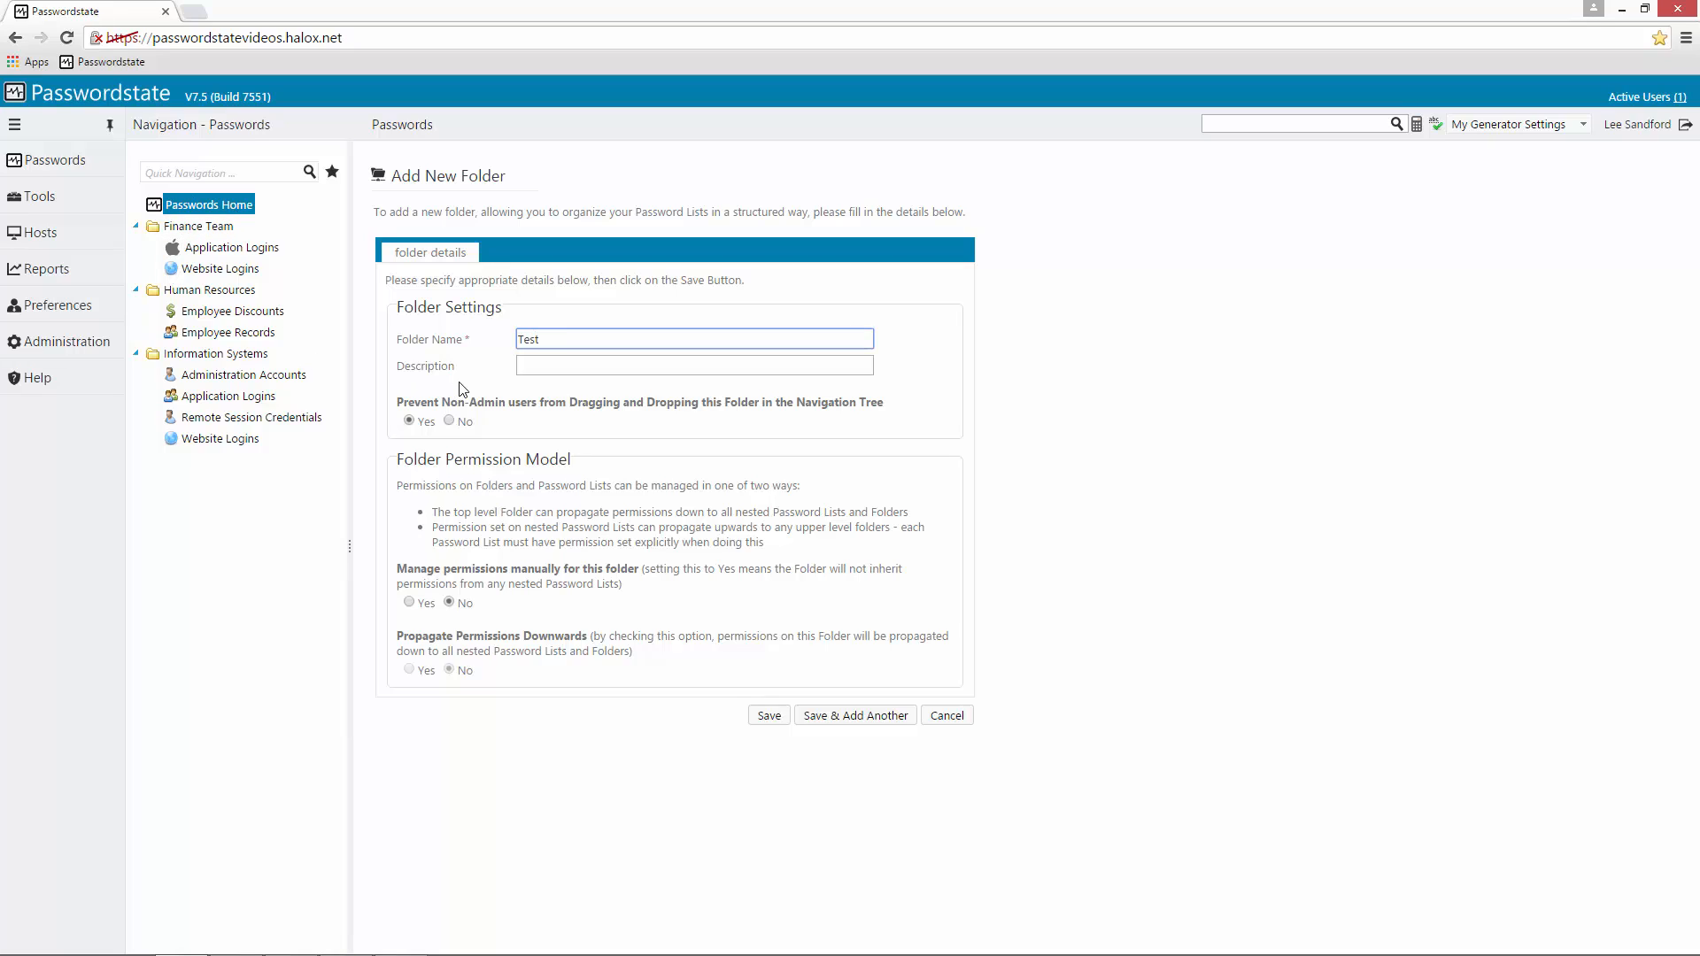
mouse_move(506, 576)
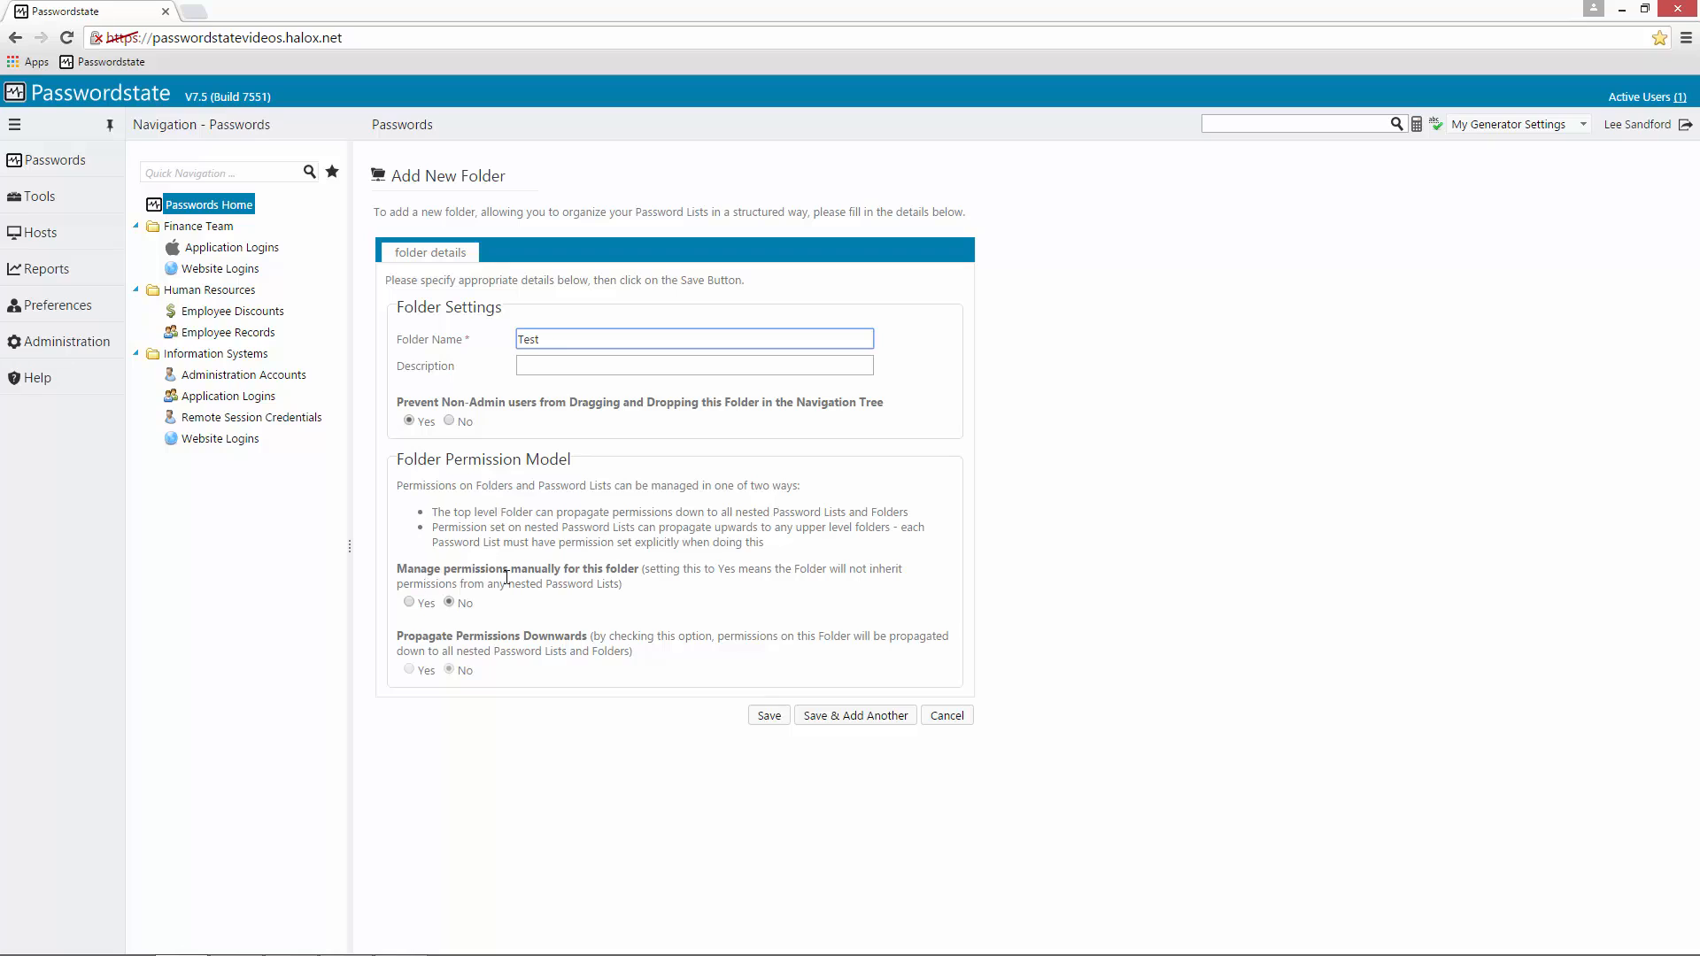
left_click(410, 602)
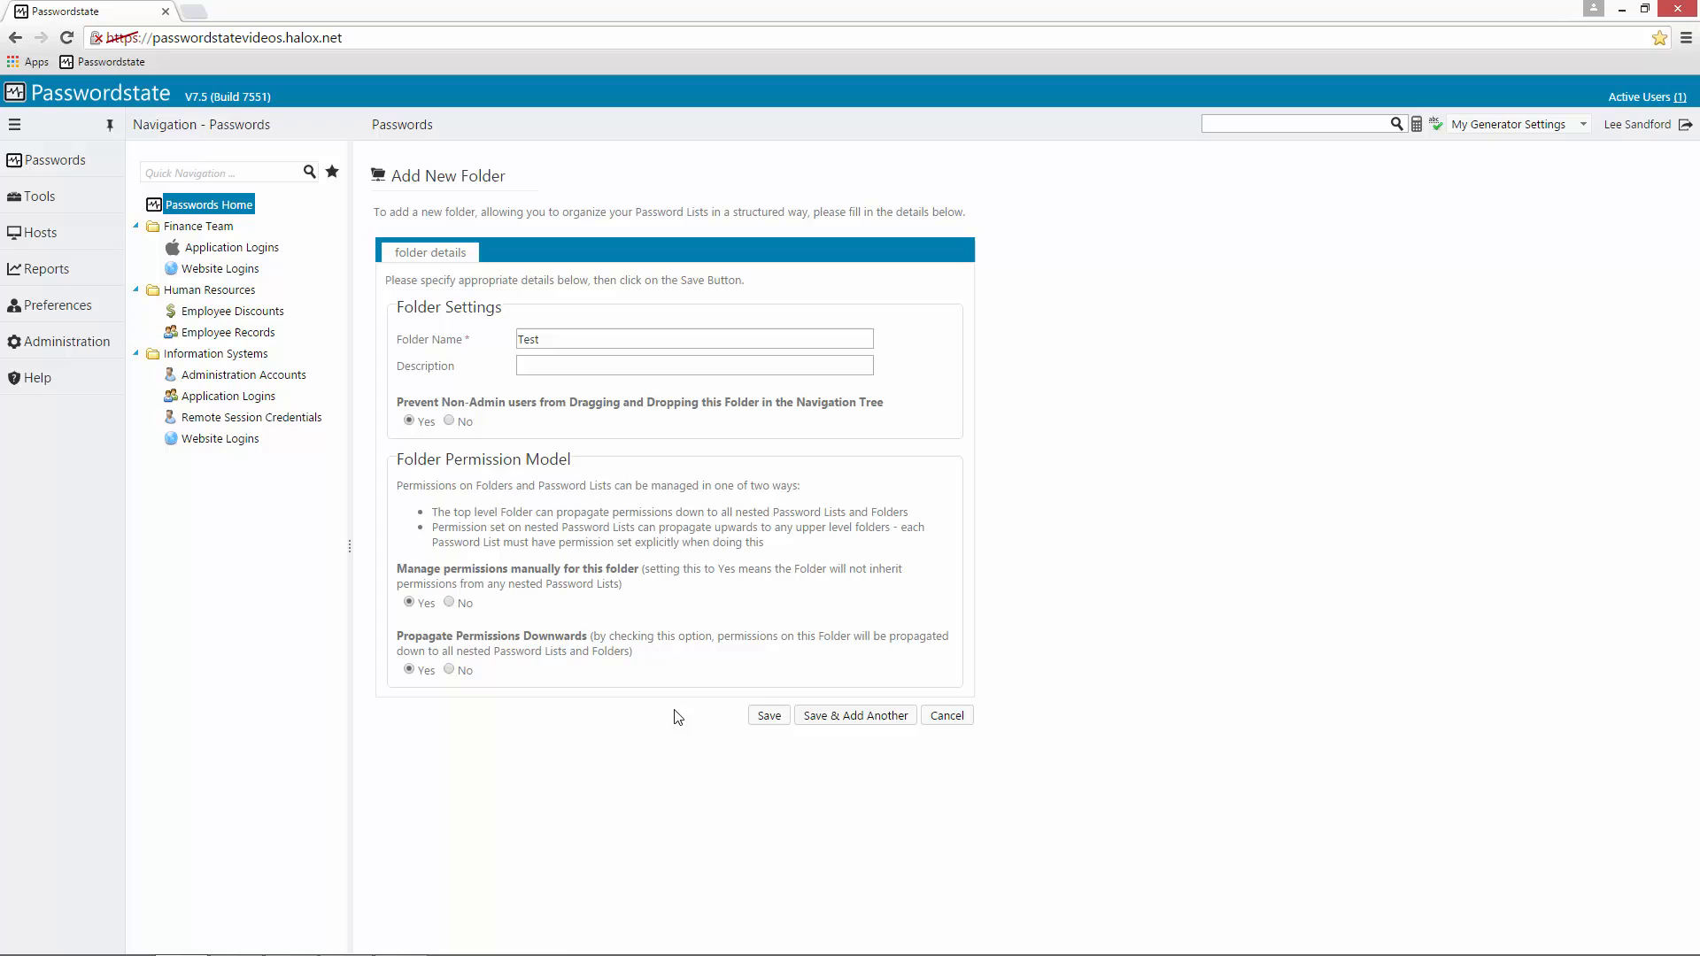
left_click(768, 715)
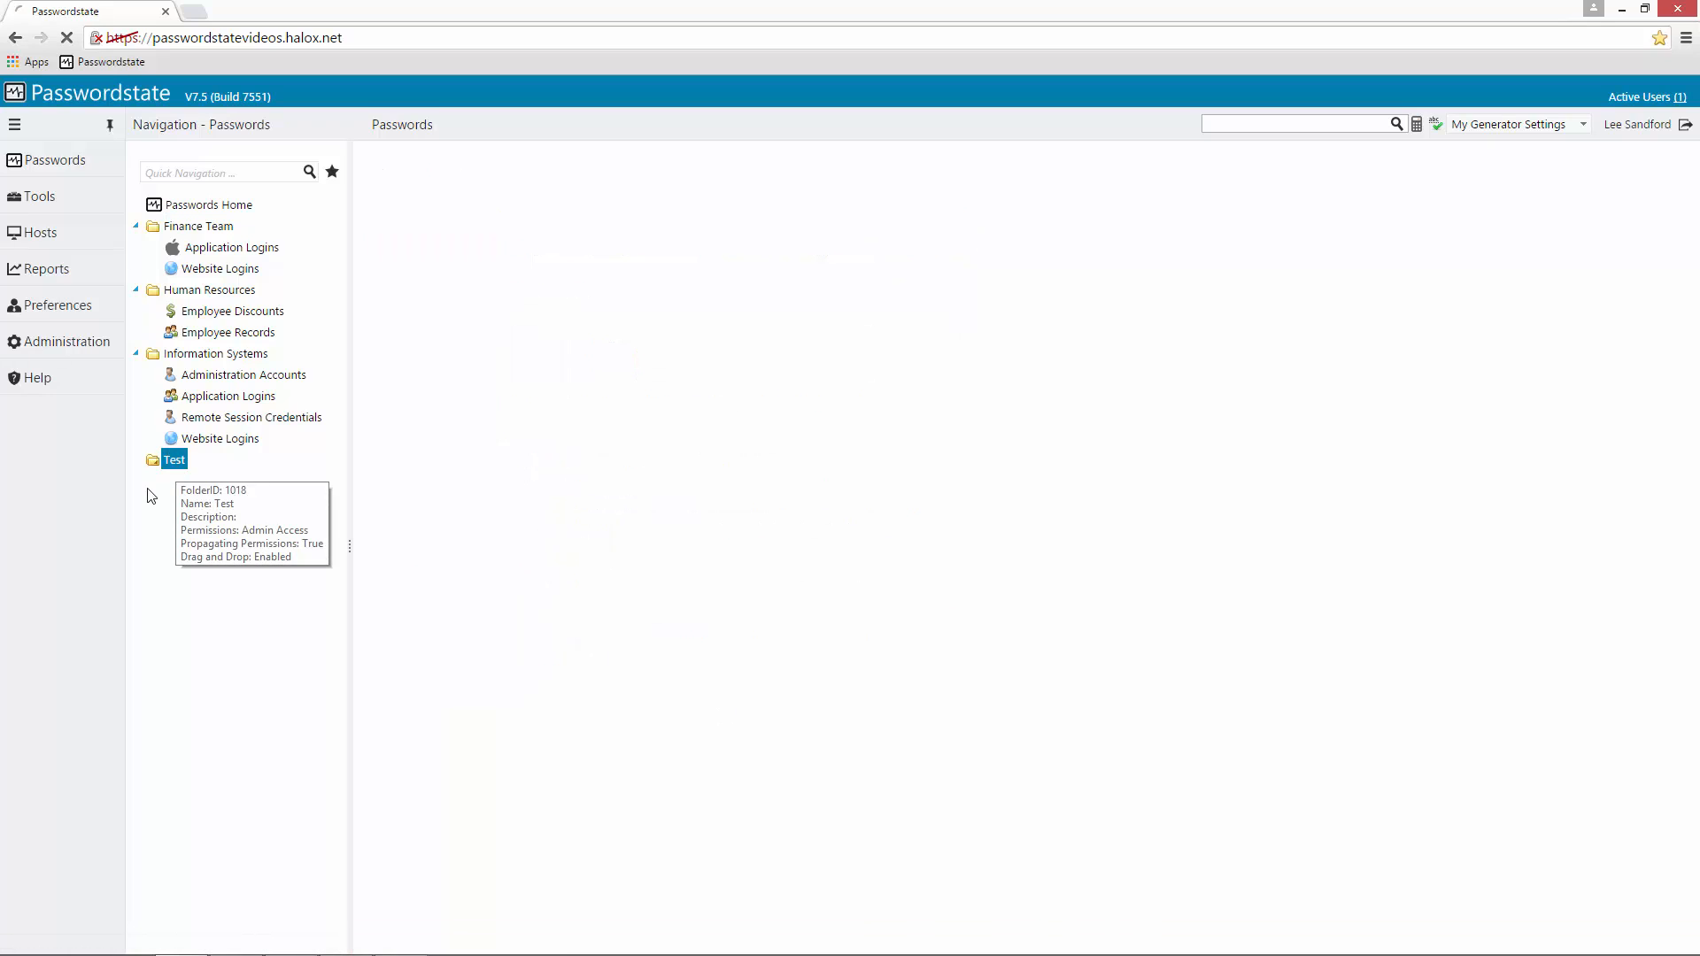
left_click(173, 459)
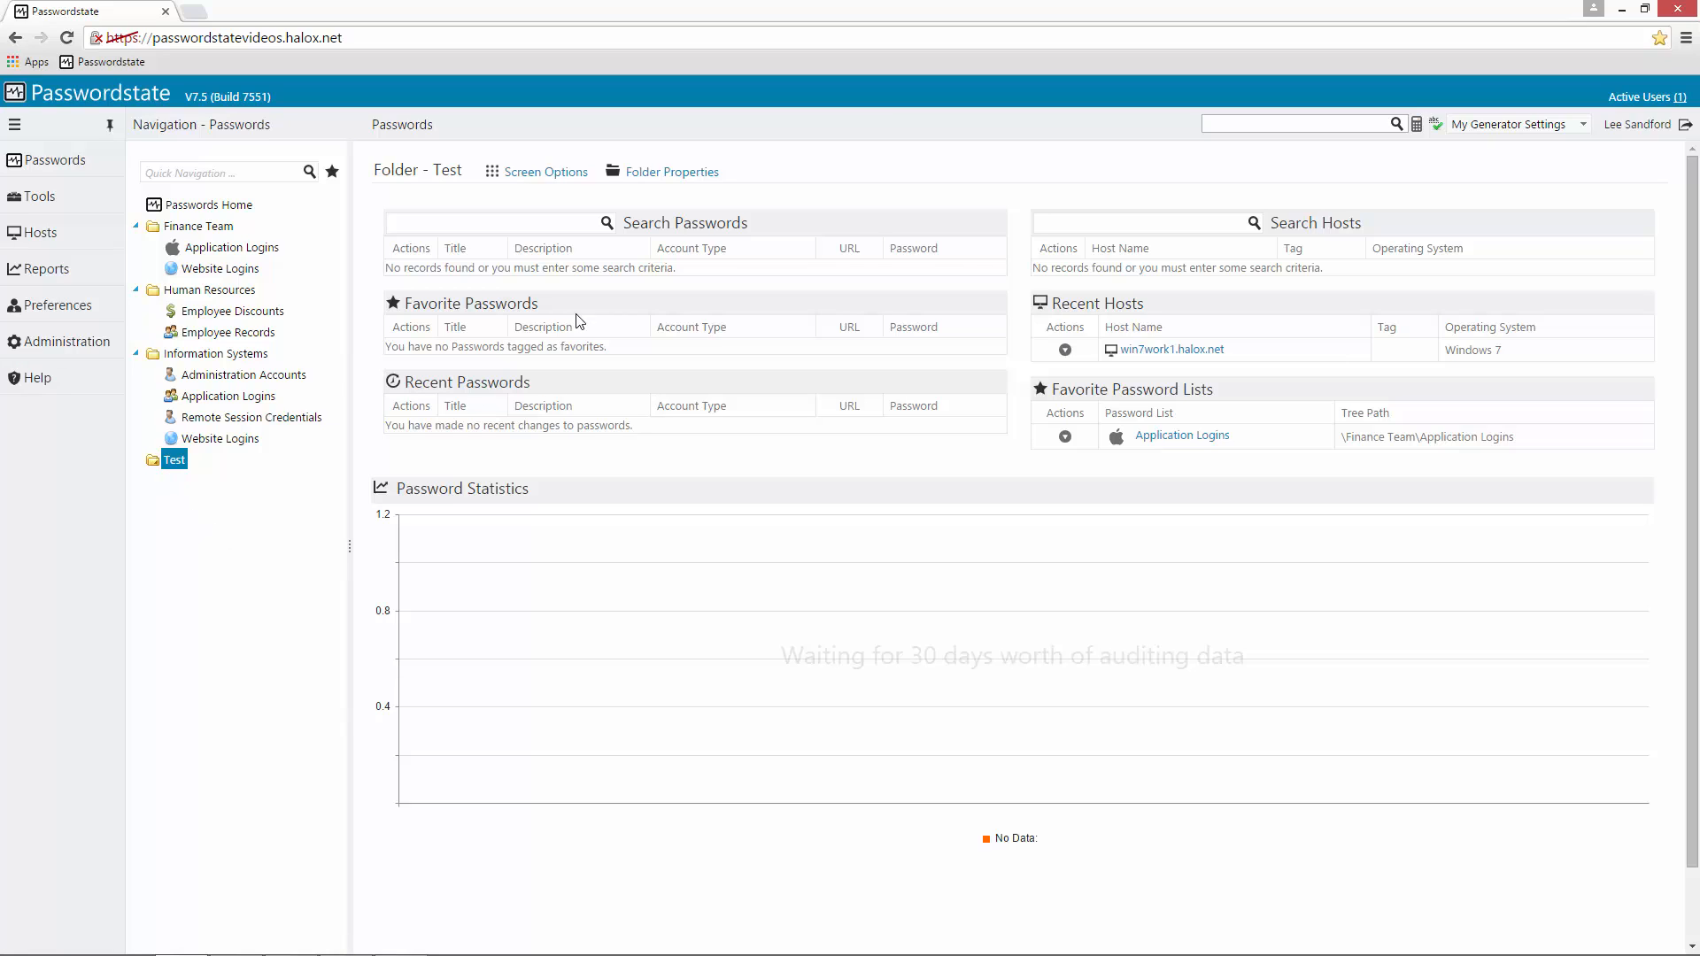
left_click(672, 171)
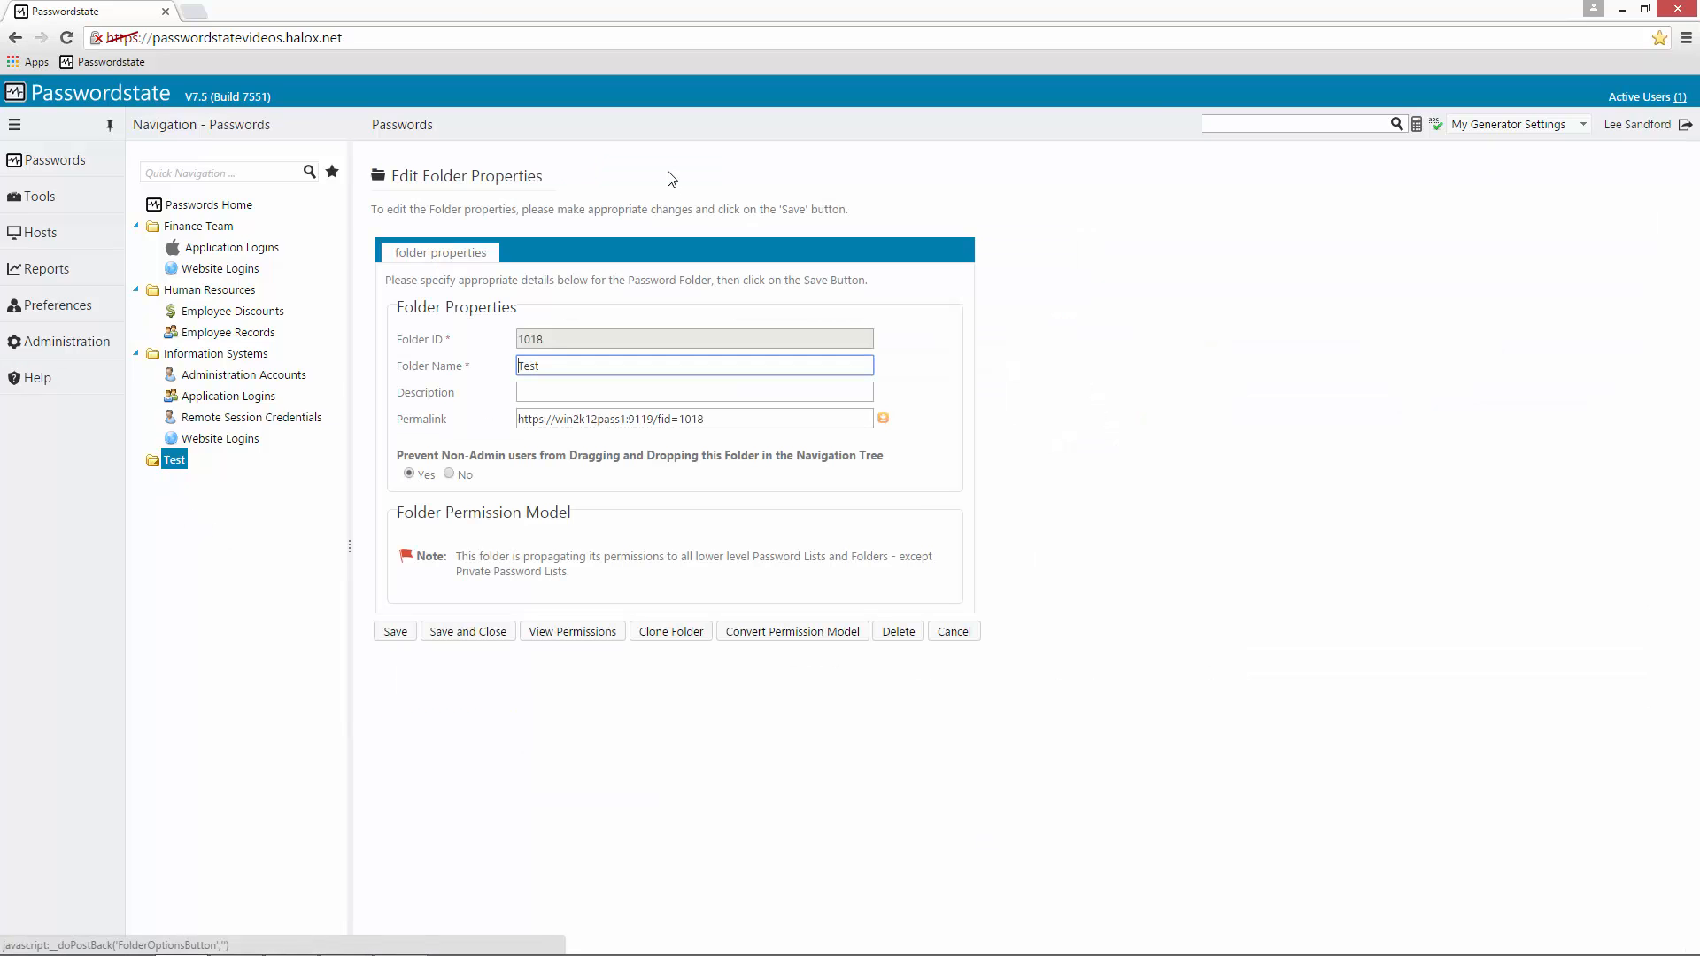
left_click(571, 632)
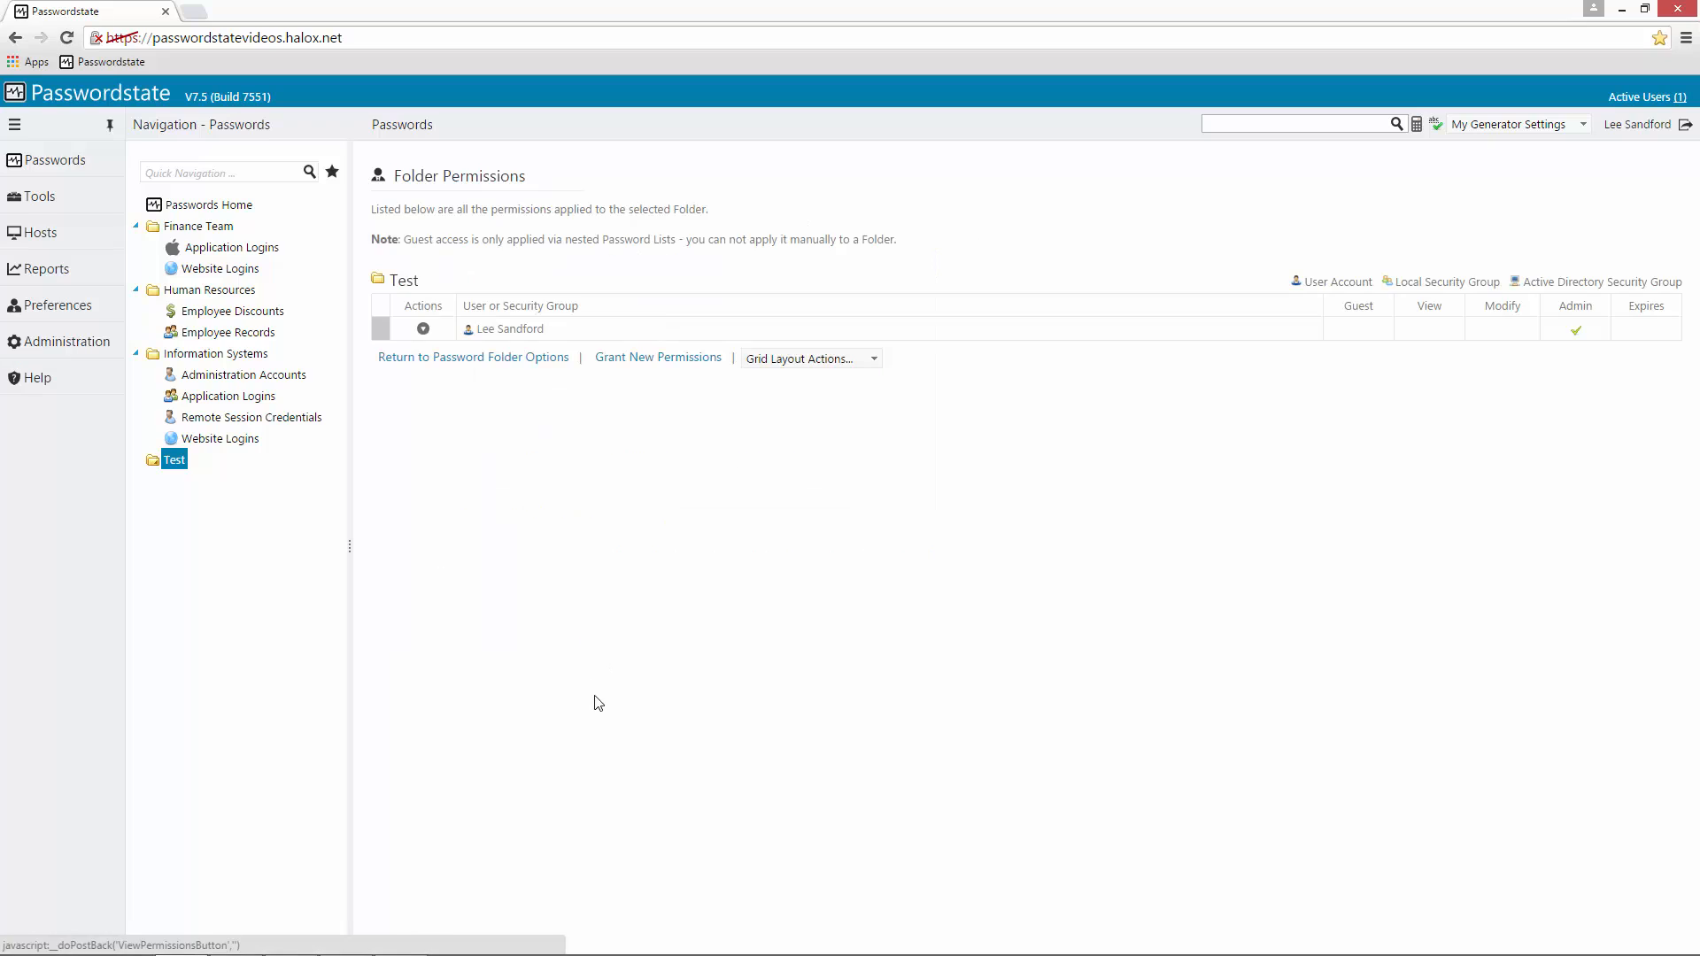
left_click(657, 357)
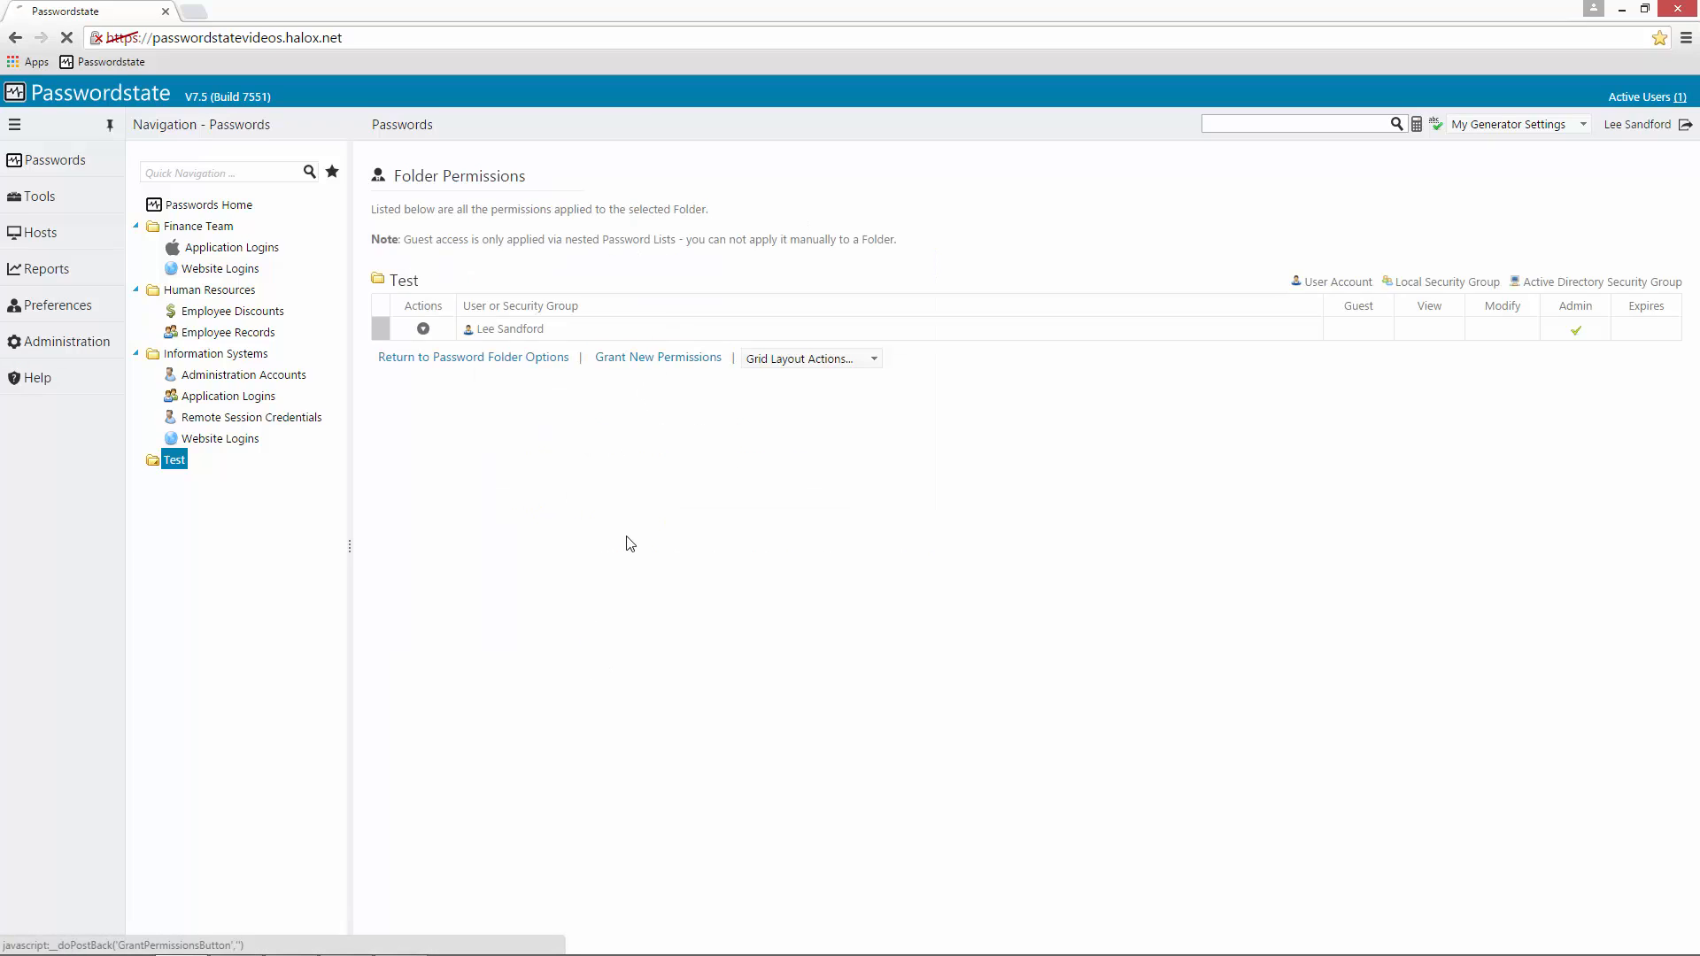
left_click(657, 357)
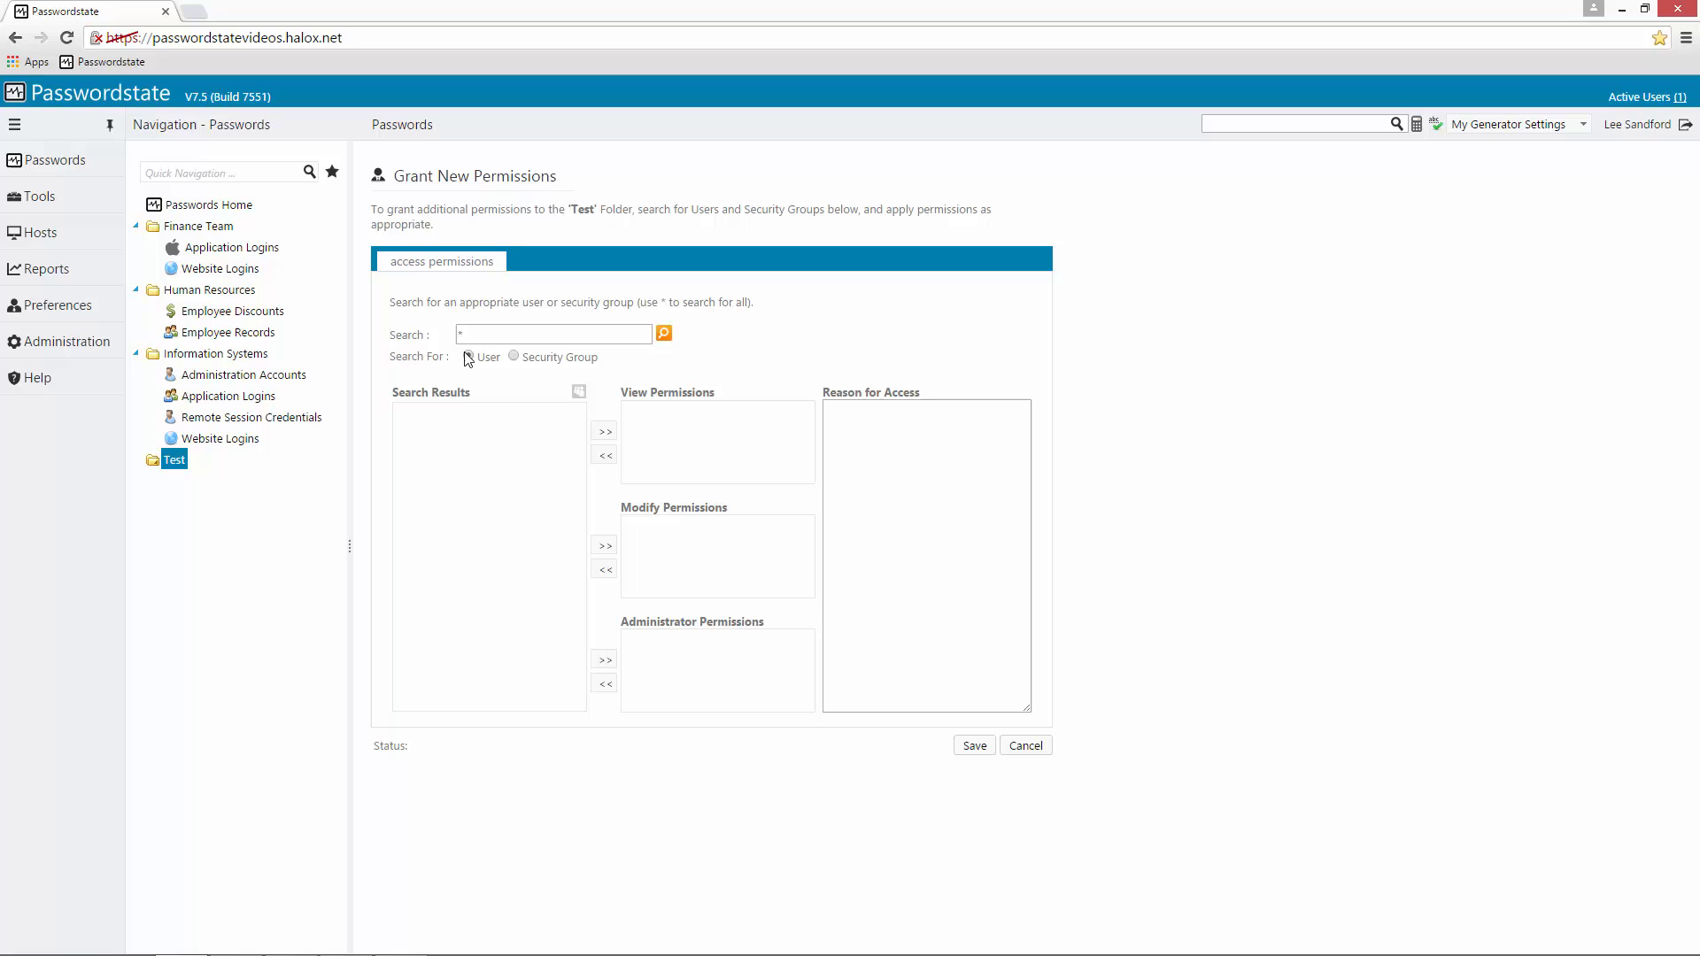
left_click(662, 333)
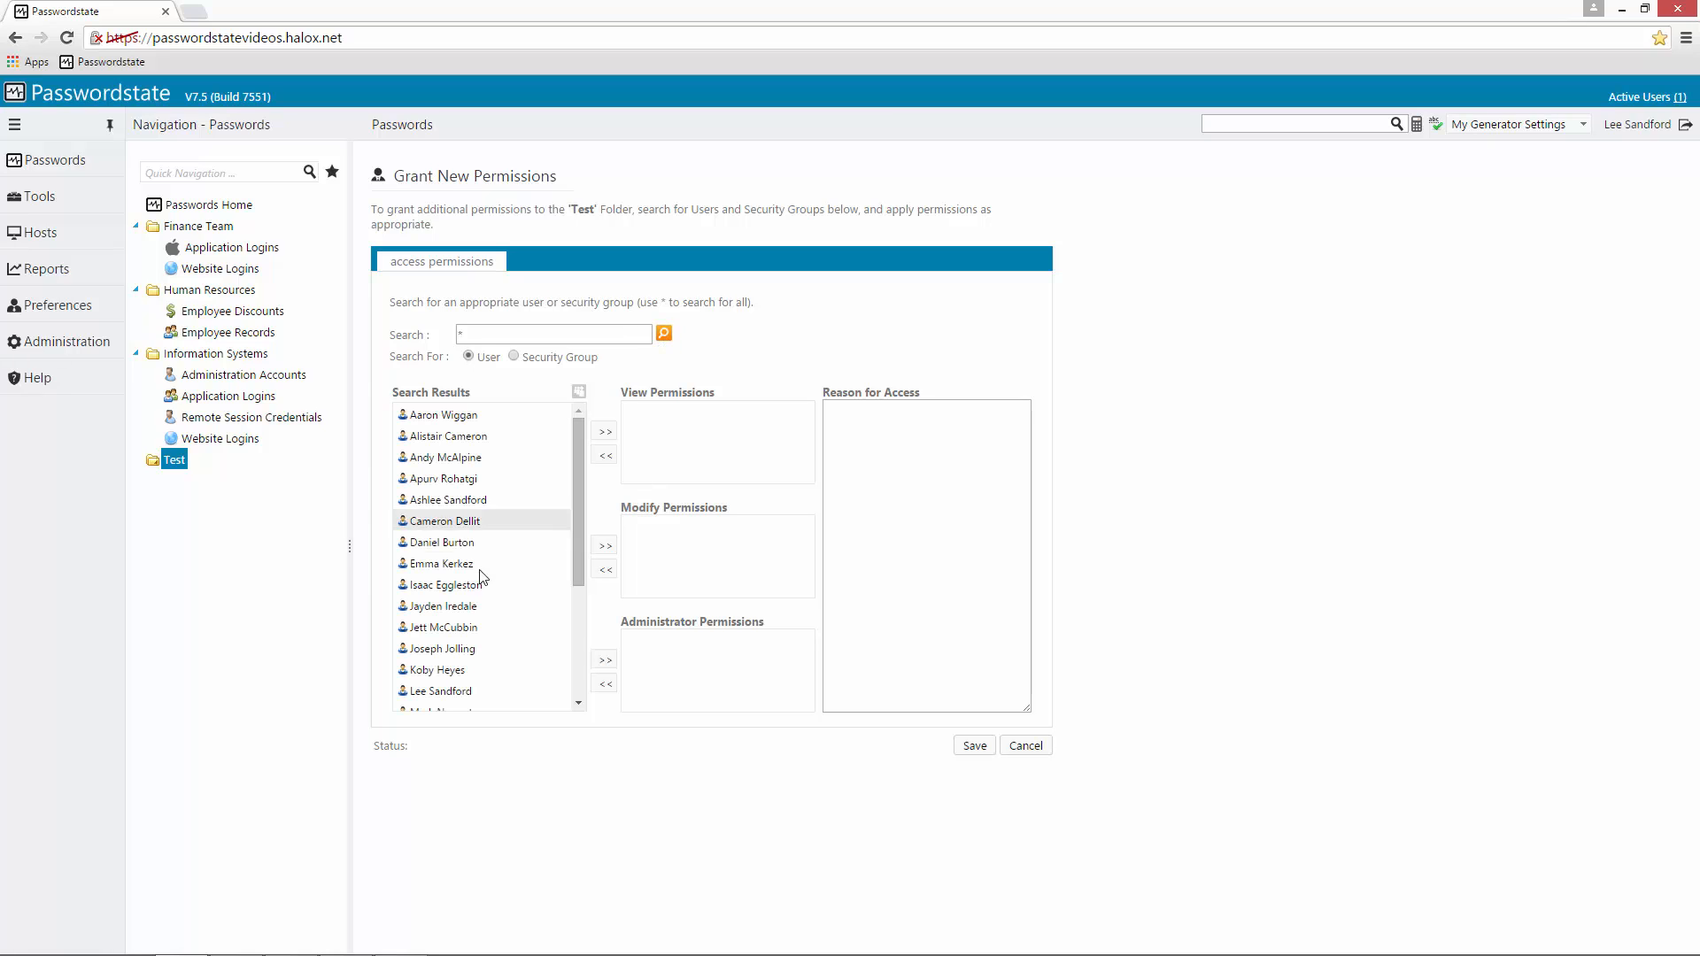
left_click(440, 627)
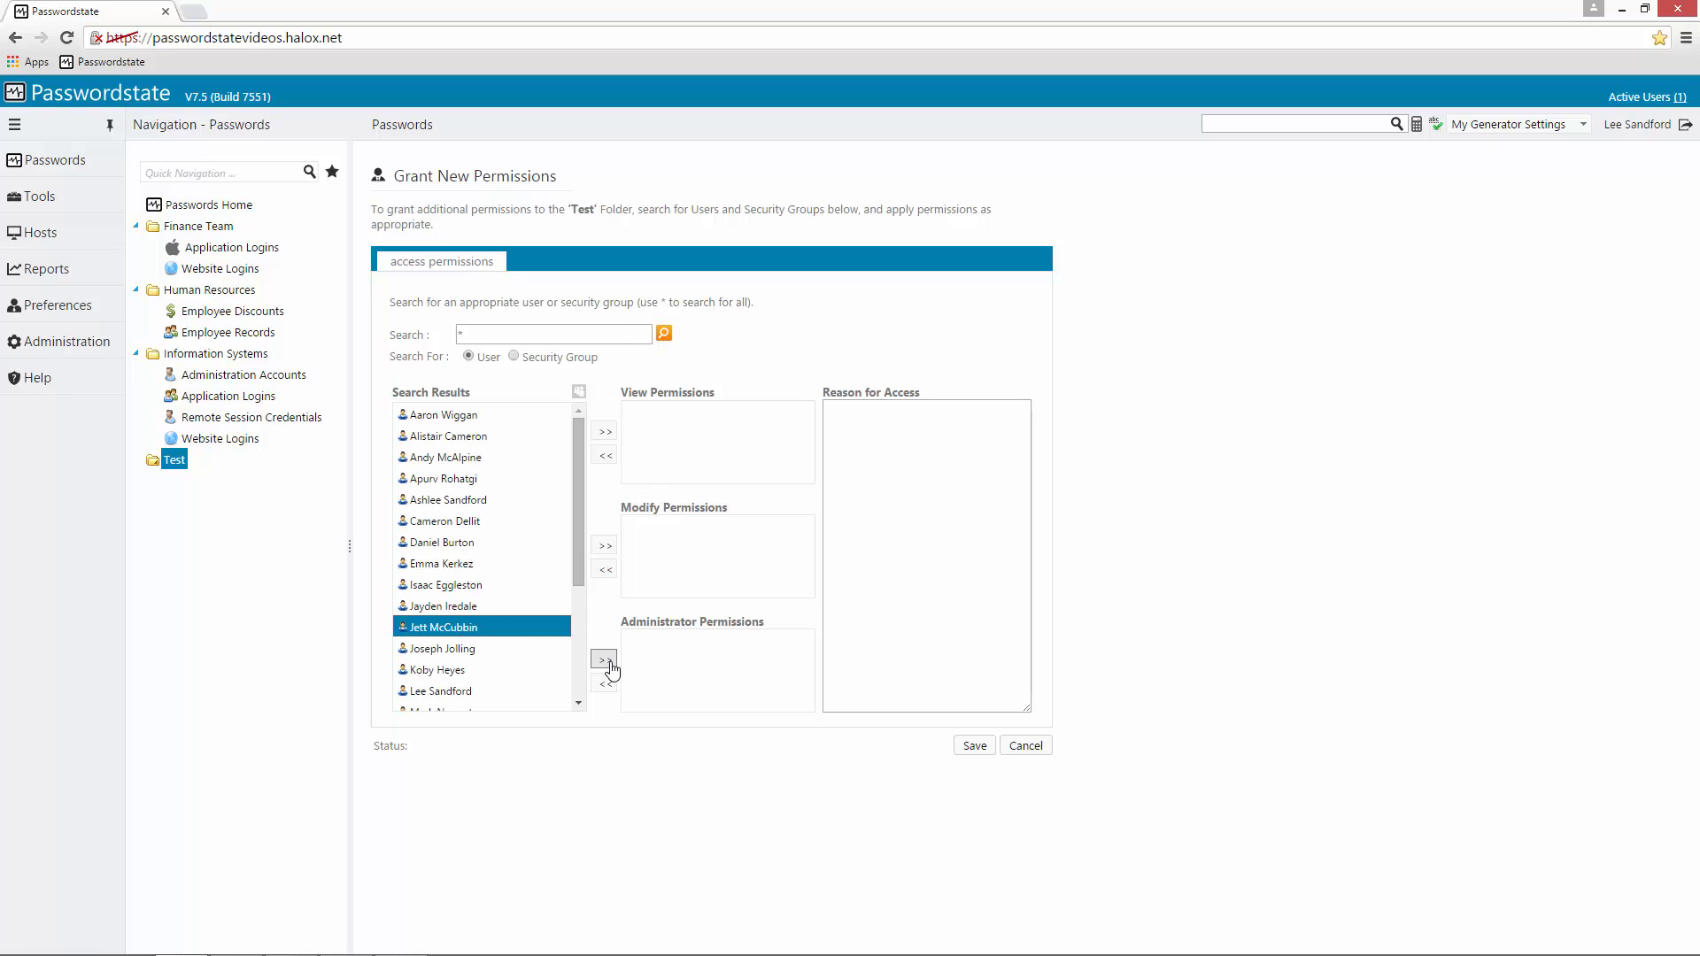
left_click(604, 661)
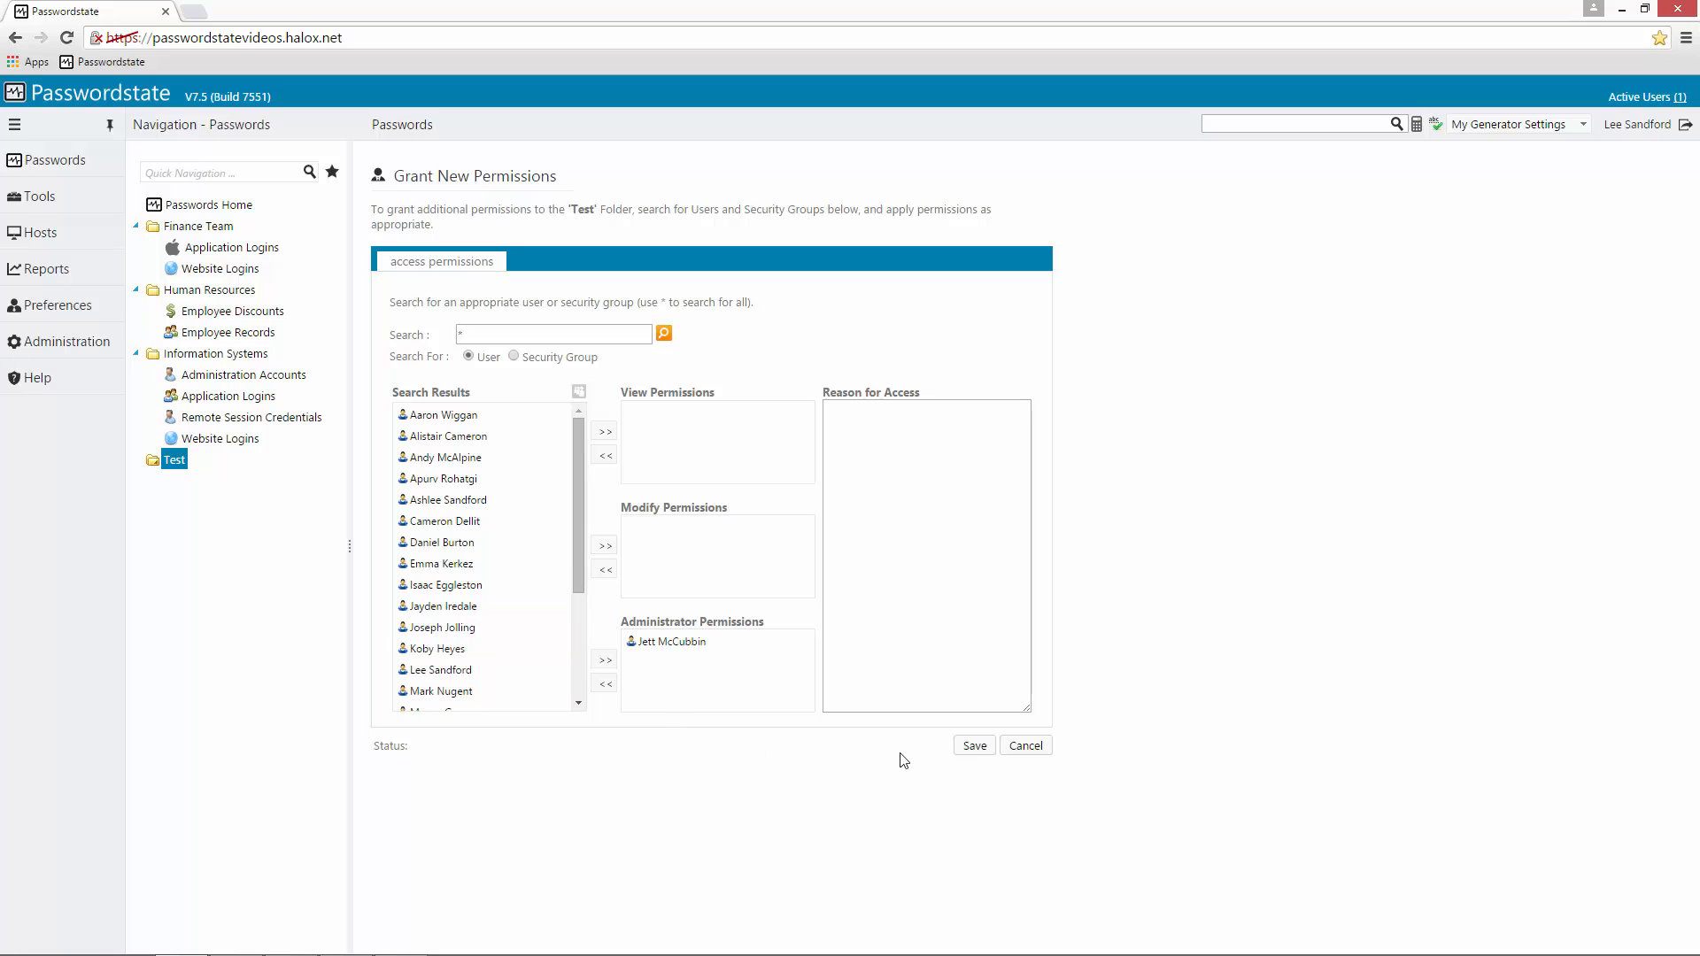
left_click(972, 745)
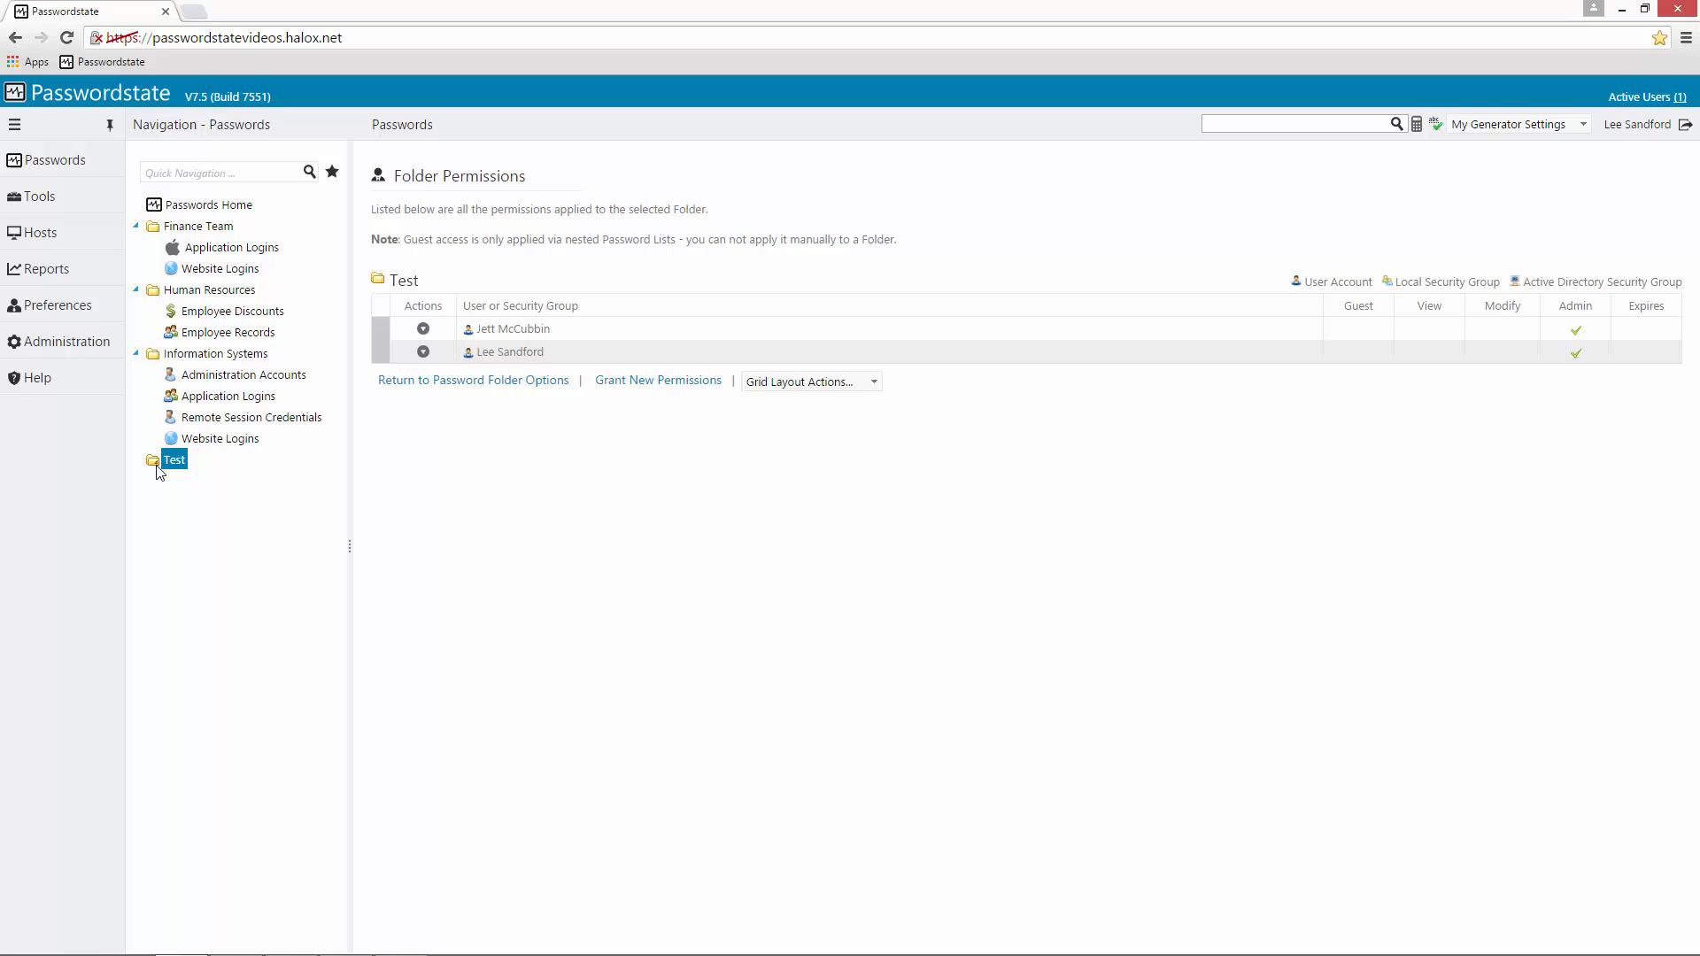
mouse_move(158, 468)
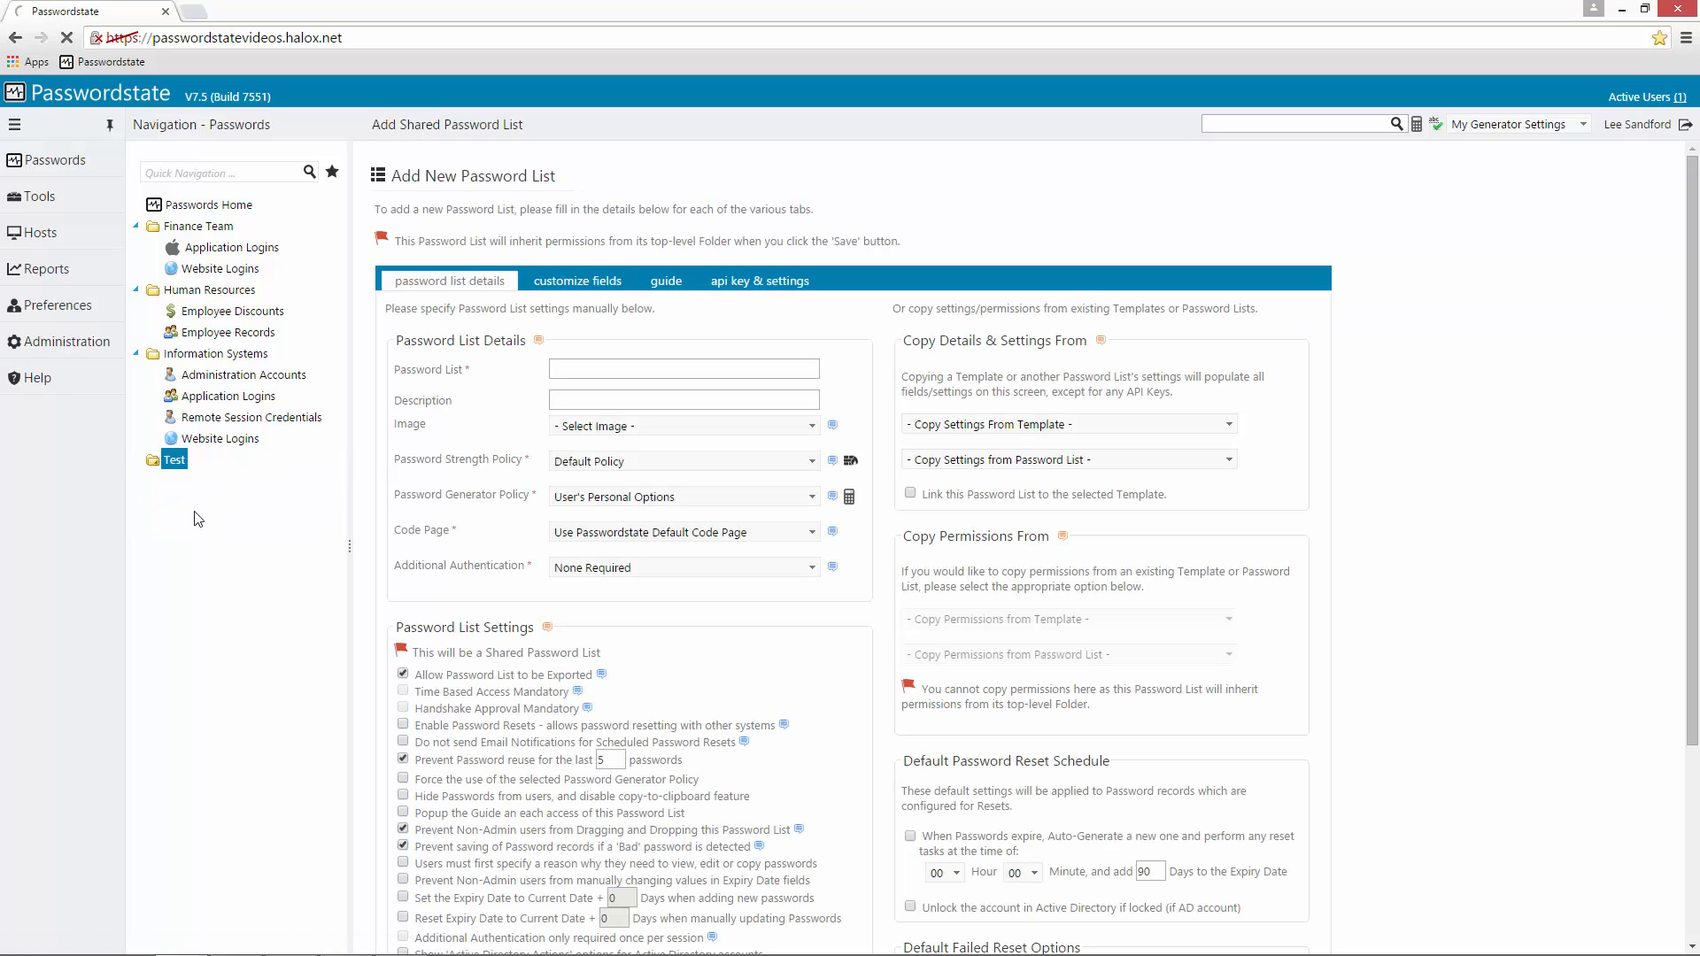
Save a new shared password list named 'Test' inside the Test folder
left_click(683, 368)
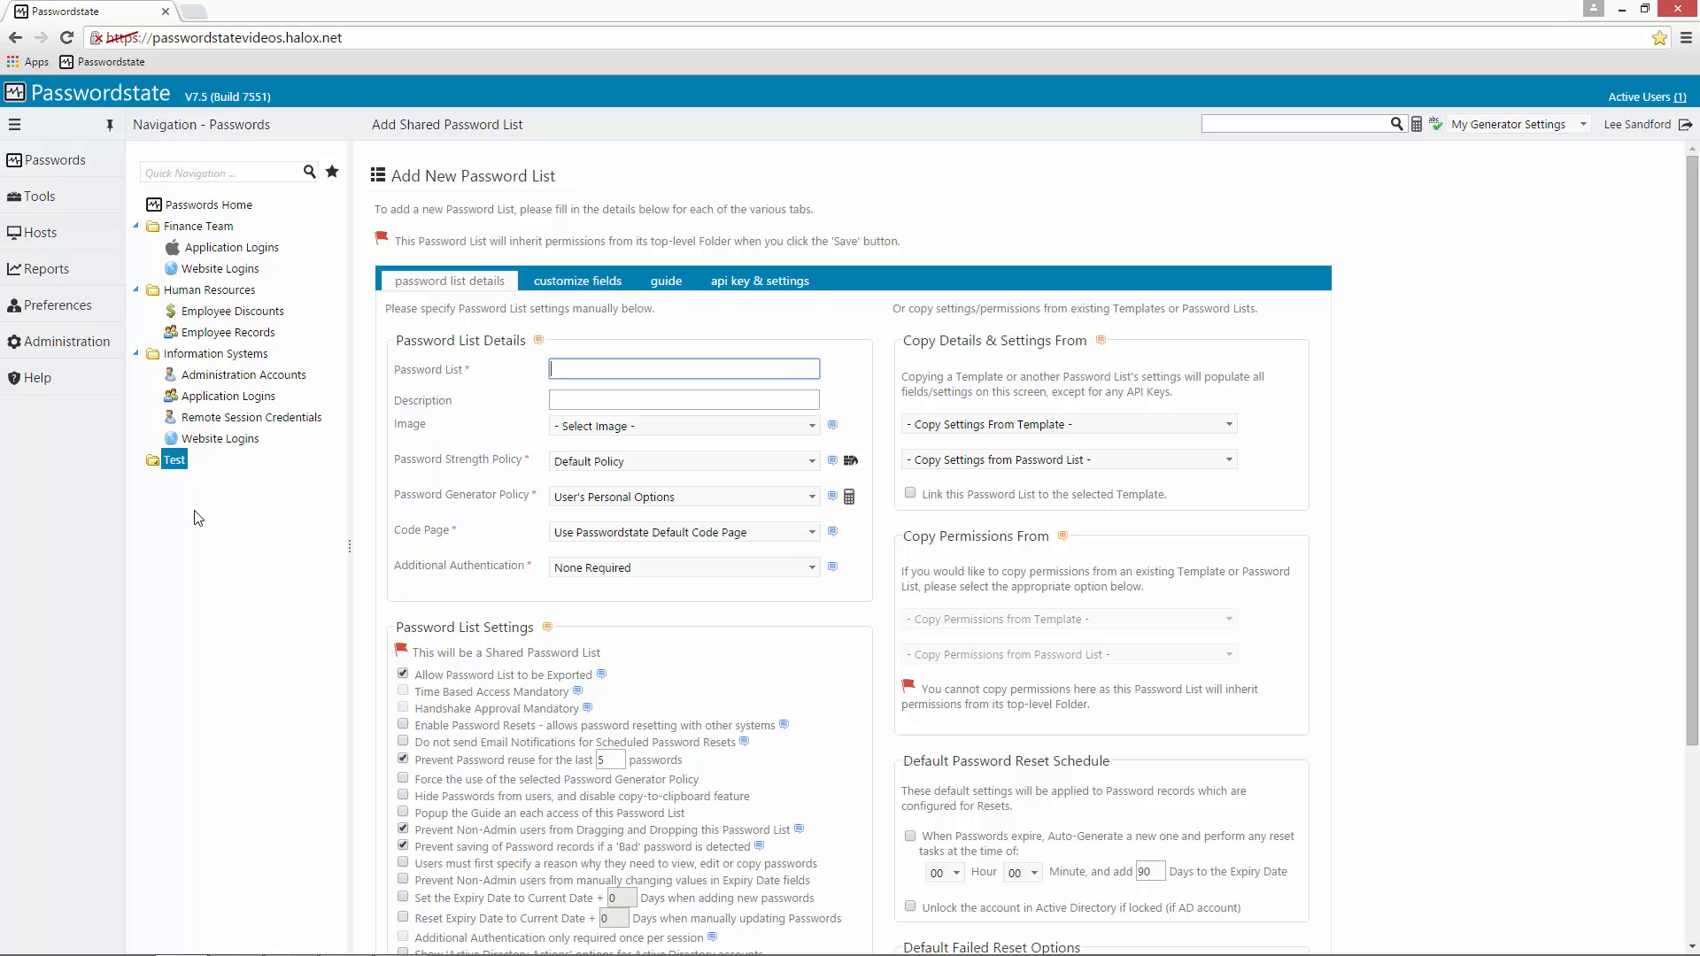
type("Test")
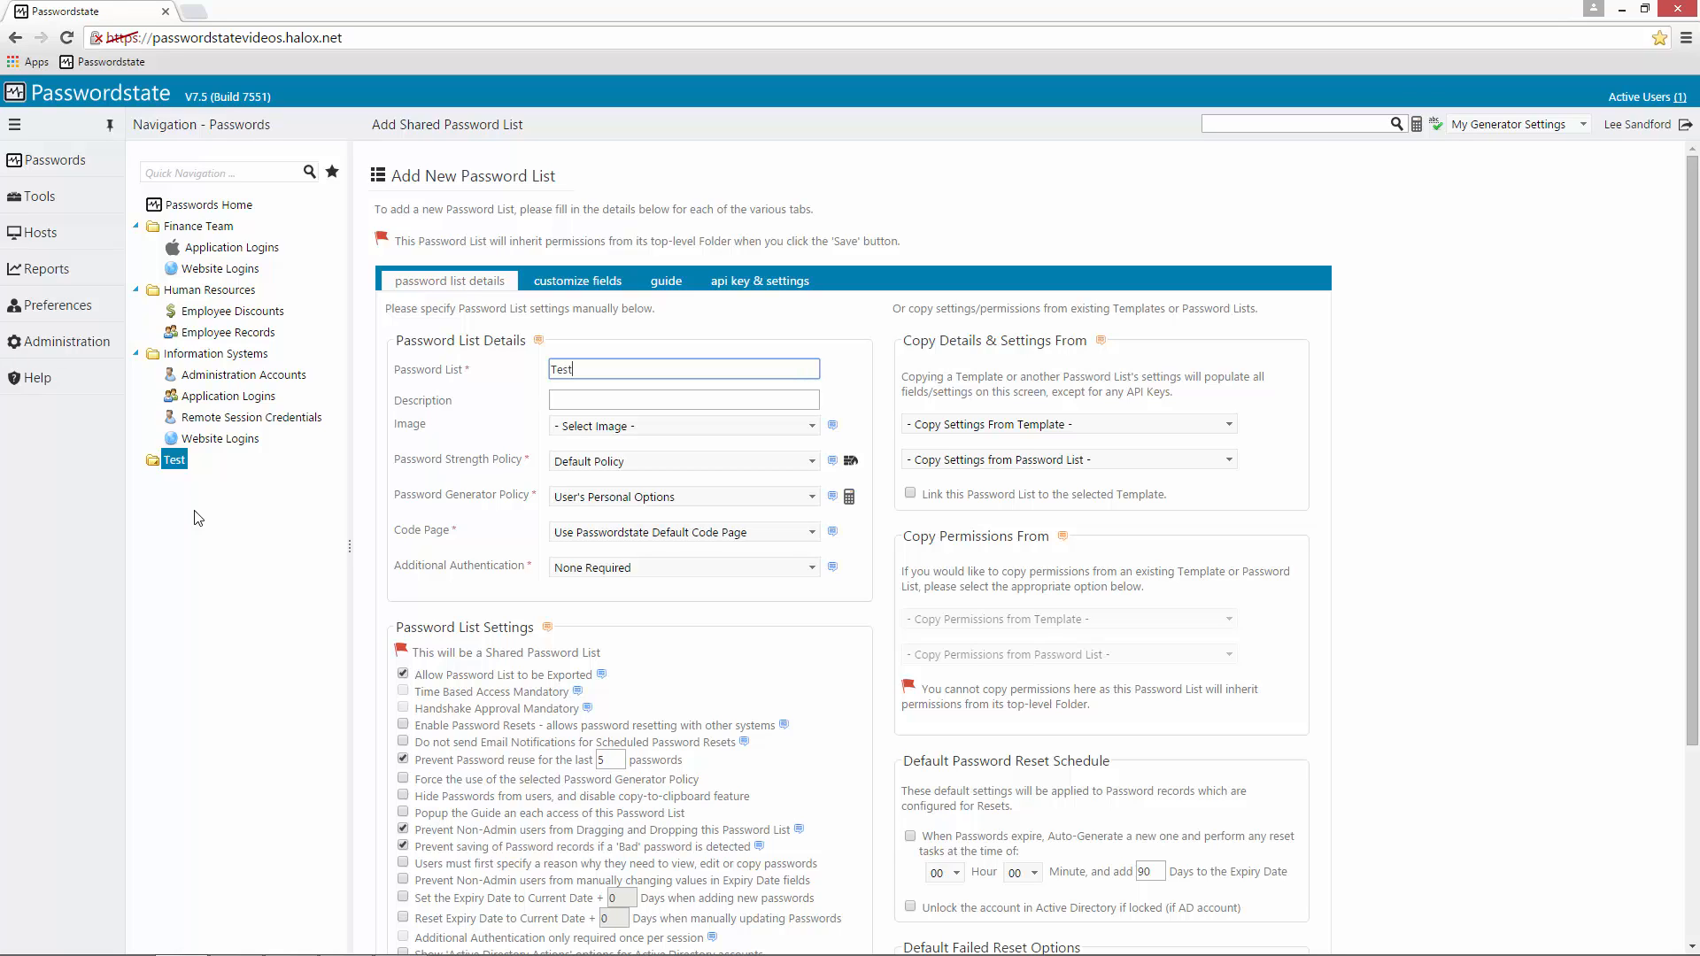
mouse_move(1463, 546)
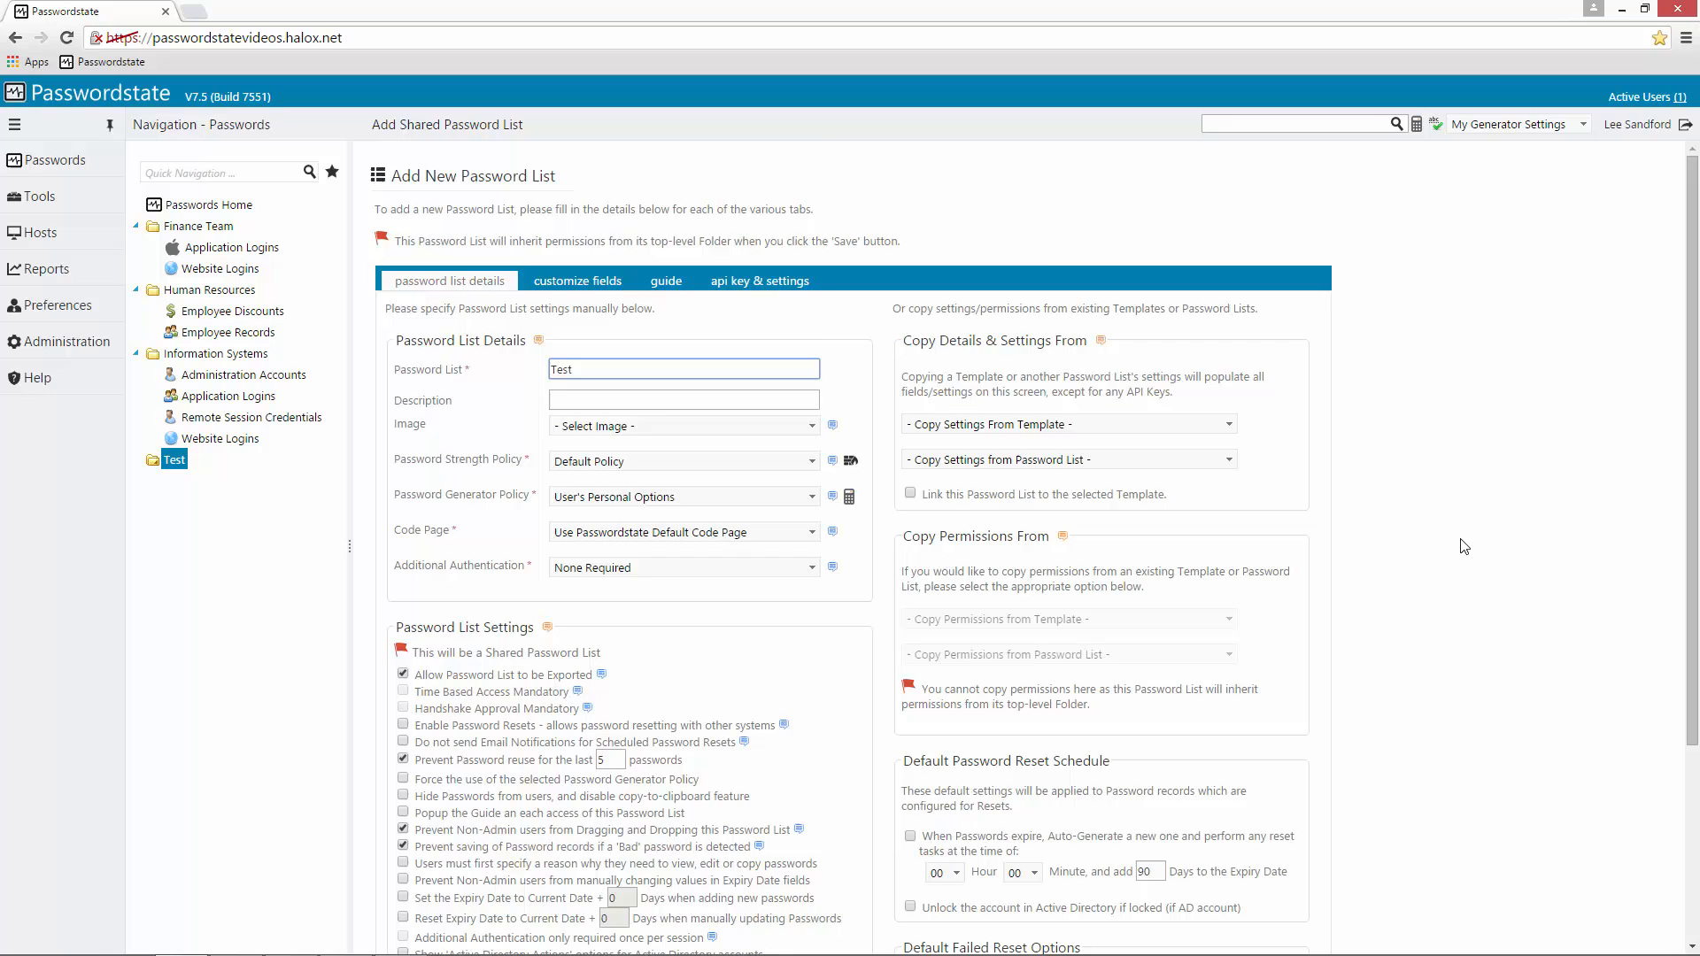
scroll("down", 3)
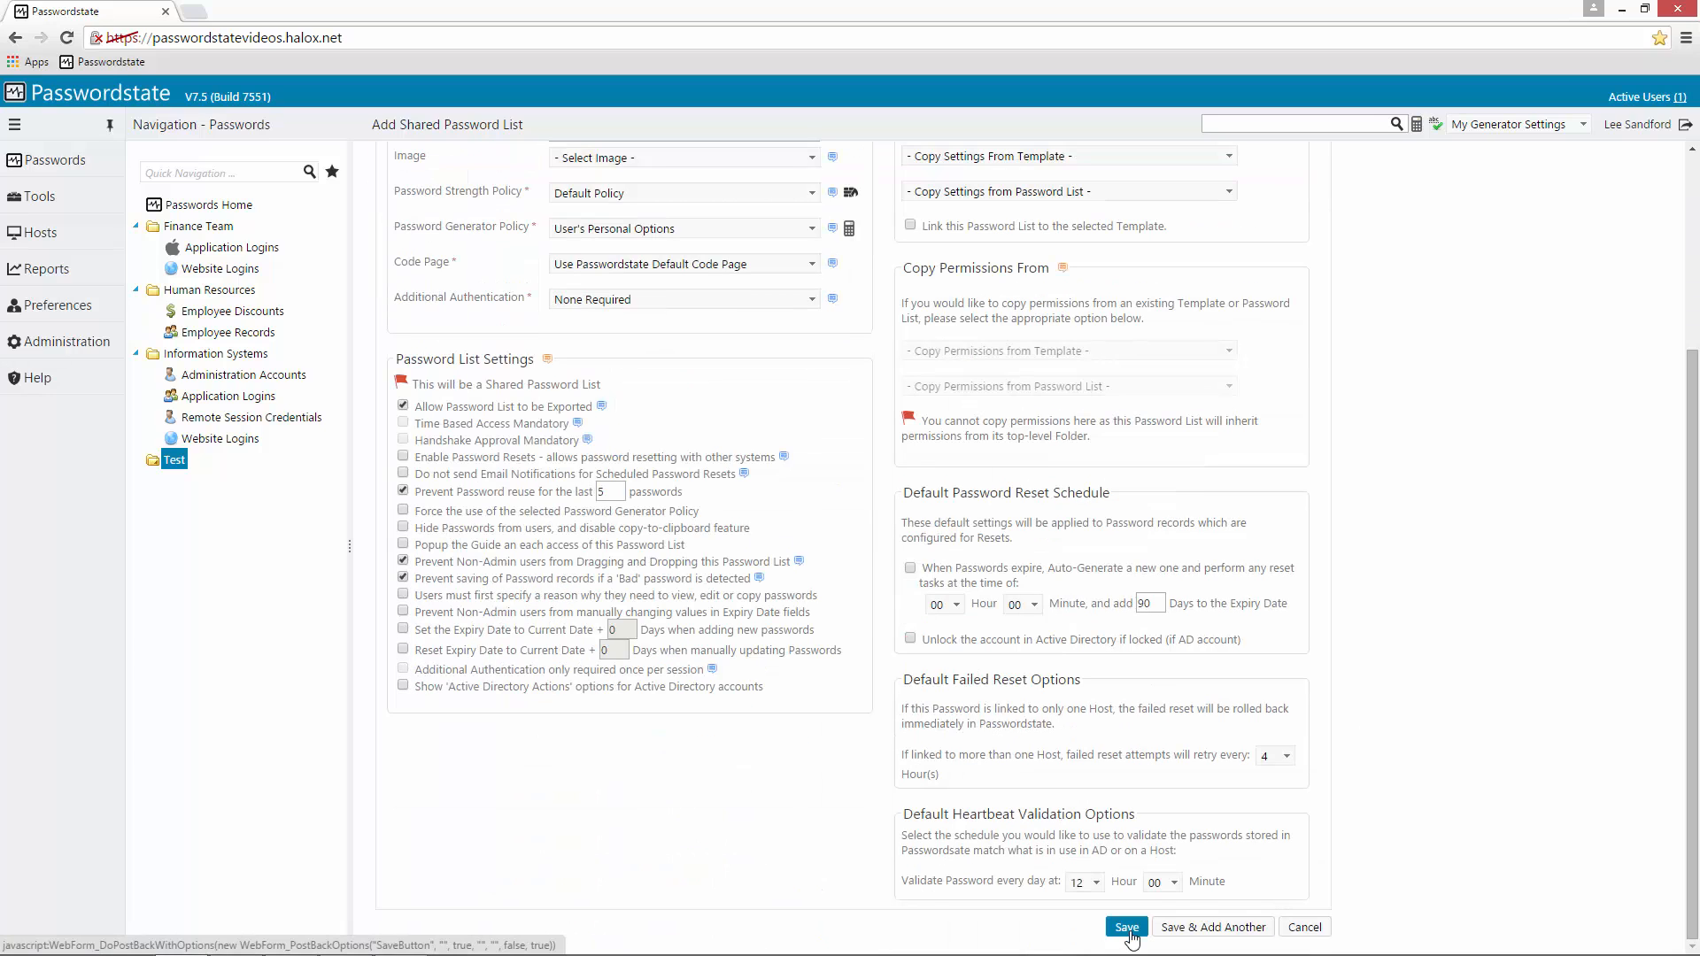
left_click(1125, 928)
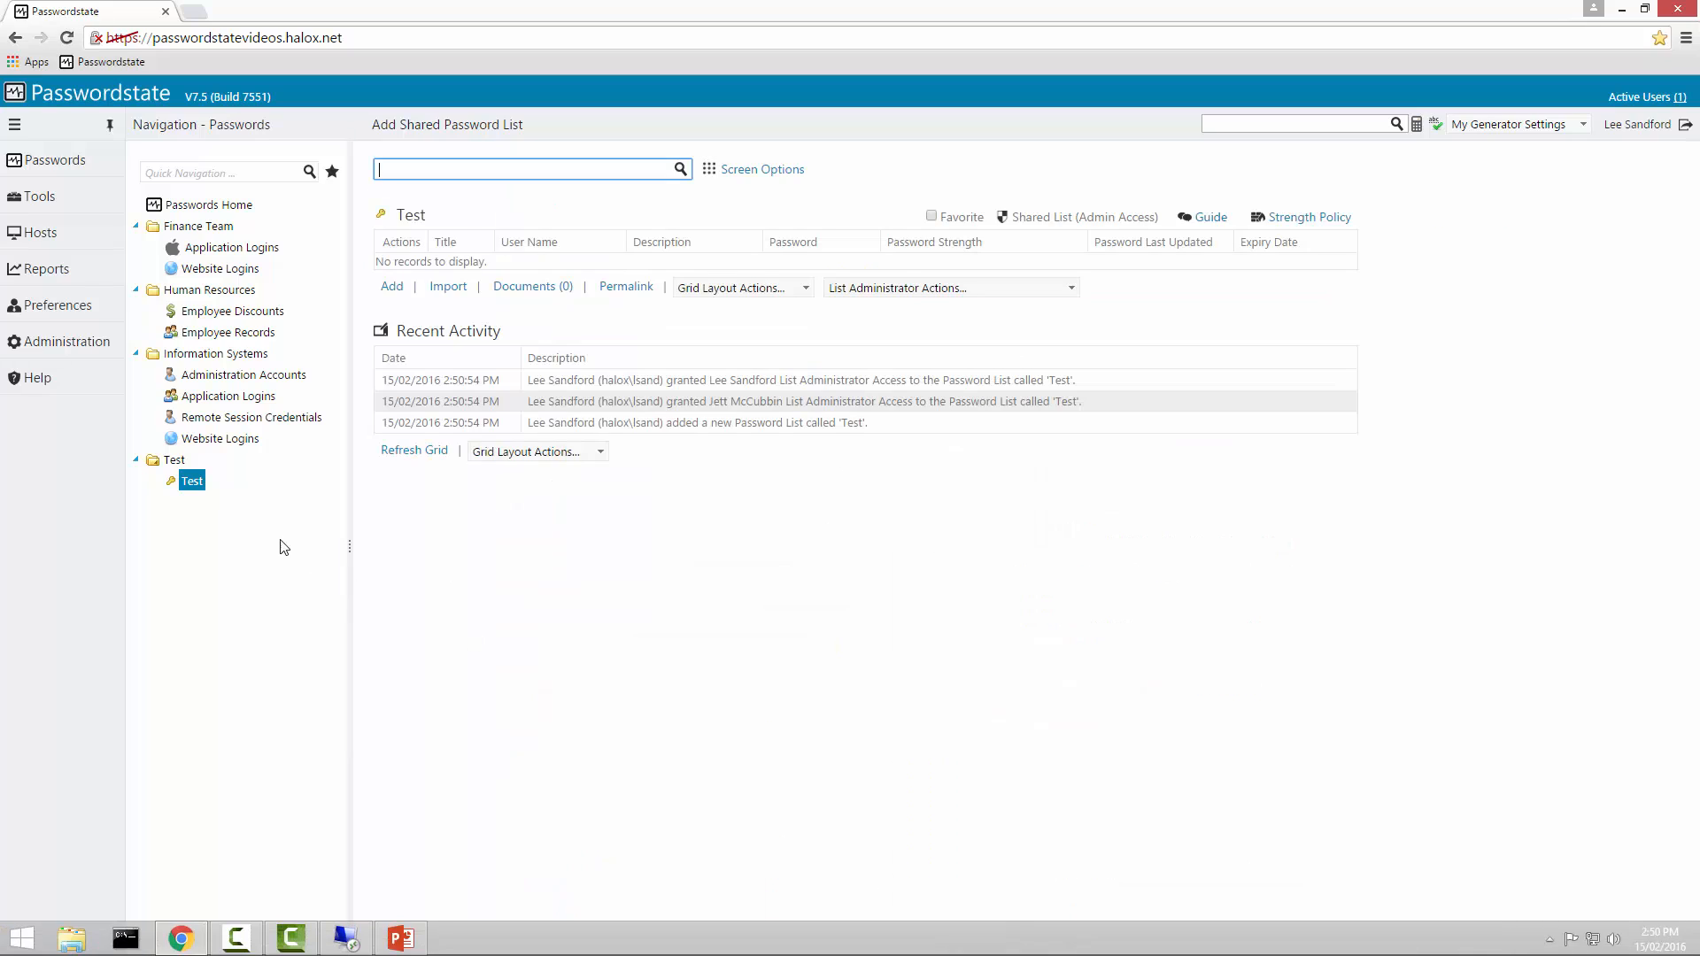
left_click(192, 480)
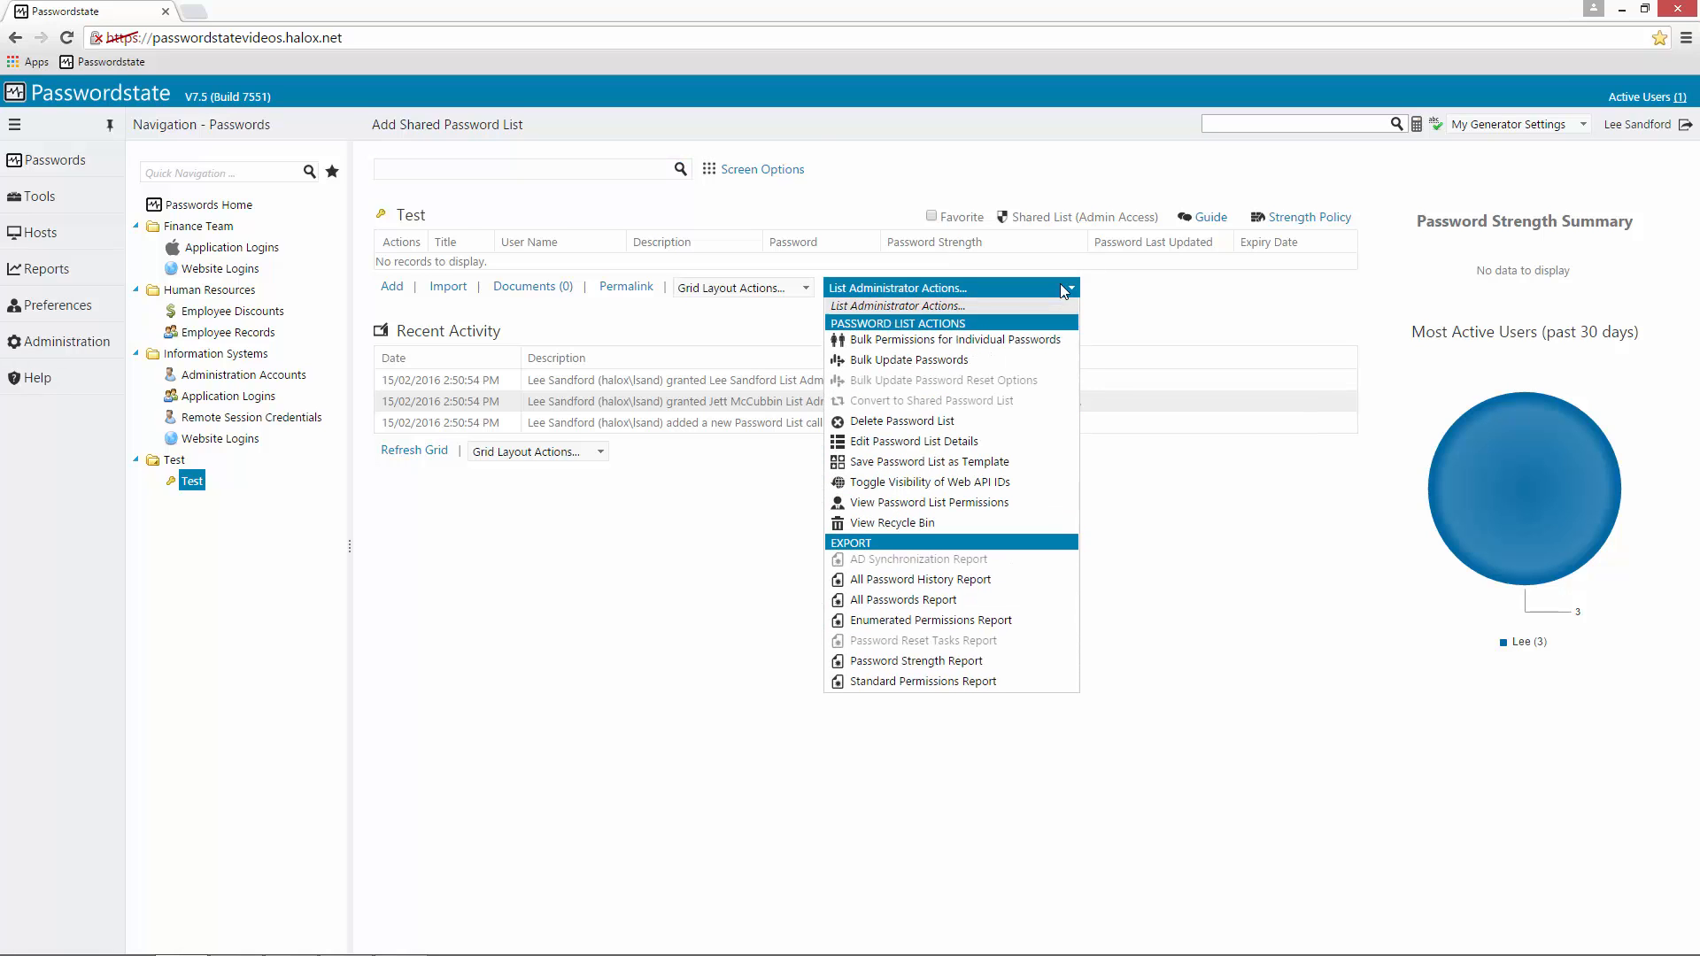
left_click(929, 502)
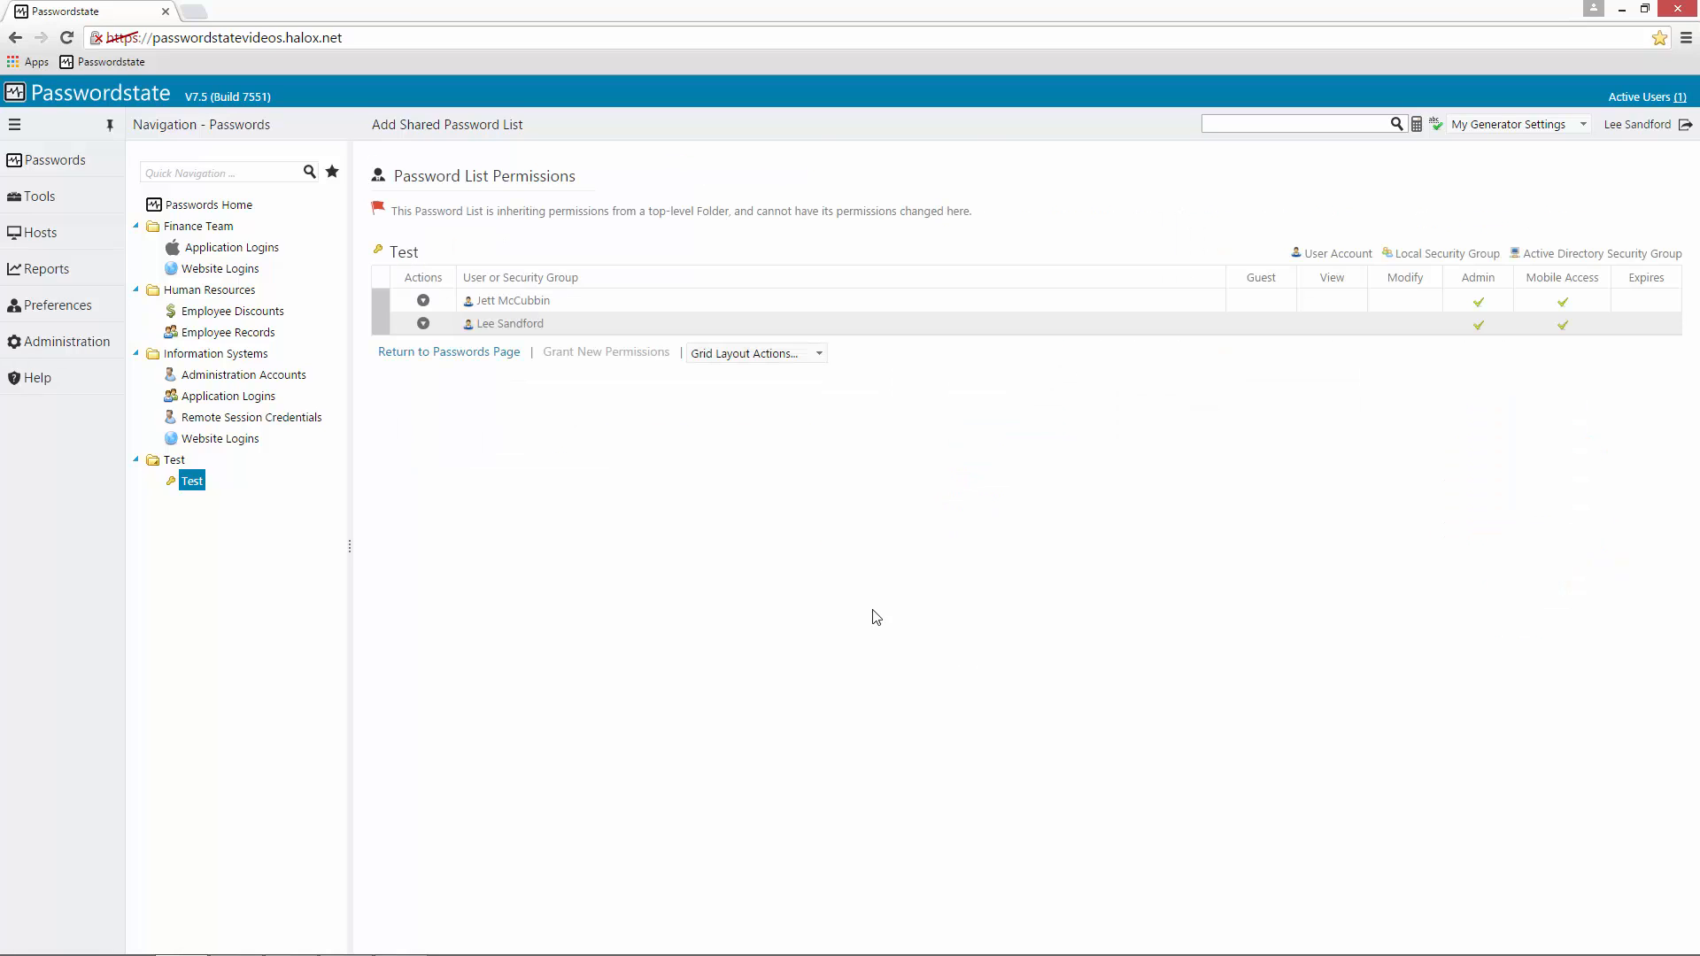
mouse_move(1502, 349)
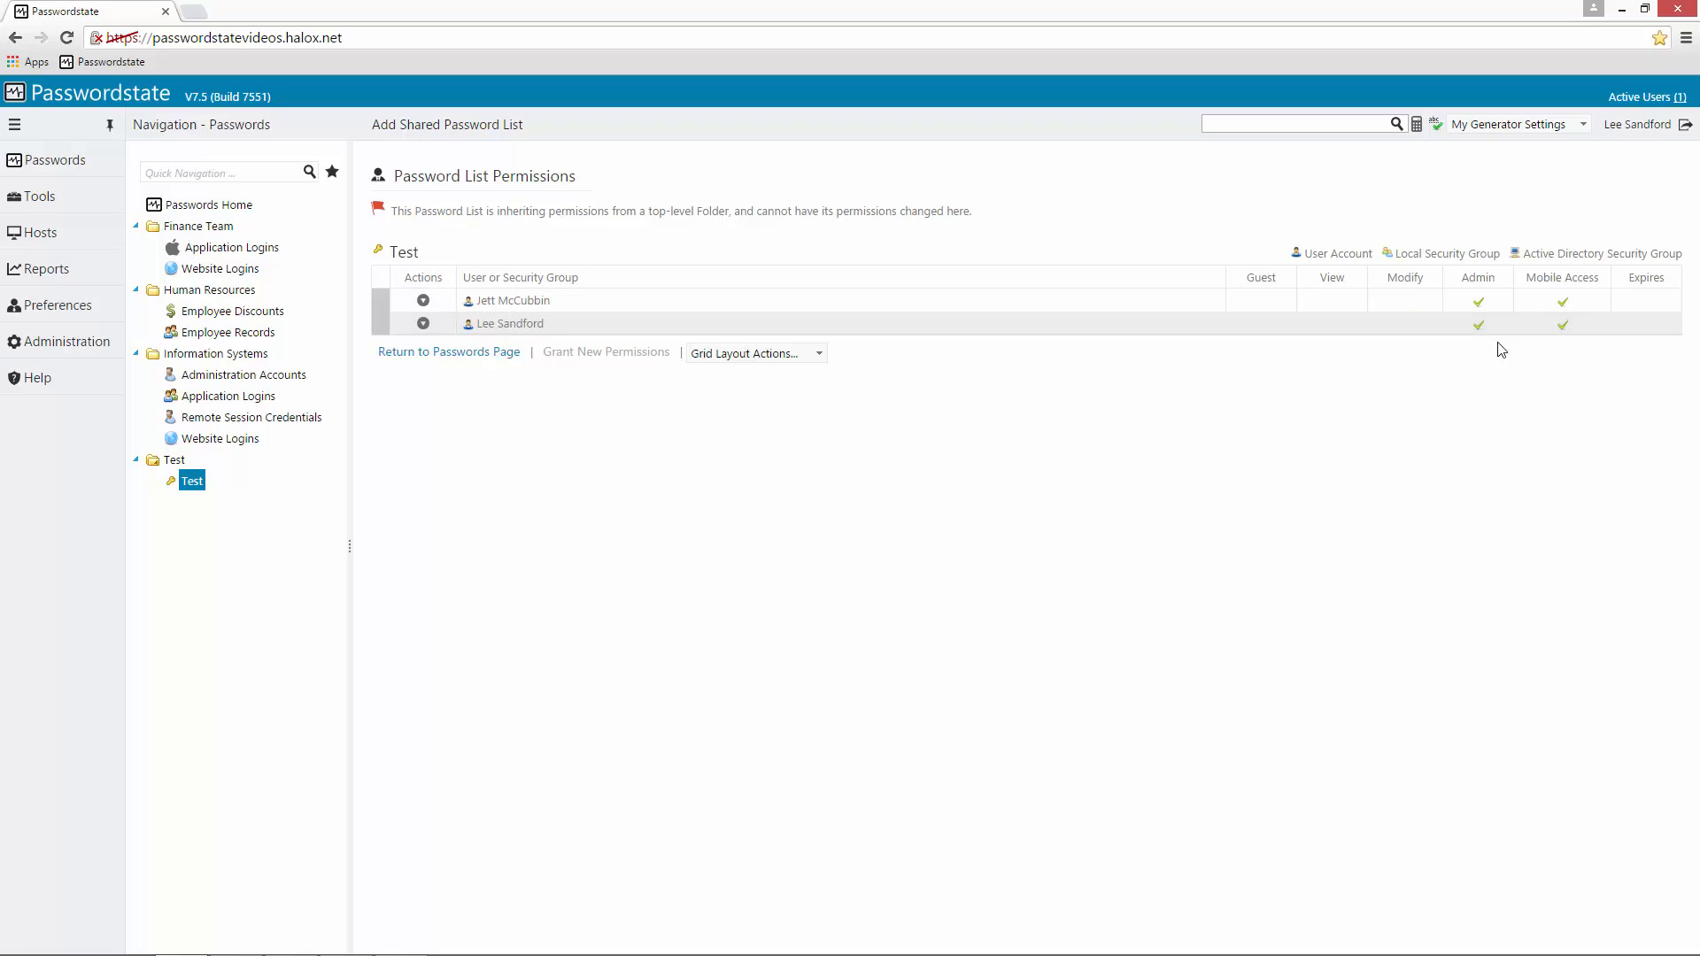
mouse_move(261, 565)
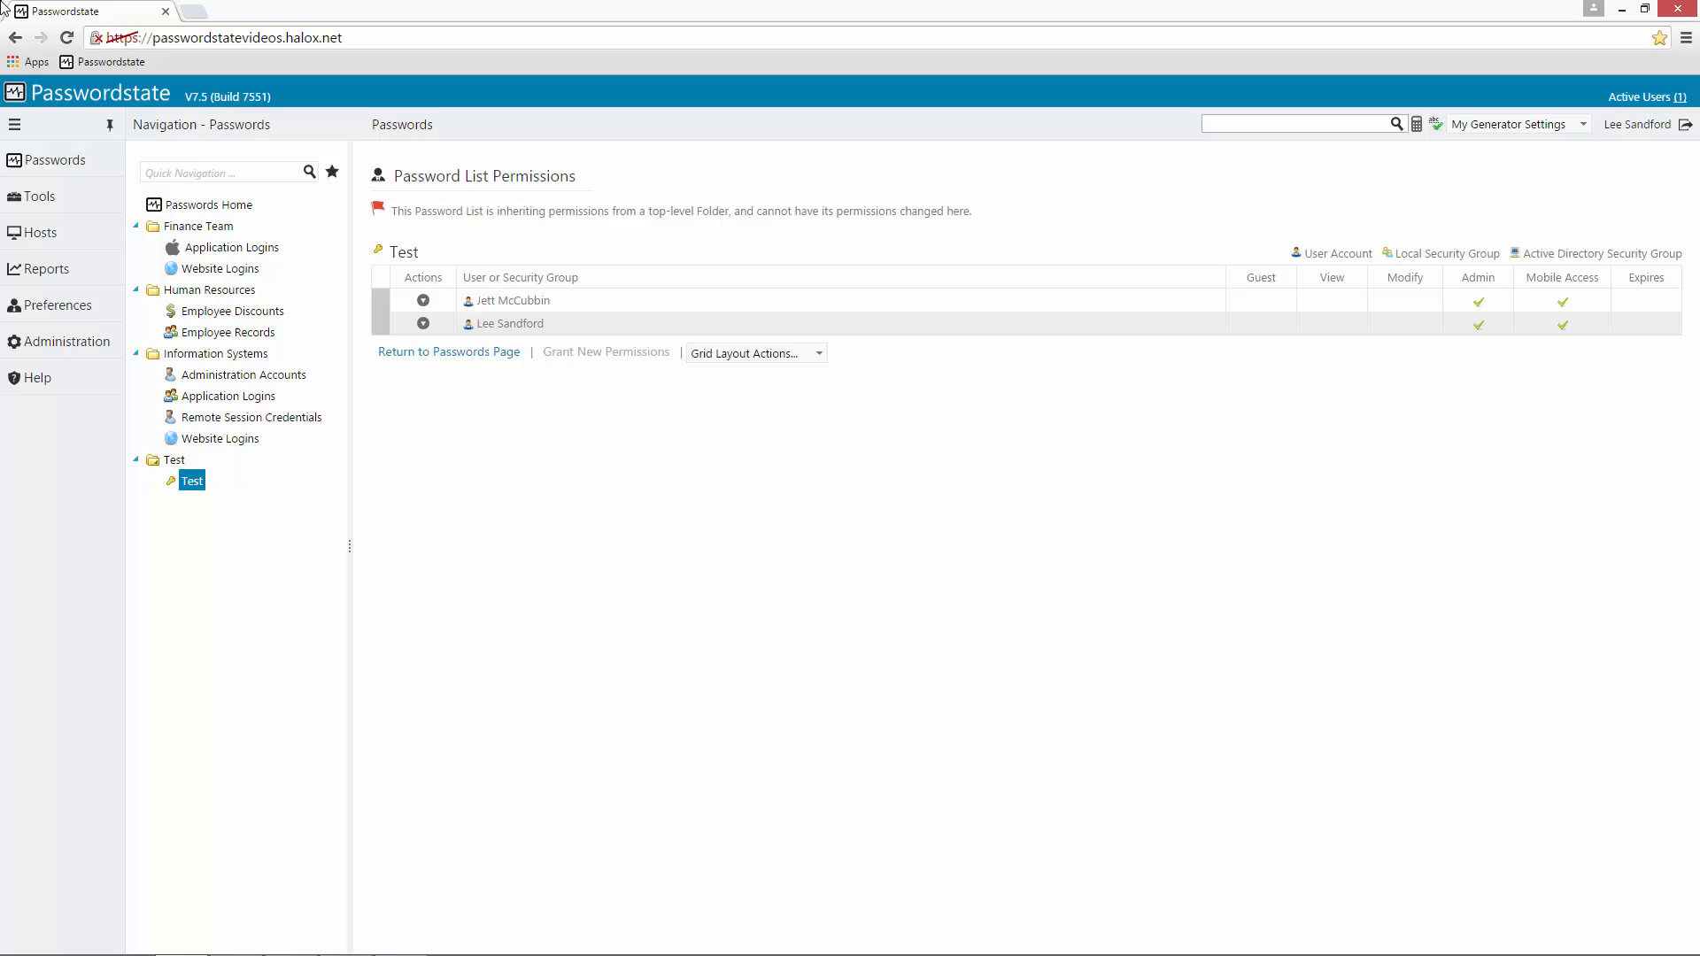
mouse_move(170, 505)
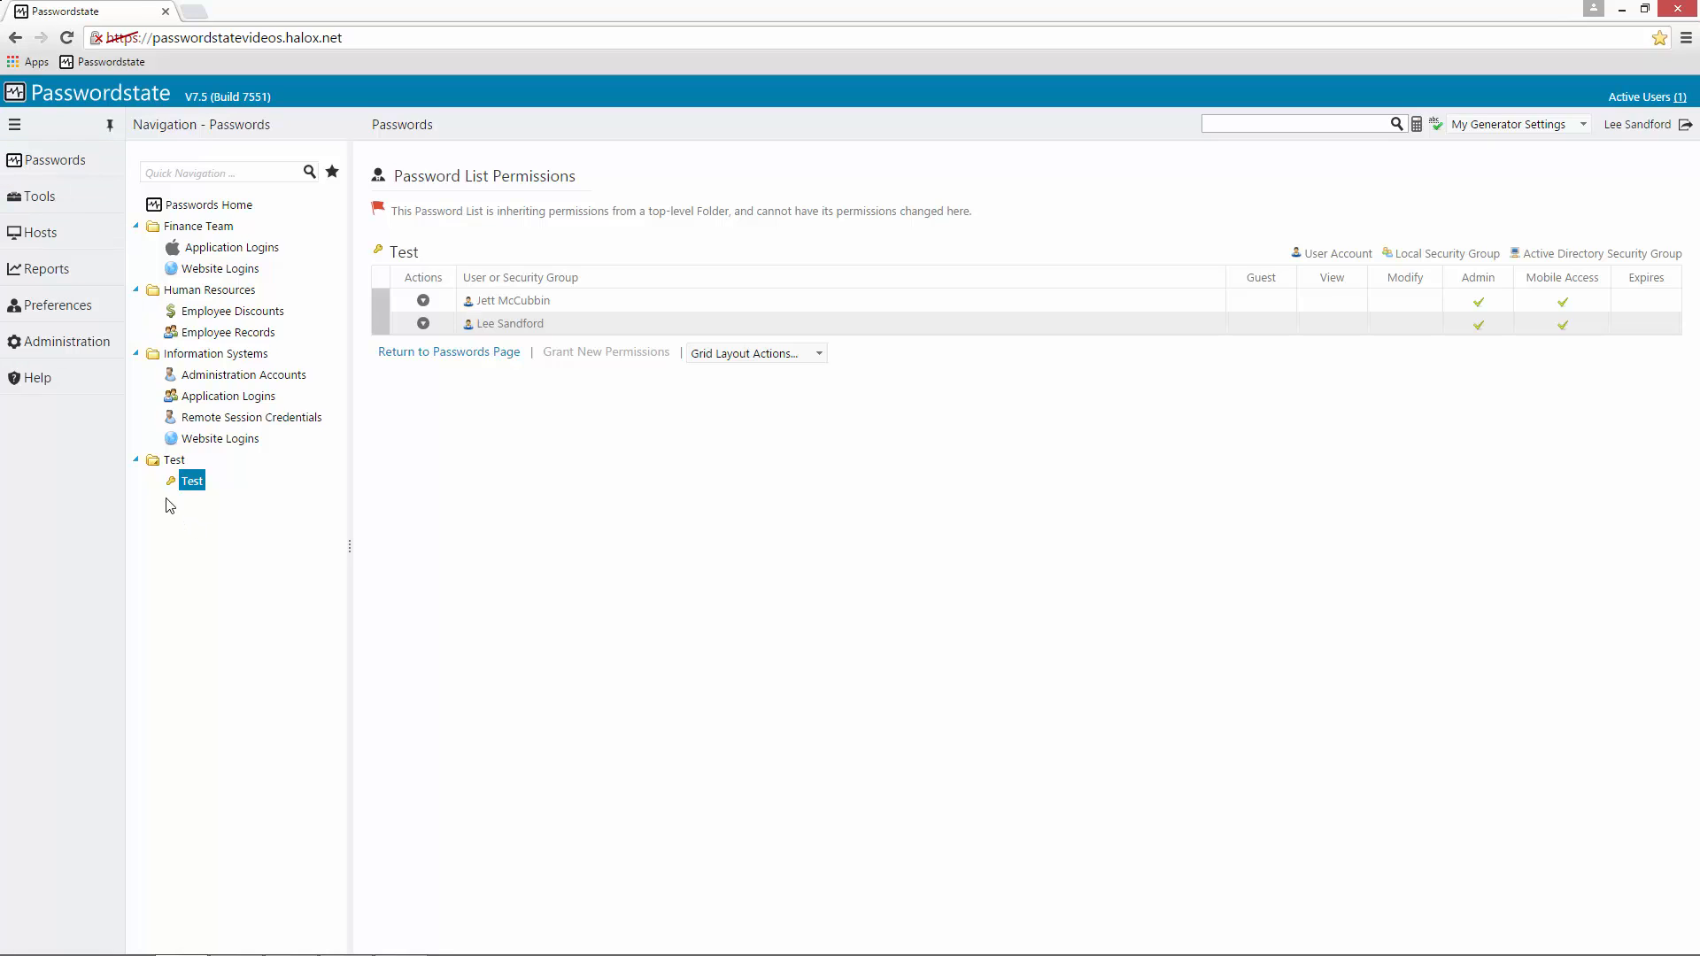
right_click(174, 460)
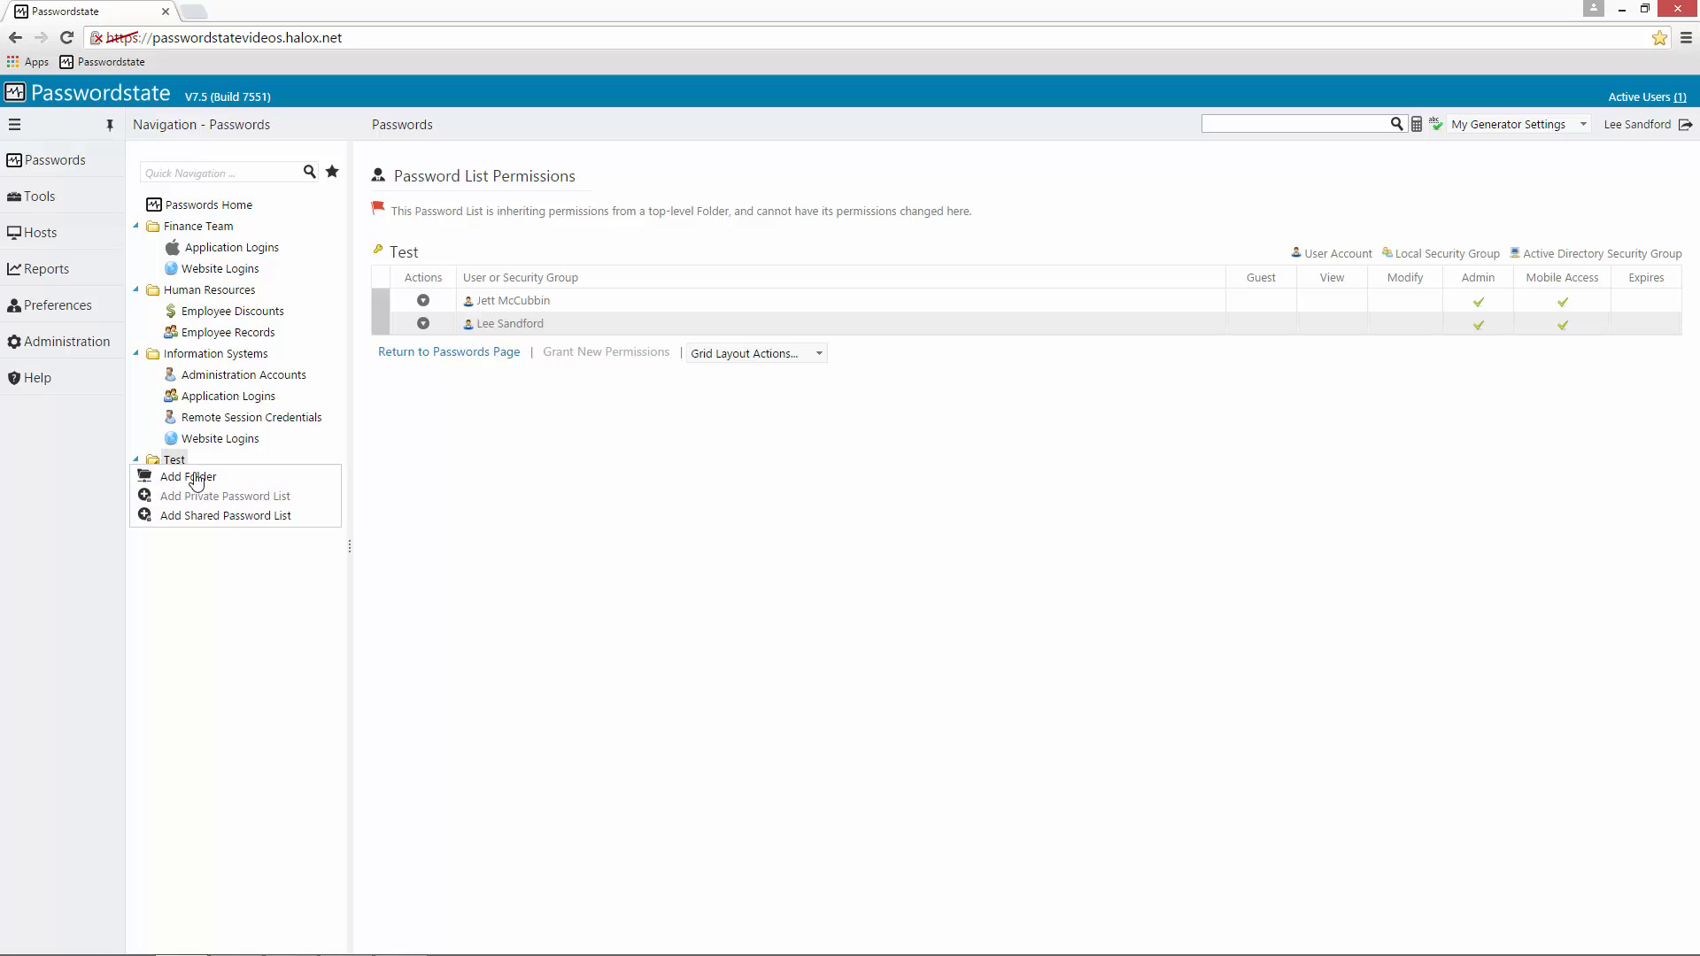
mouse_move(213, 506)
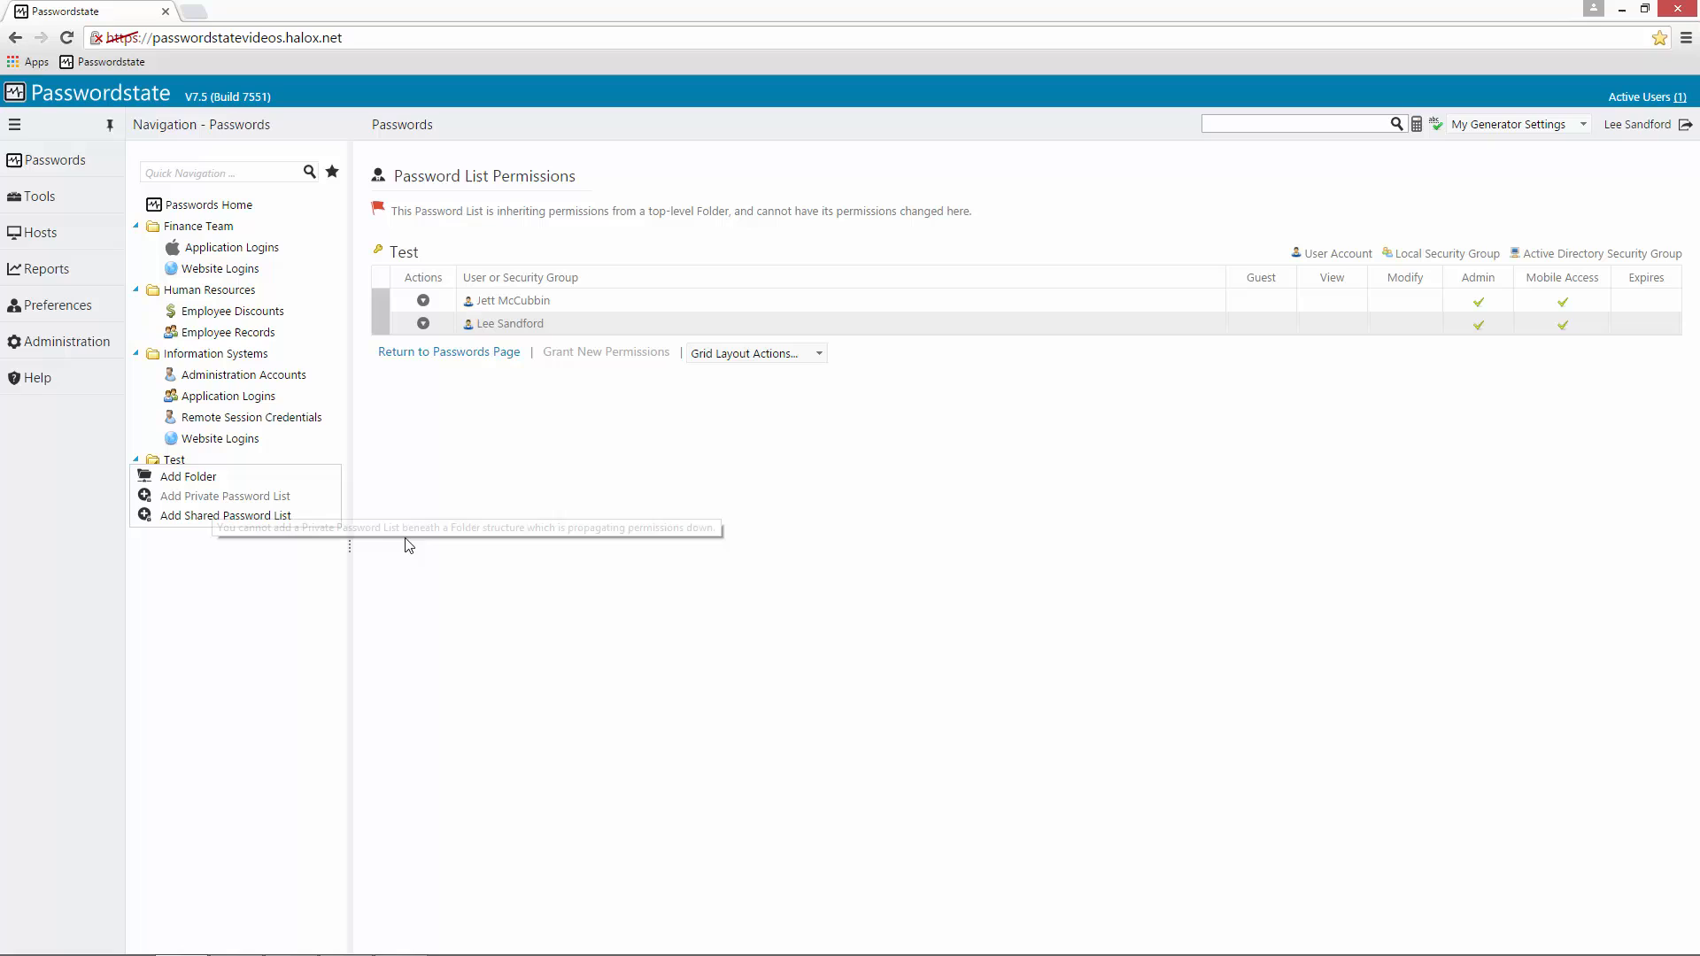
mouse_move(207, 516)
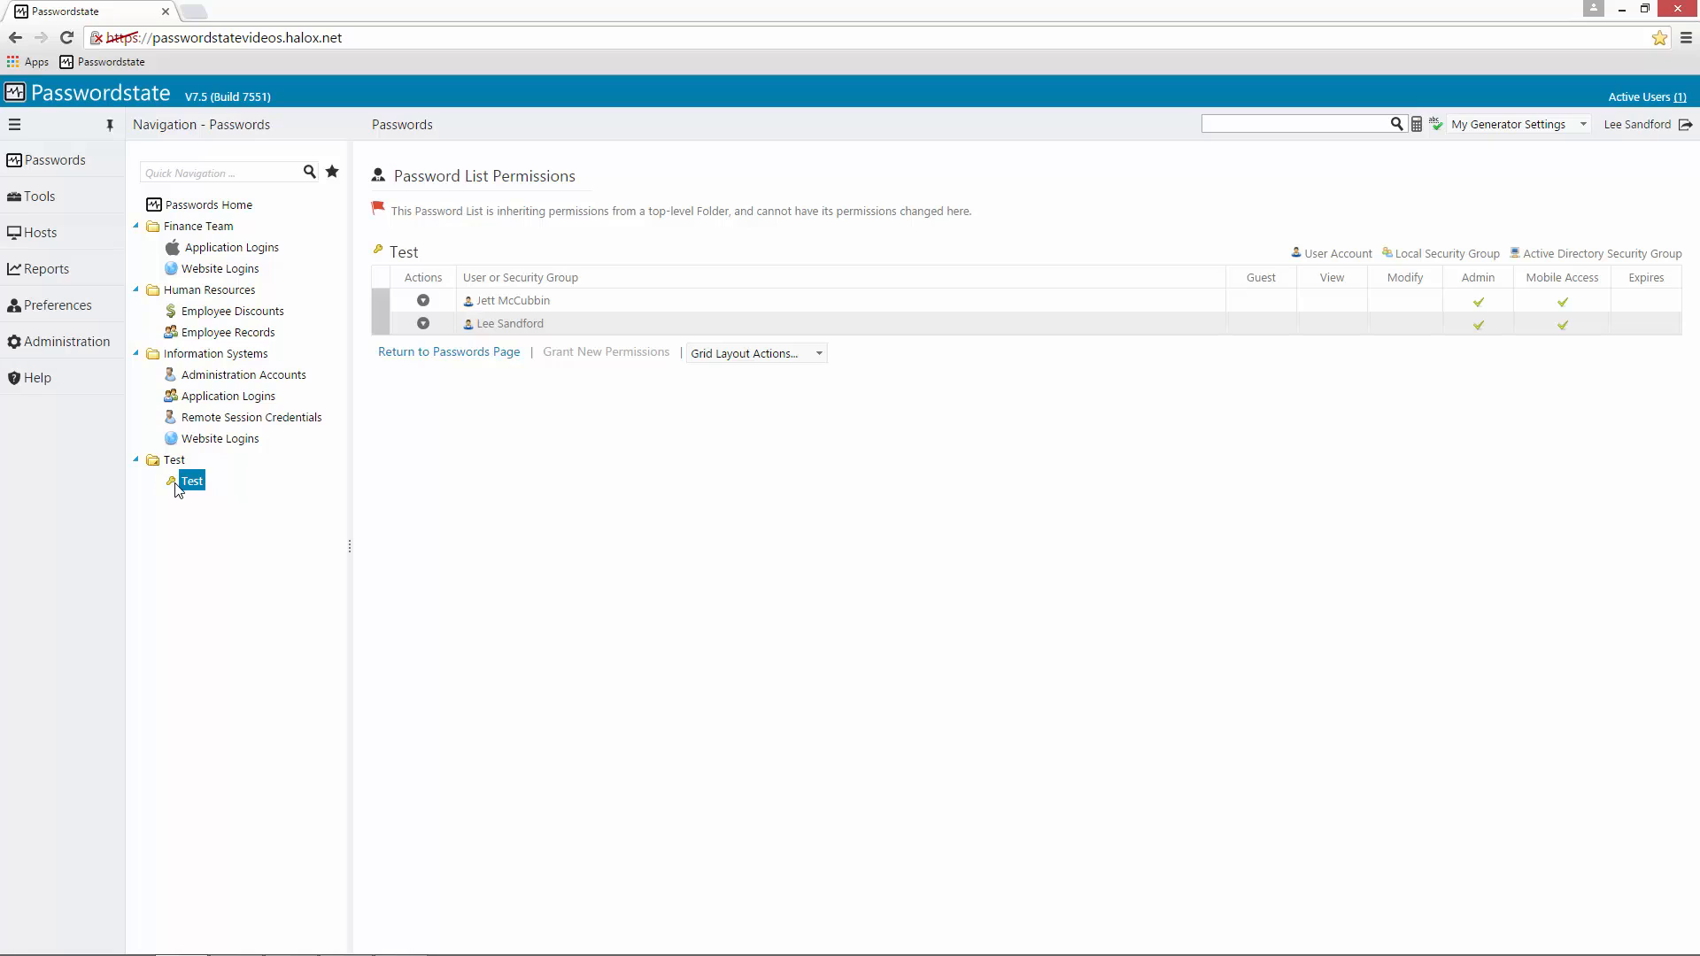
mouse_move(212, 531)
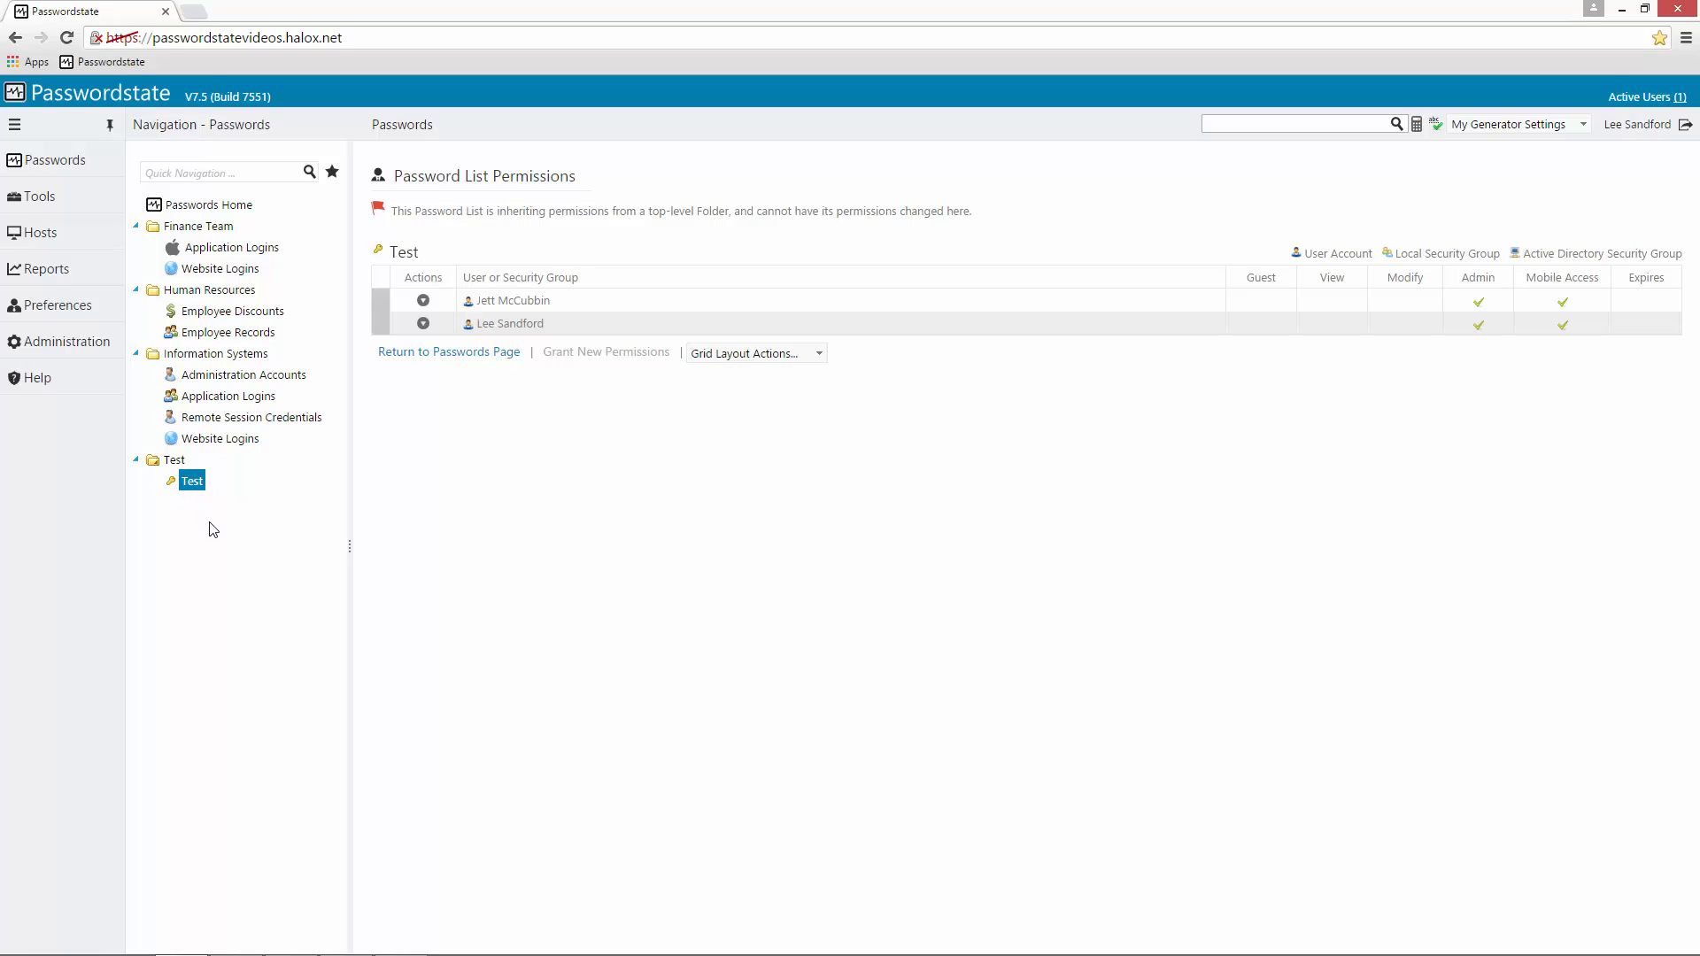
mouse_move(221, 540)
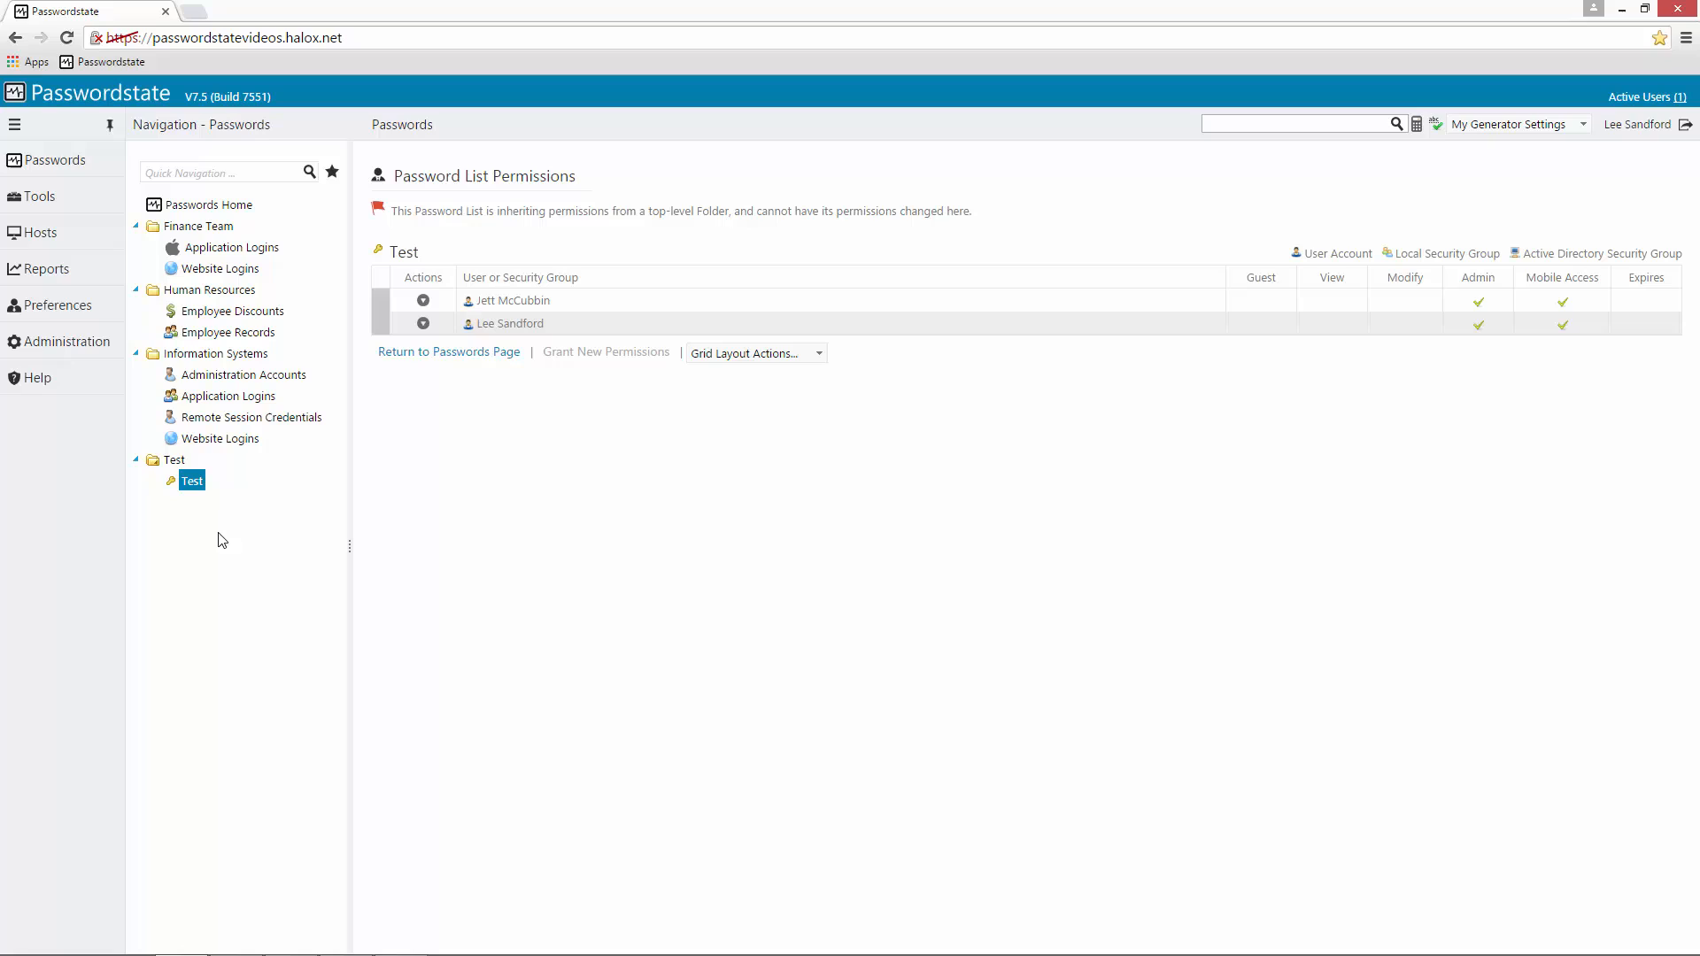
mouse_move(178, 501)
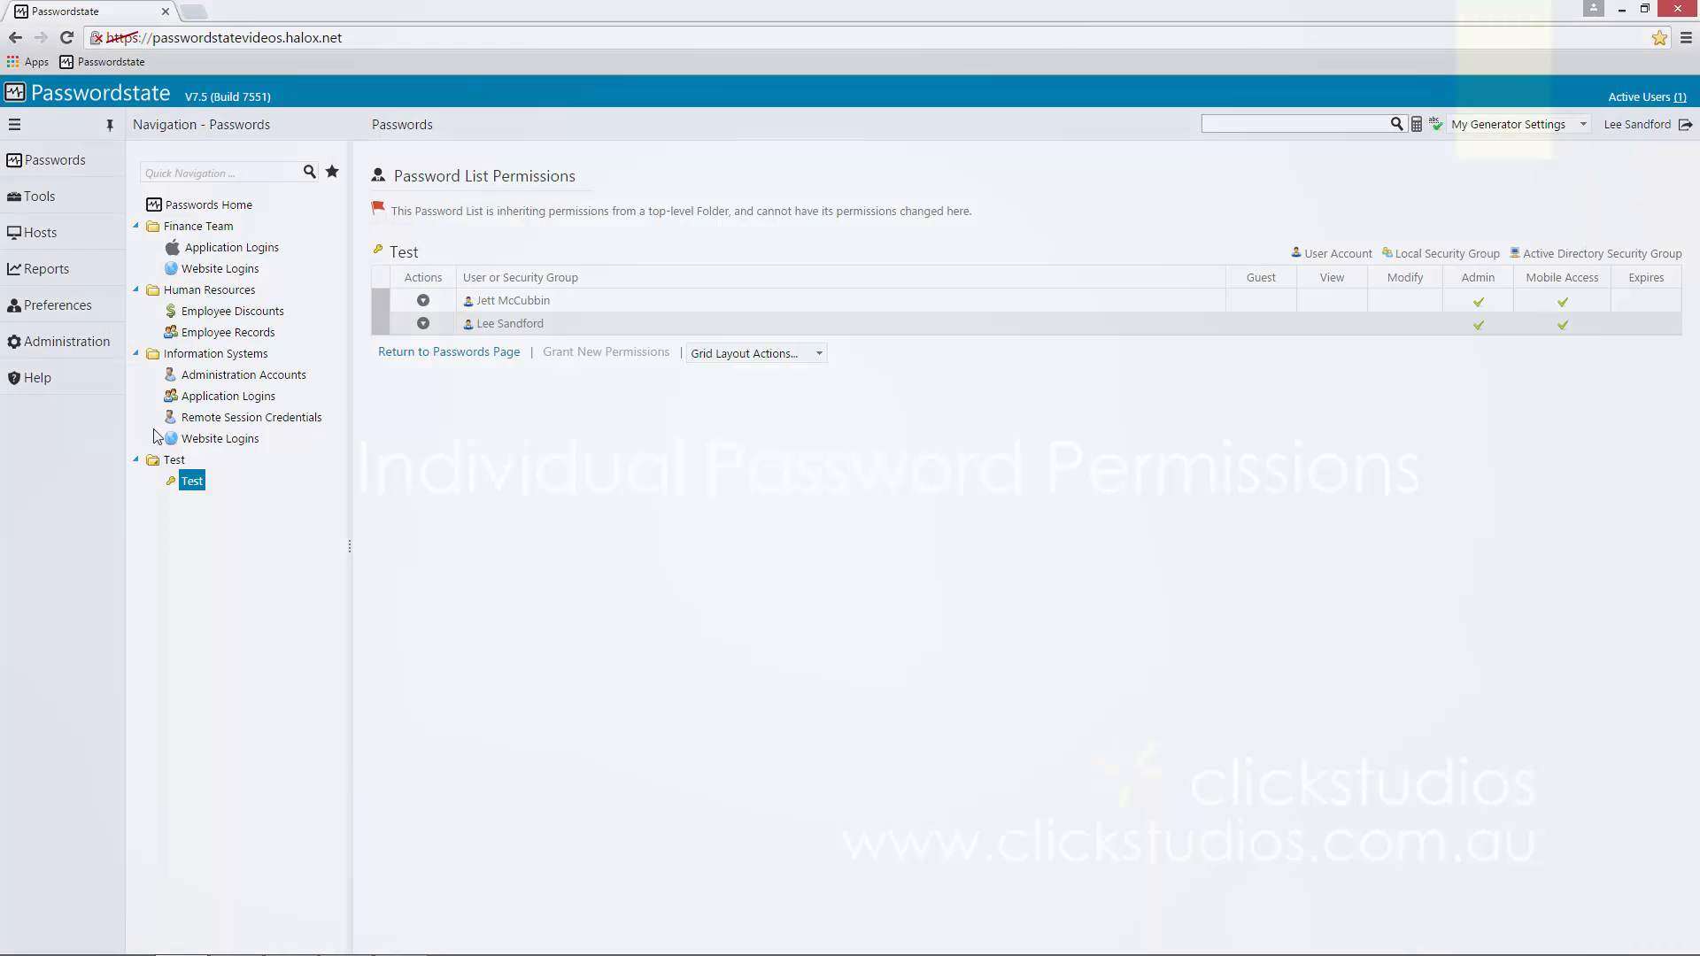
Open the Employee Discounts list and bring up actions for the Employee 1110 record
left_click(208, 204)
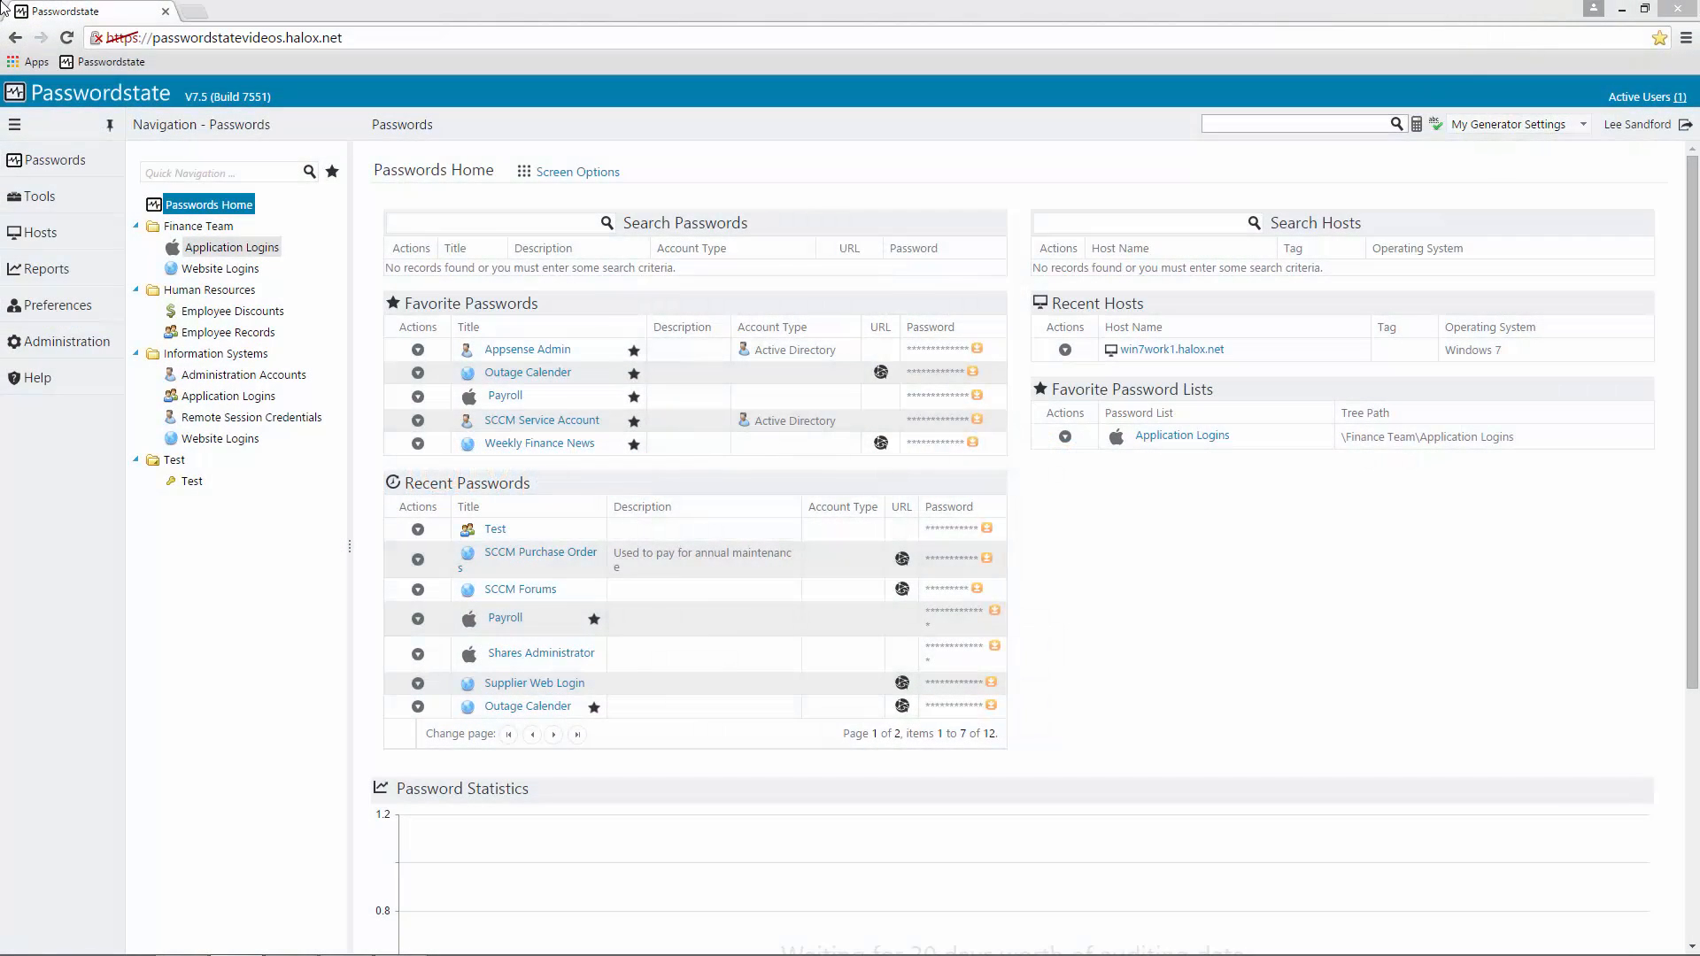
mouse_move(138, 113)
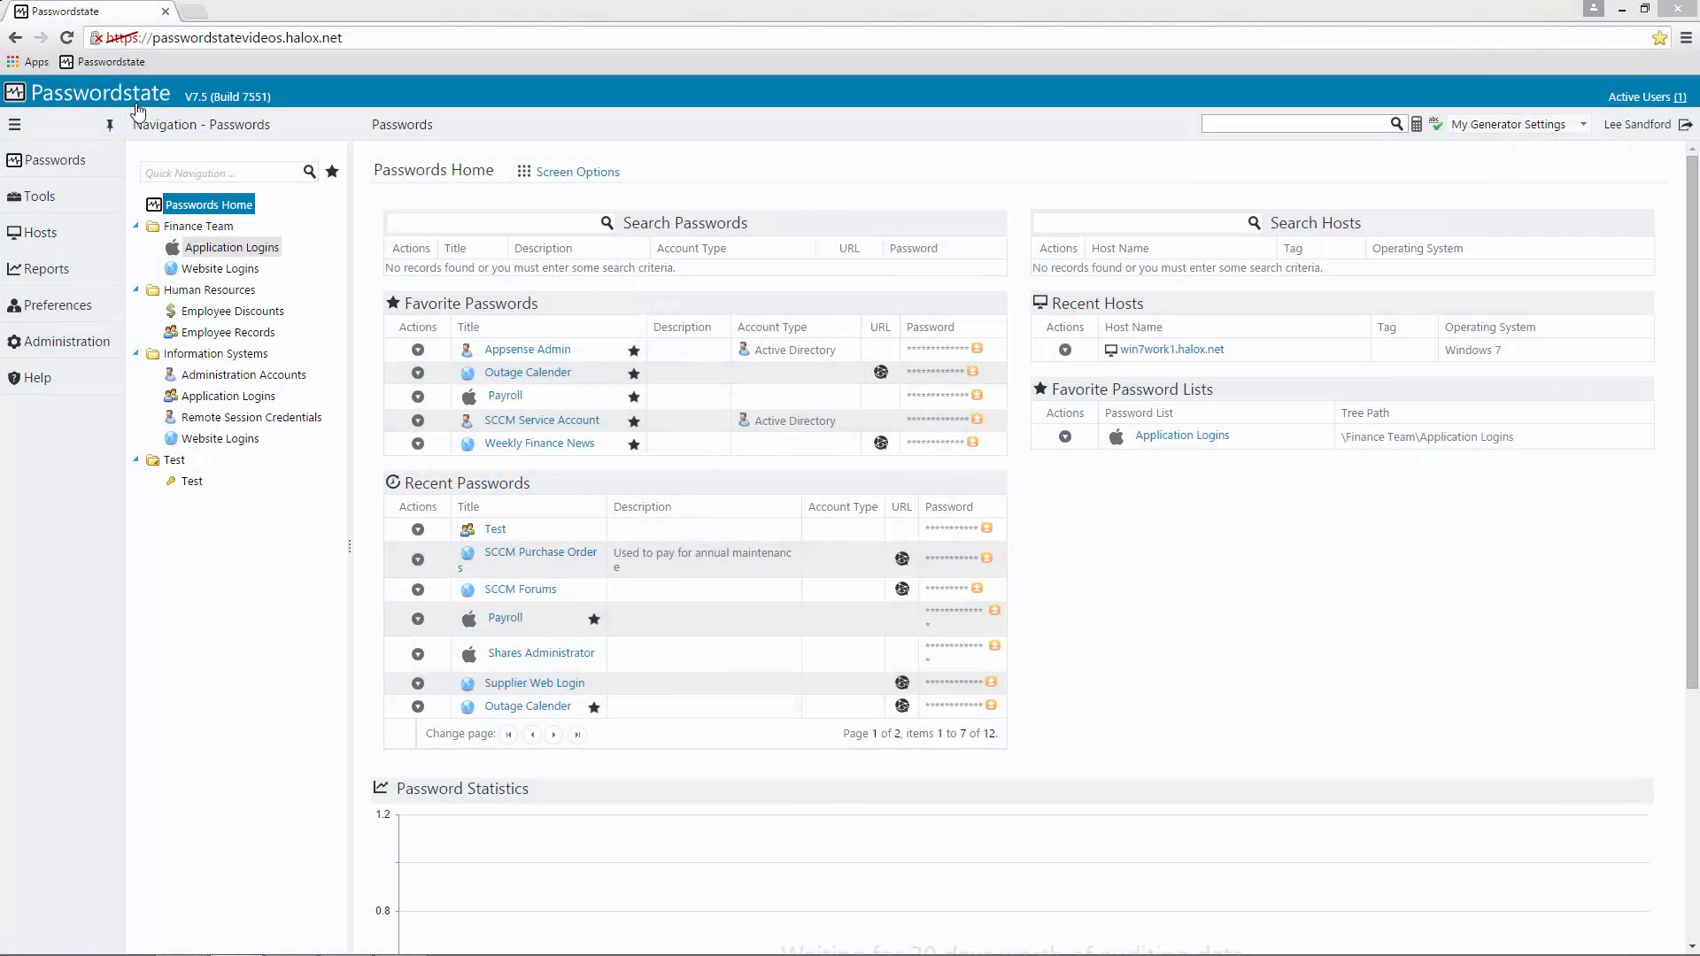
left_click(232, 311)
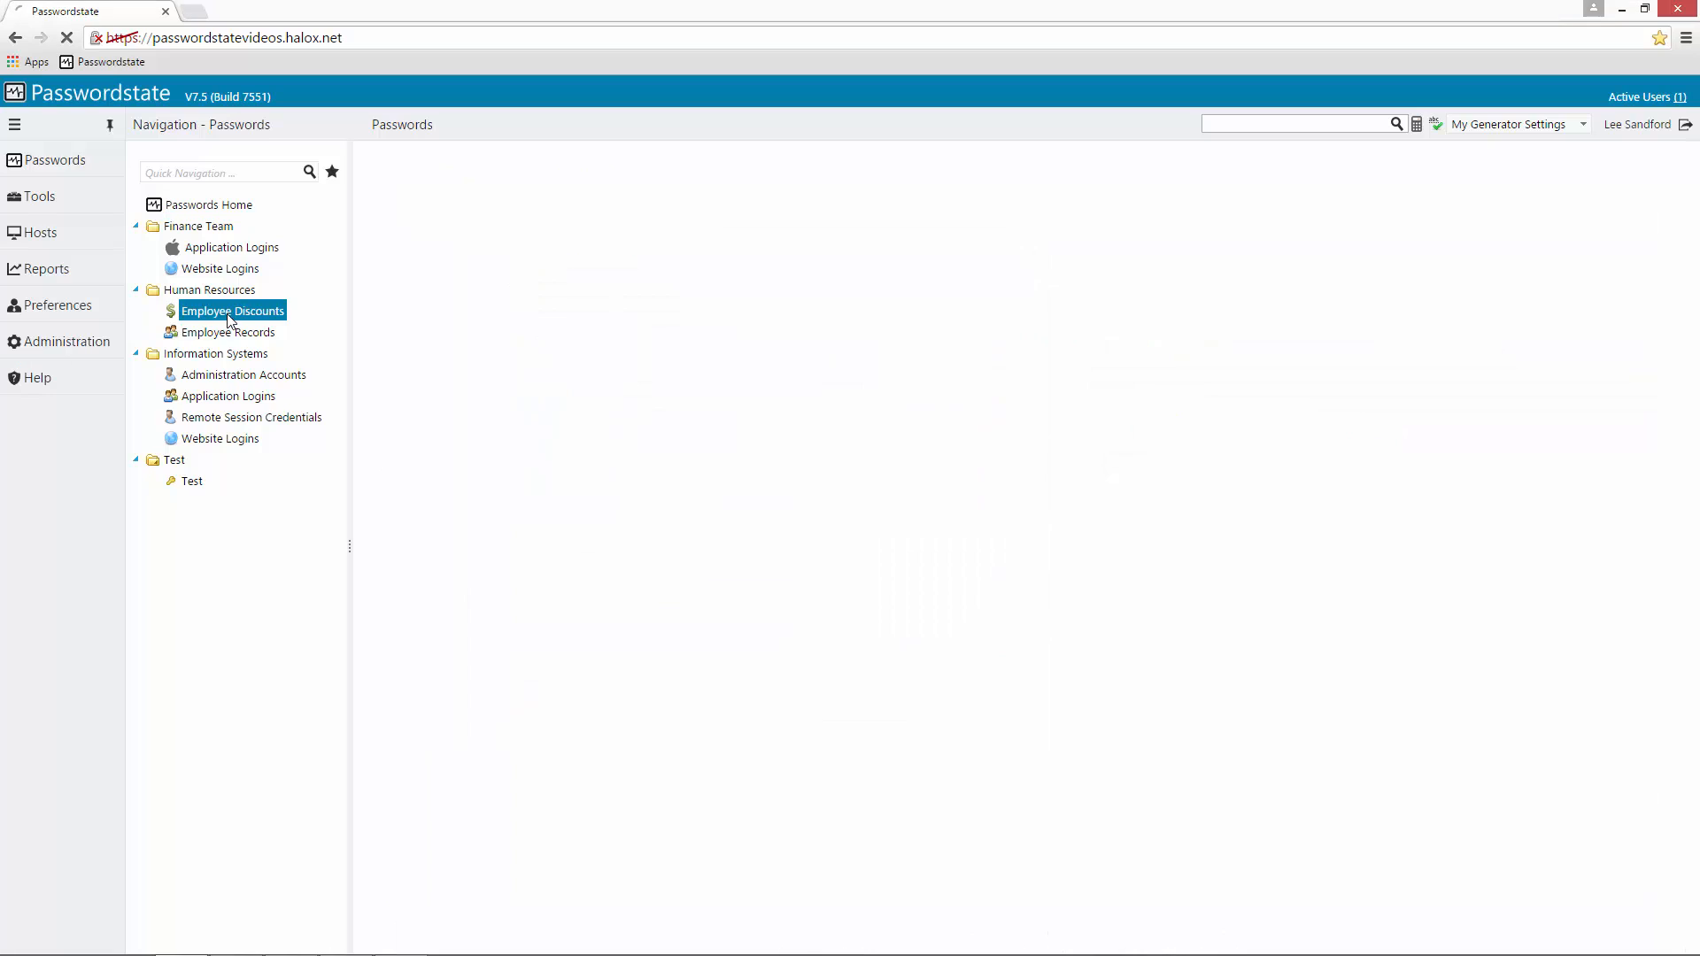
left_click(232, 311)
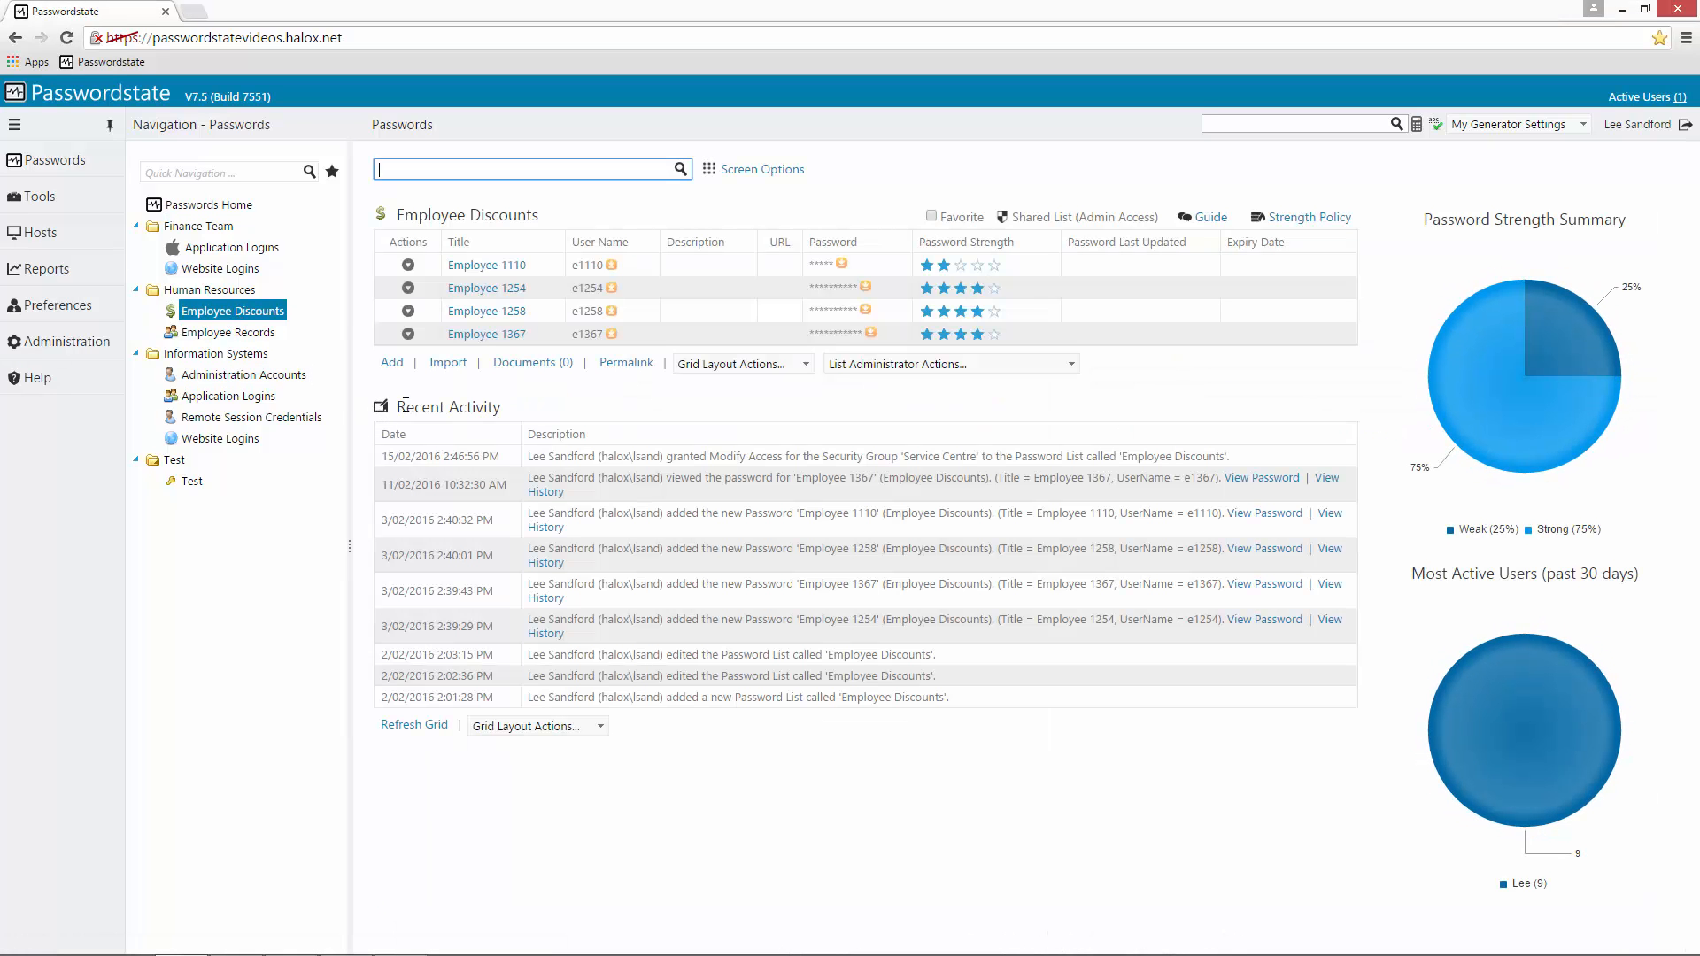
left_click(408, 265)
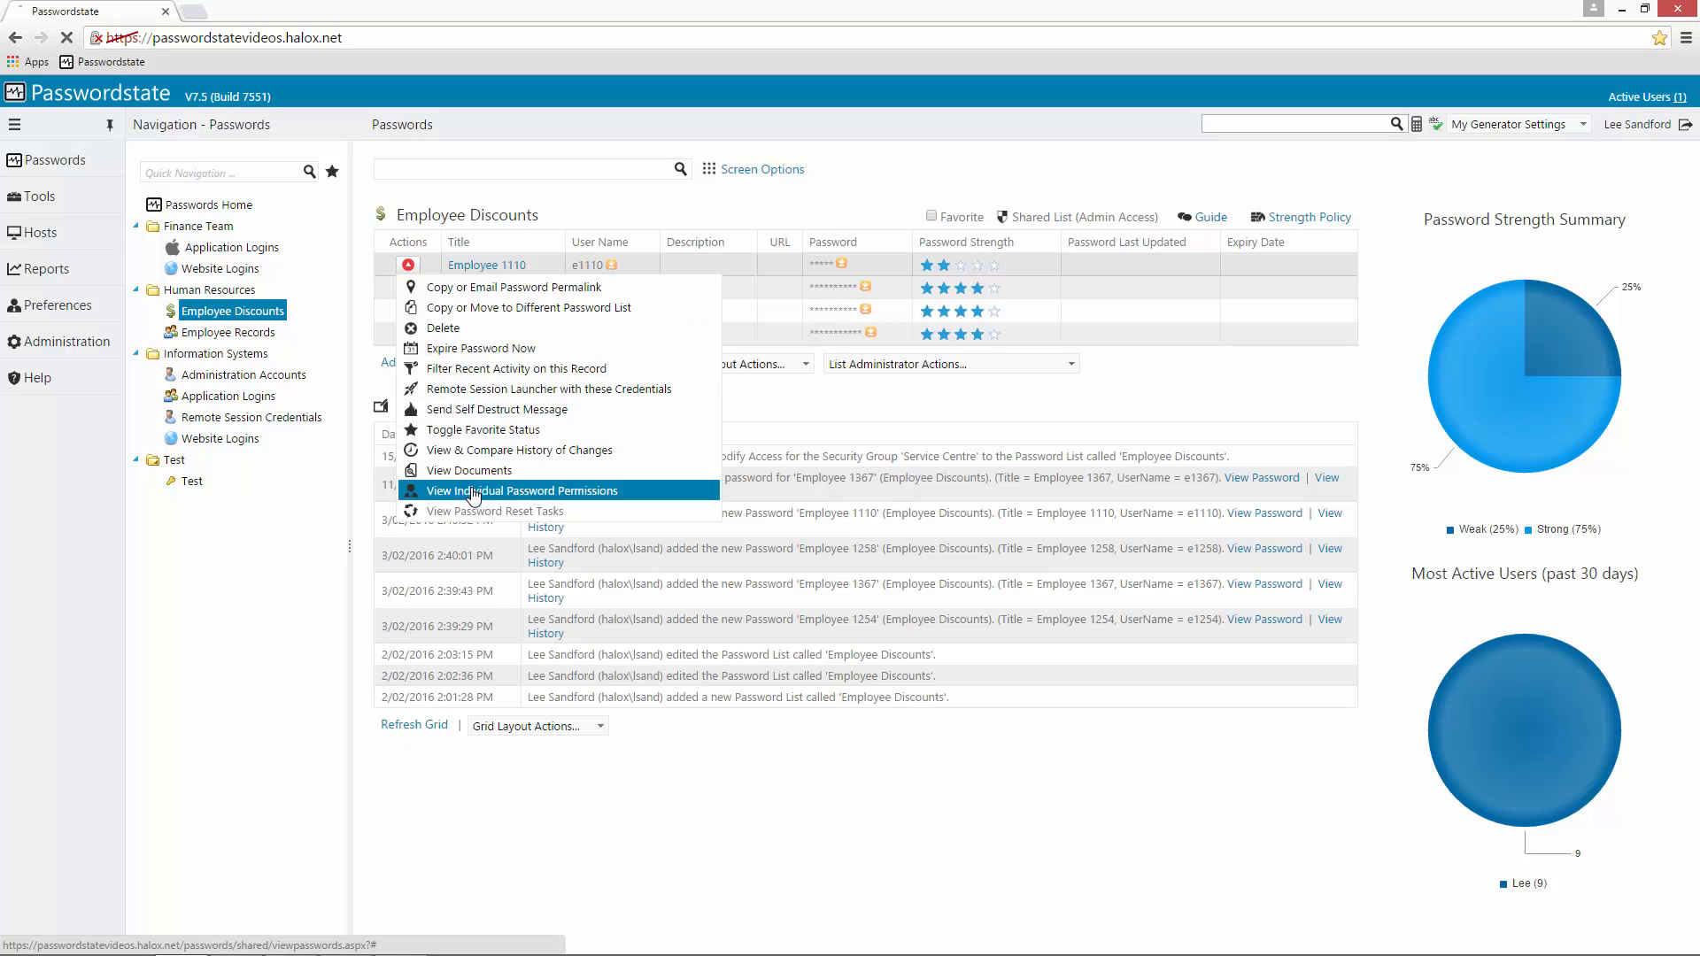
left_click(523, 490)
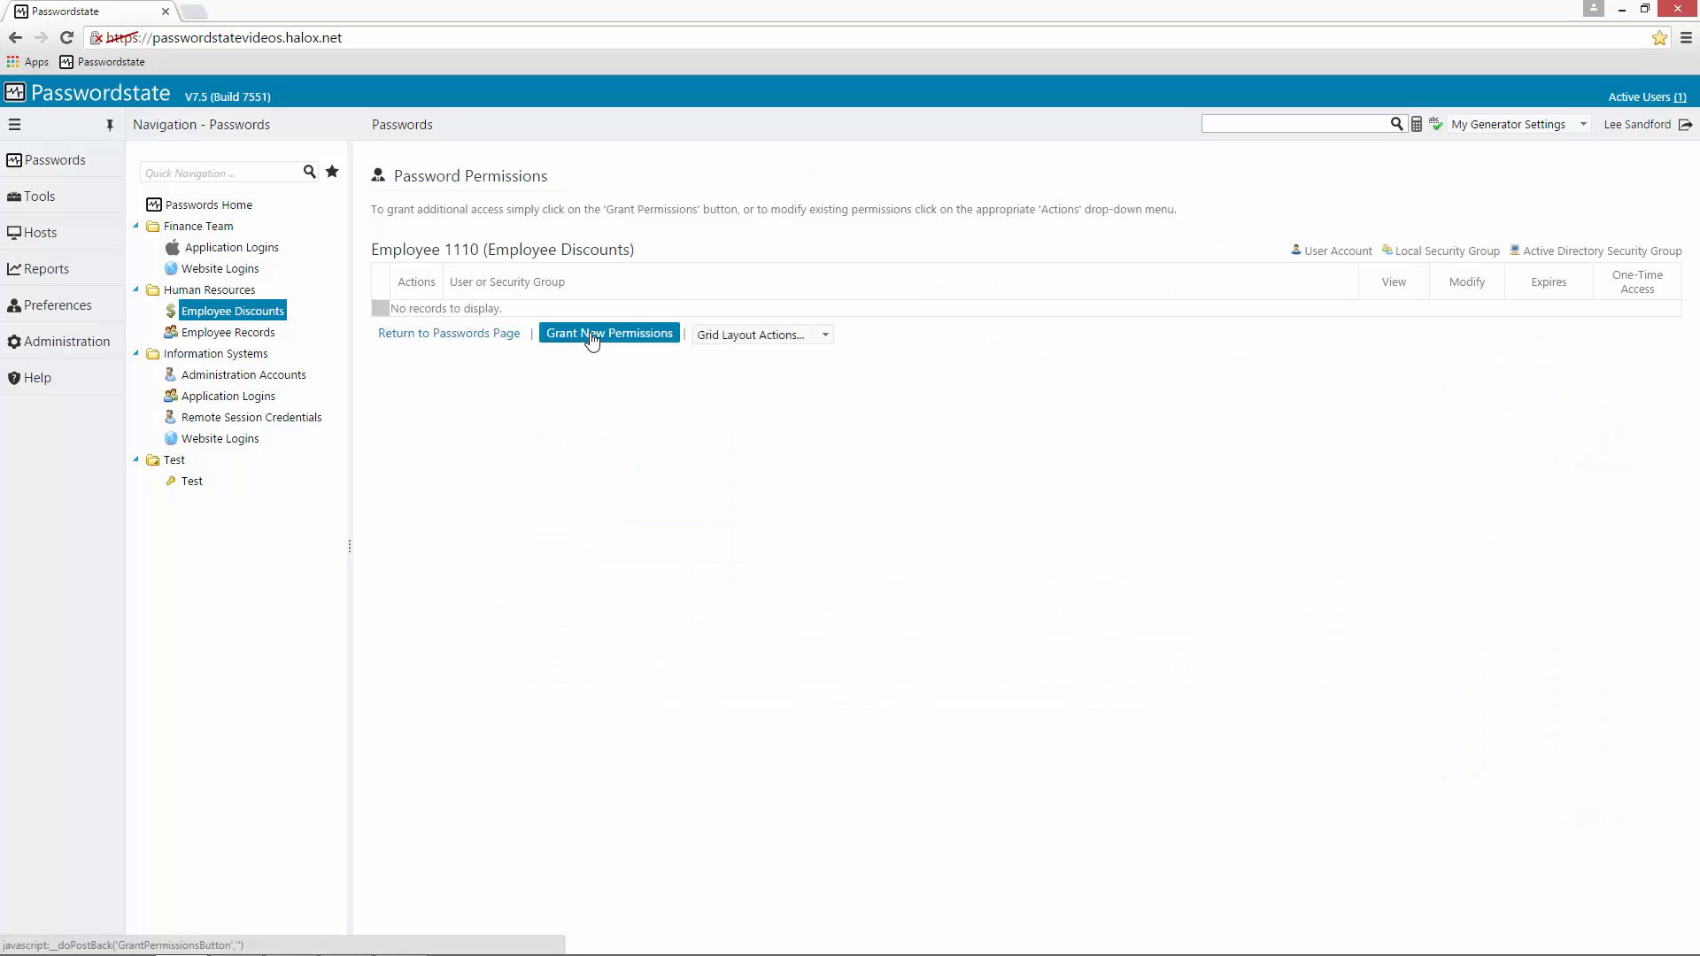
left_click(608, 333)
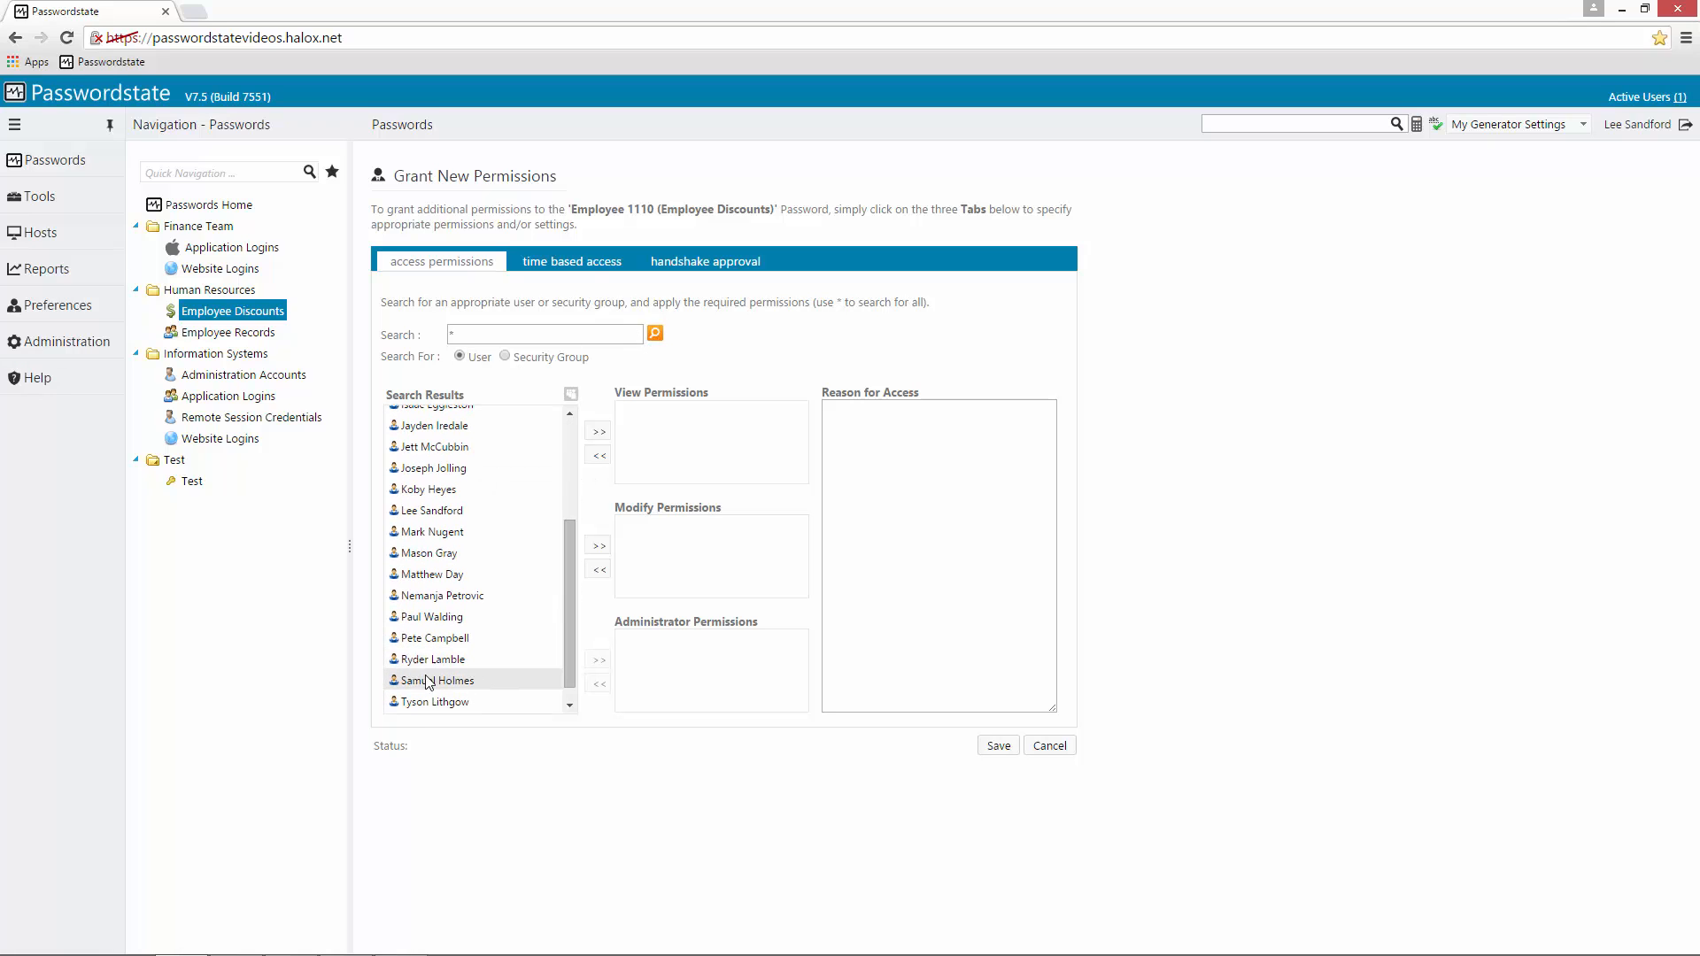
left_click(598, 545)
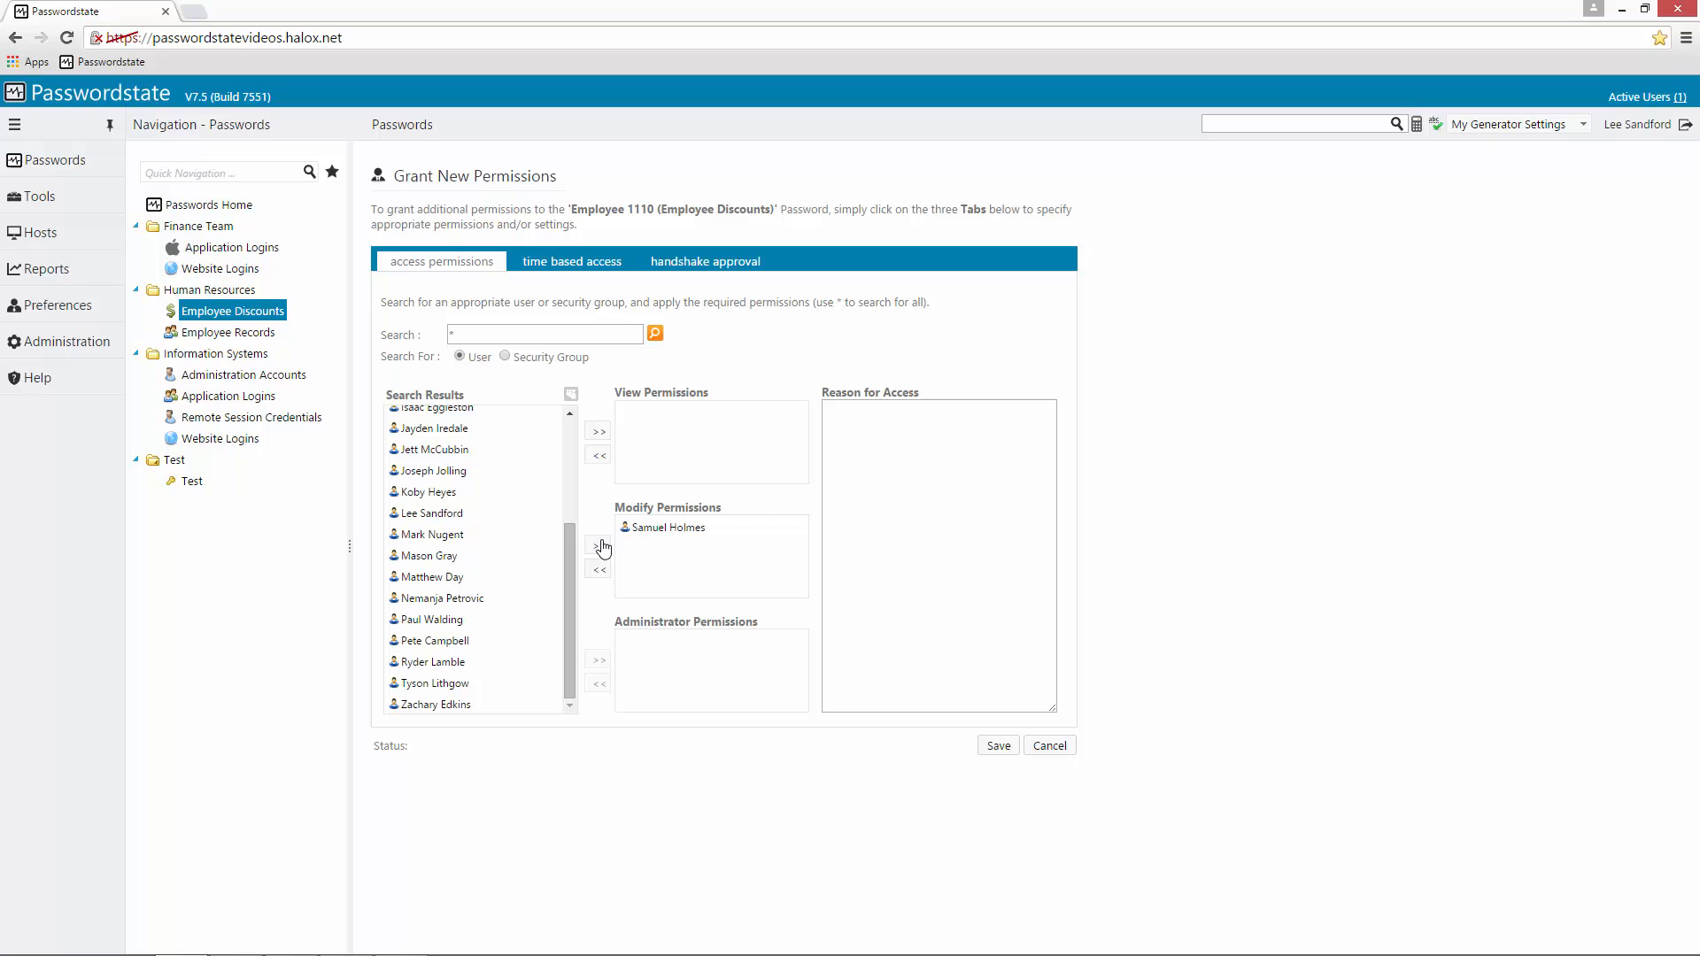
left_click(997, 745)
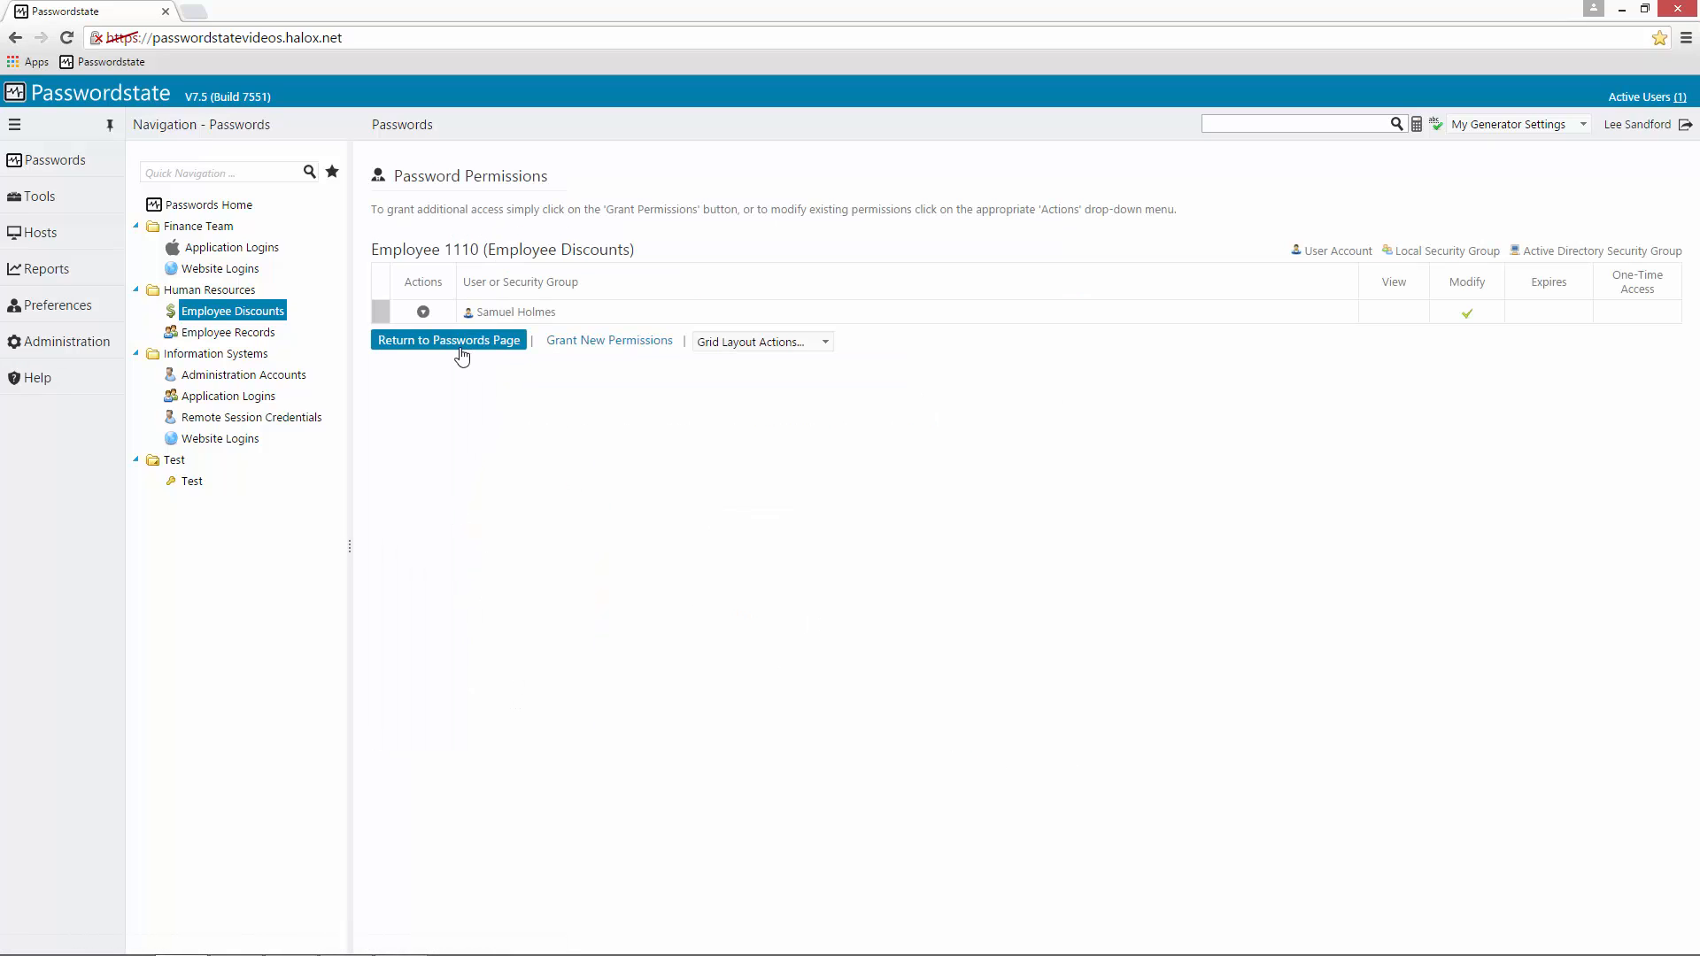
Go back to the Employee Discounts list, then to the Passwords Home page
left_click(448, 340)
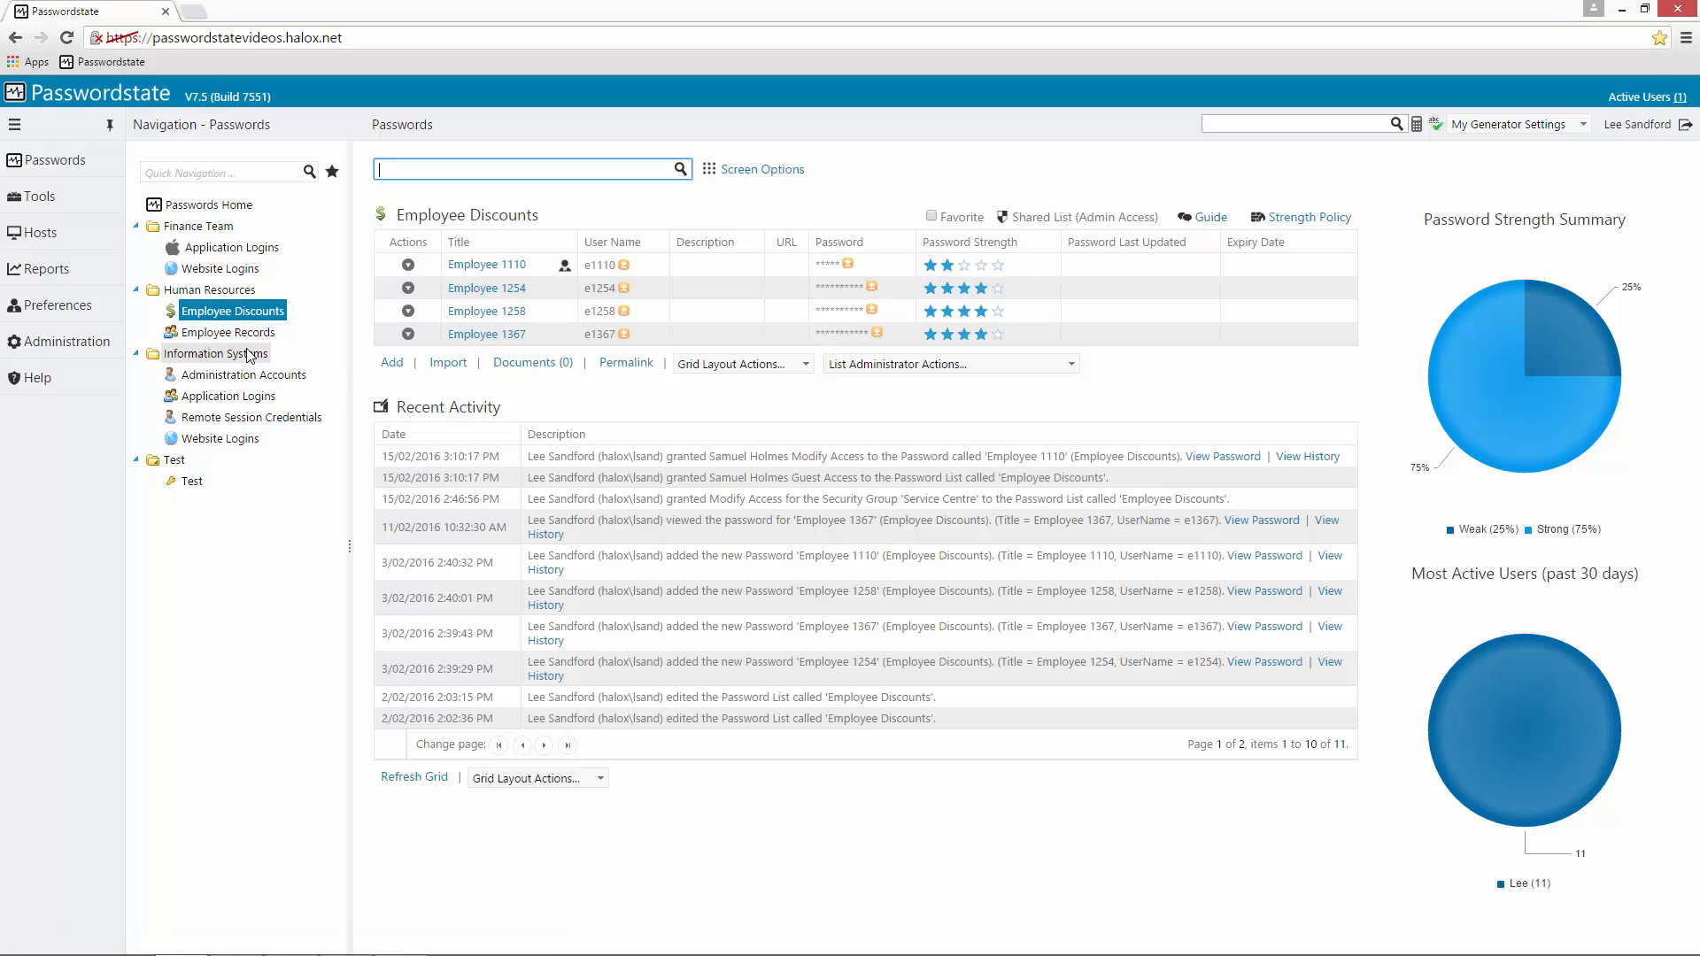
left_click(208, 203)
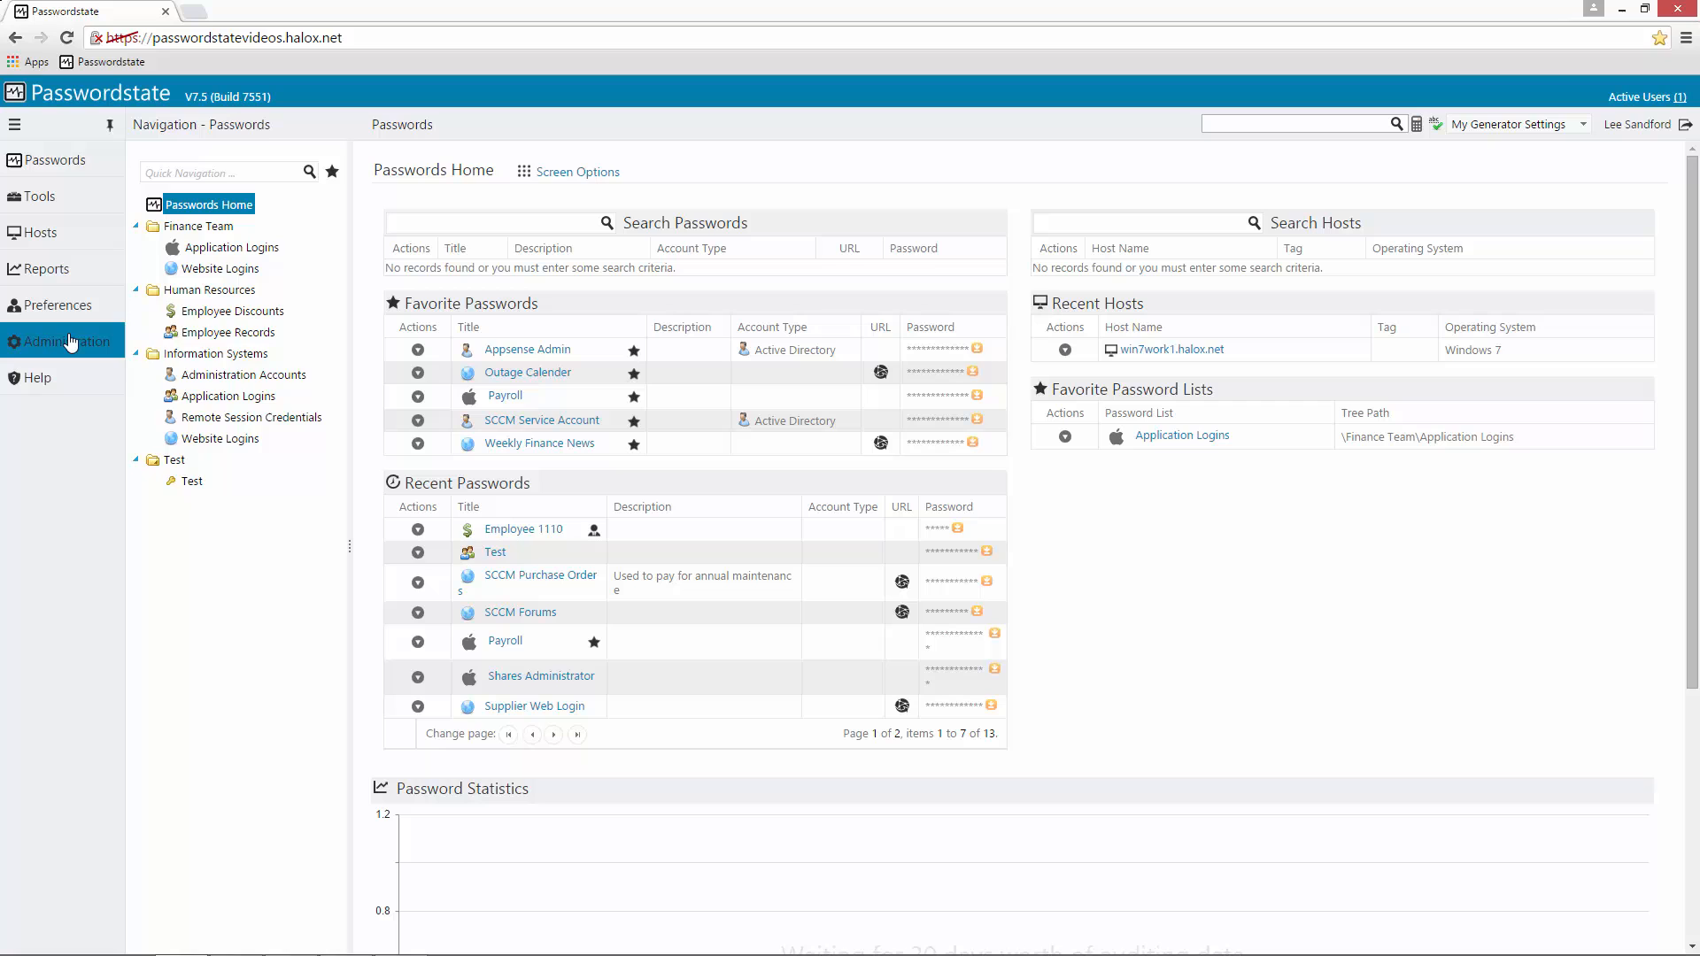
Show all password lists under Administration and expand the Perform Bulk Processing dropdown
left_click(52, 342)
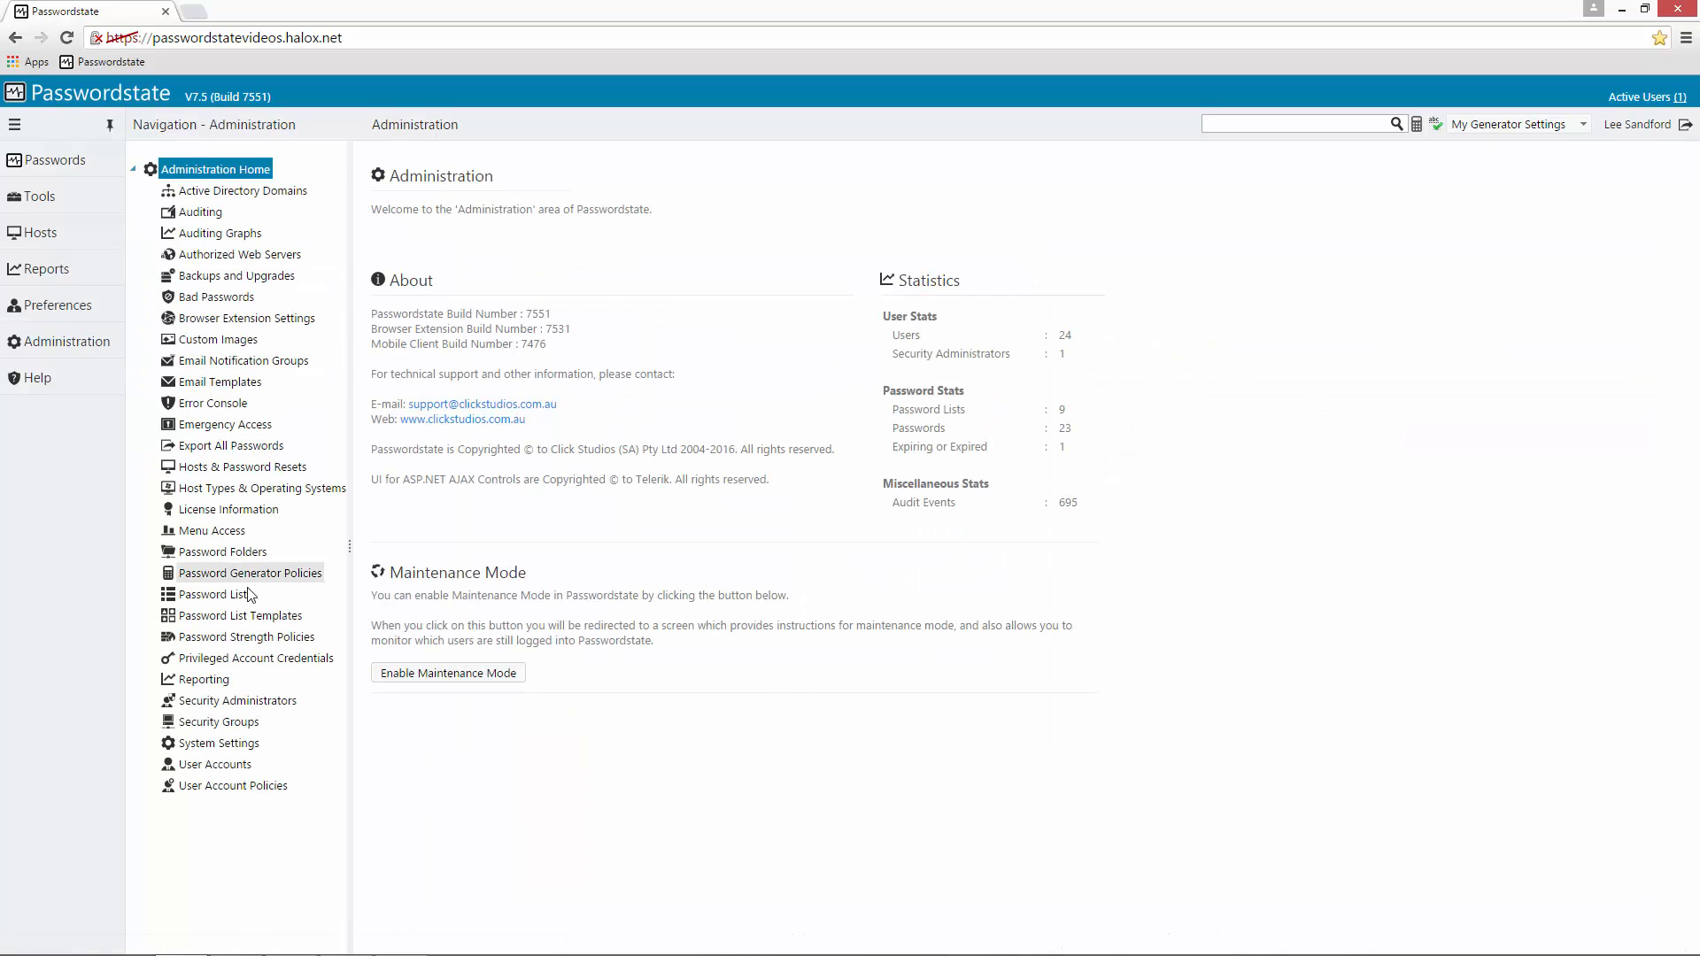
left_click(214, 594)
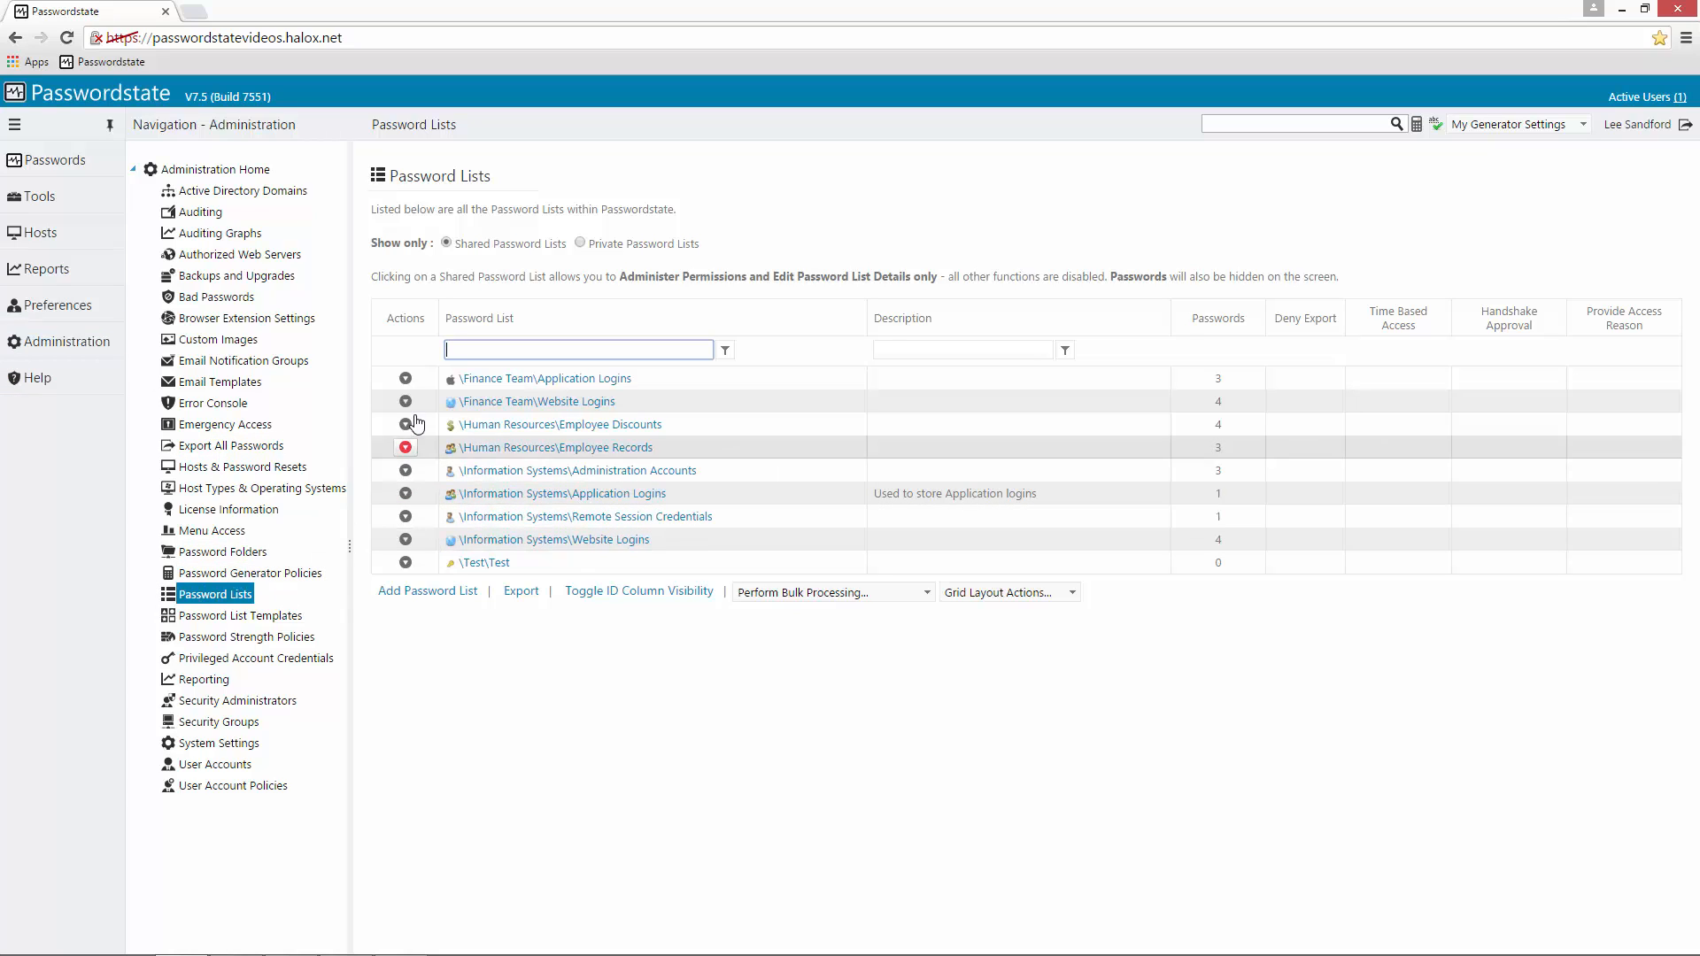
left_click(406, 378)
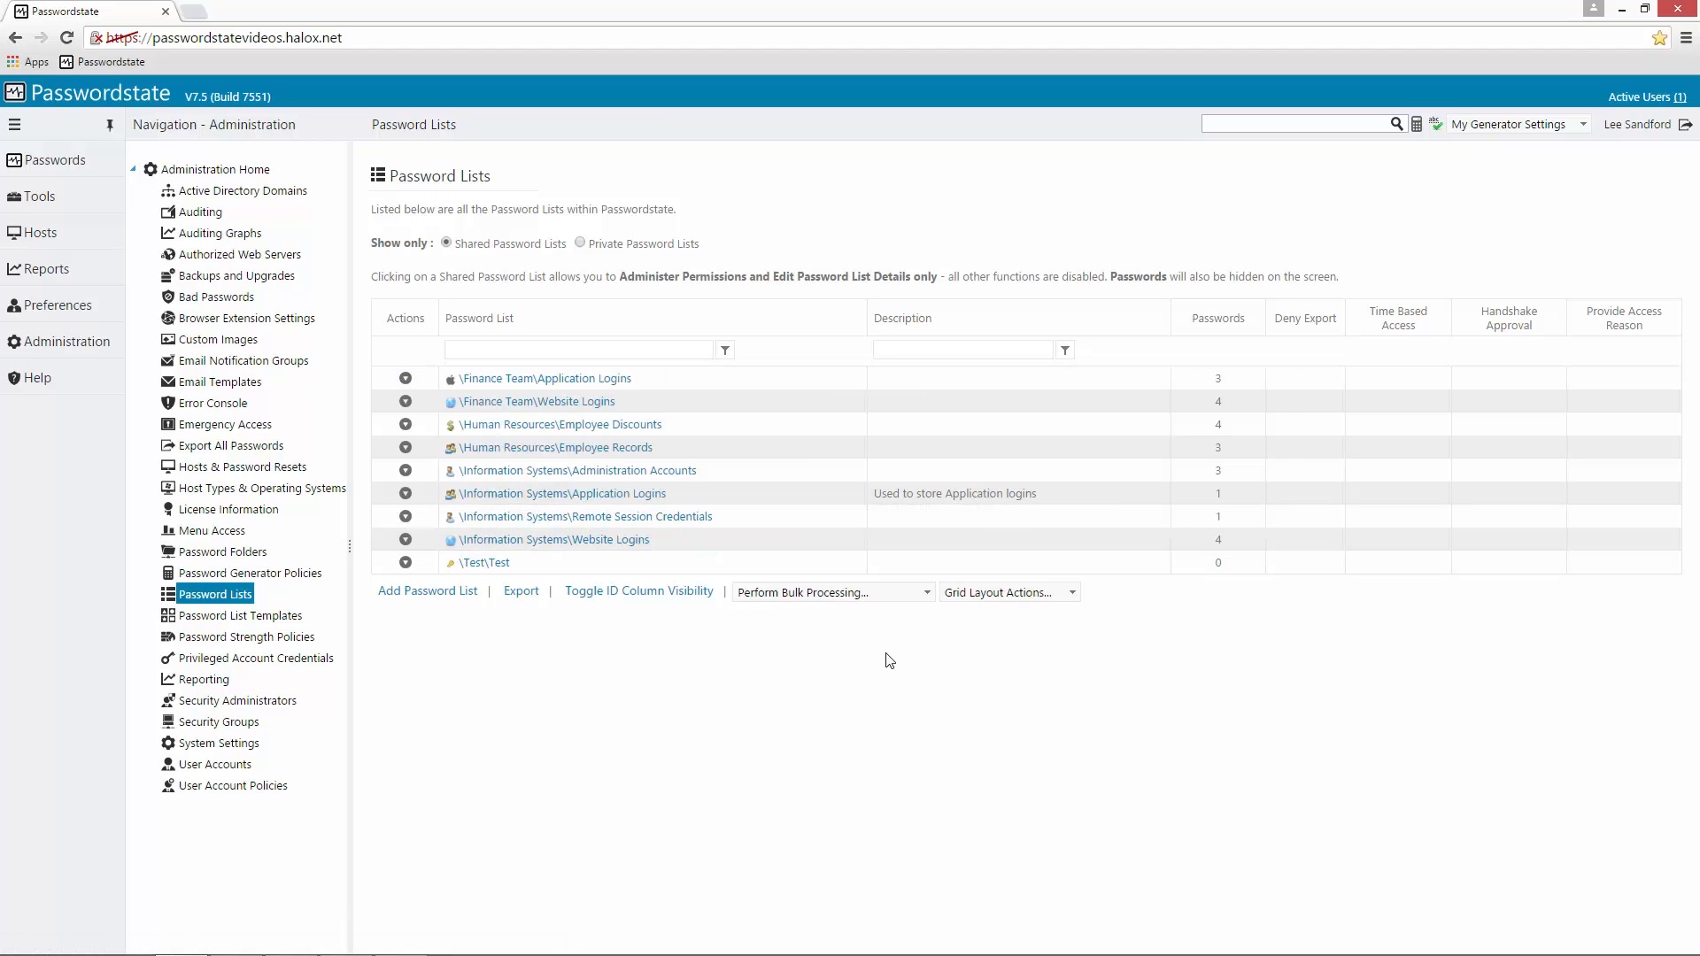
left_click(829, 593)
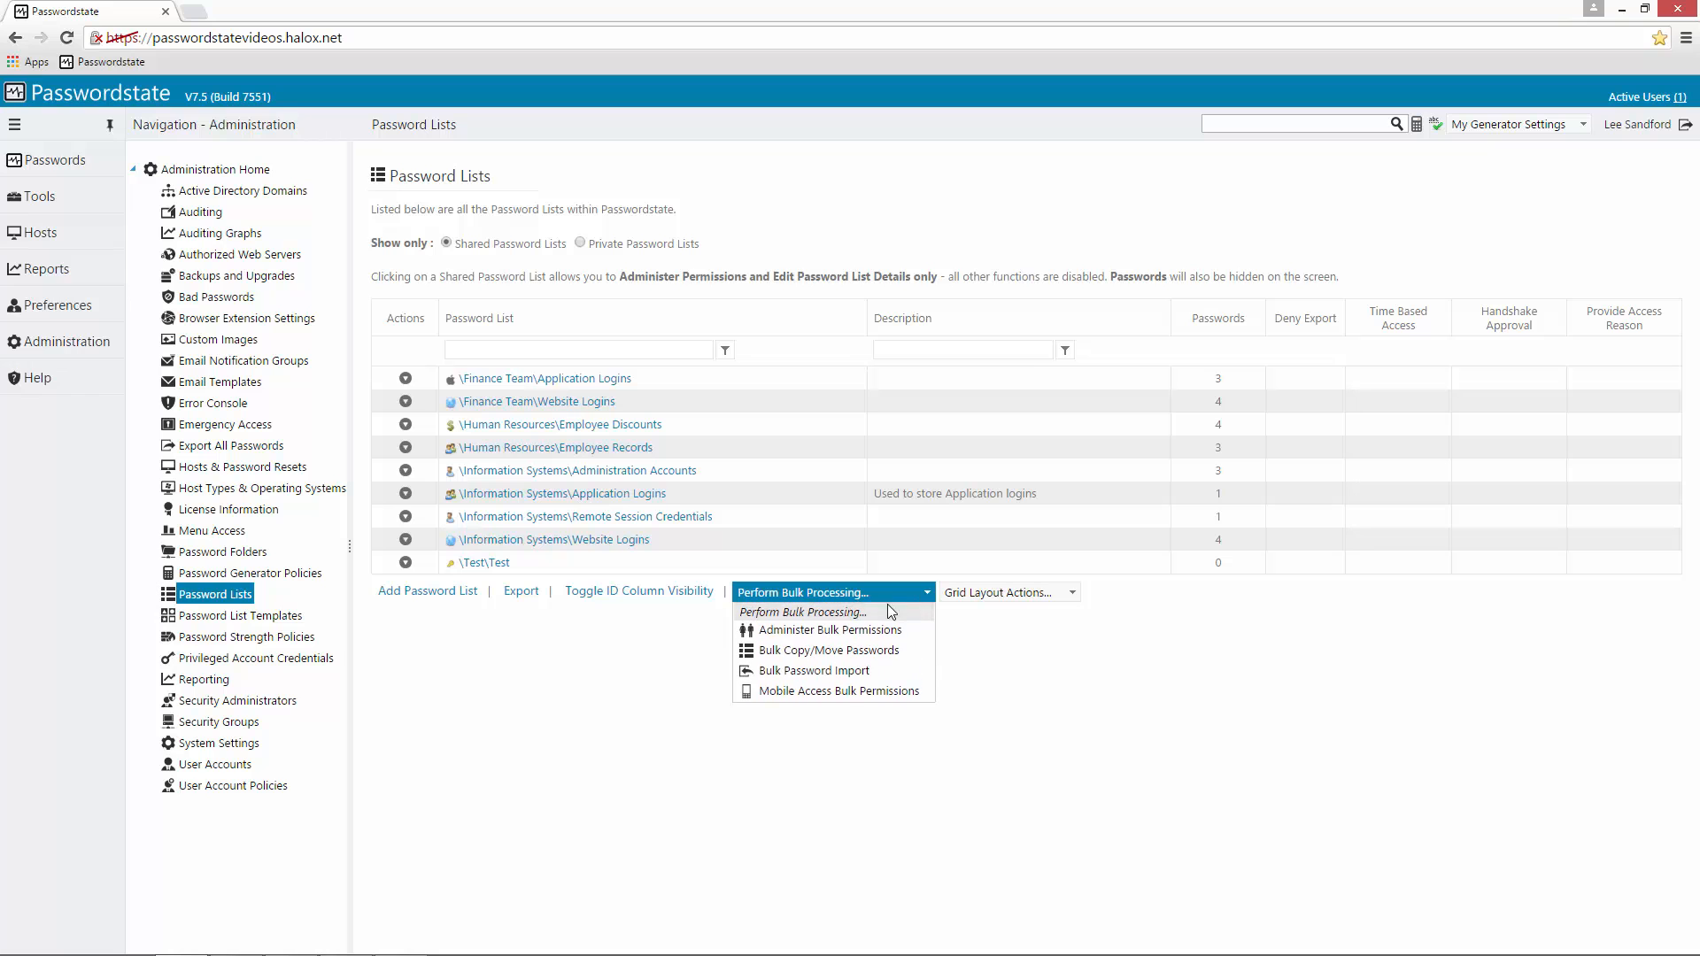